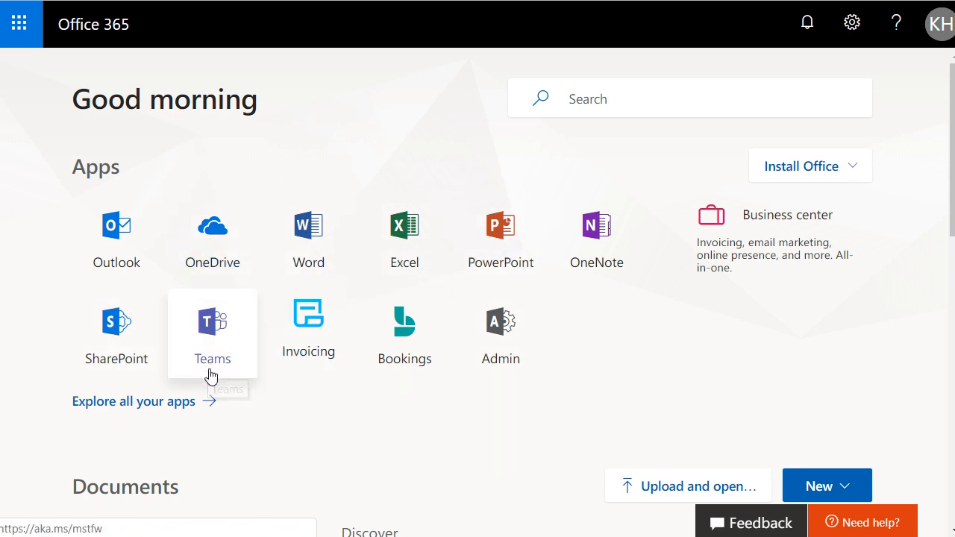
pyautogui.moveTo(229, 403)
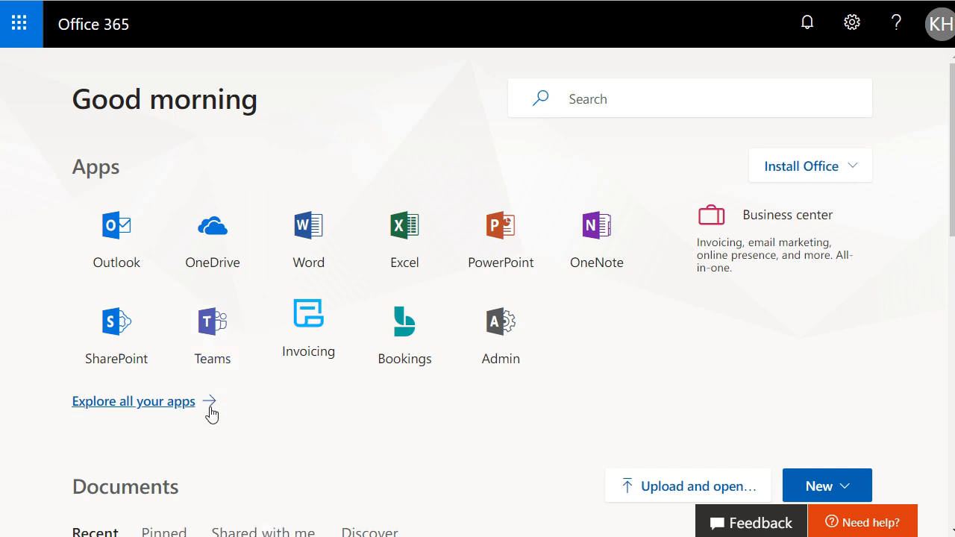
pyautogui.moveTo(170, 411)
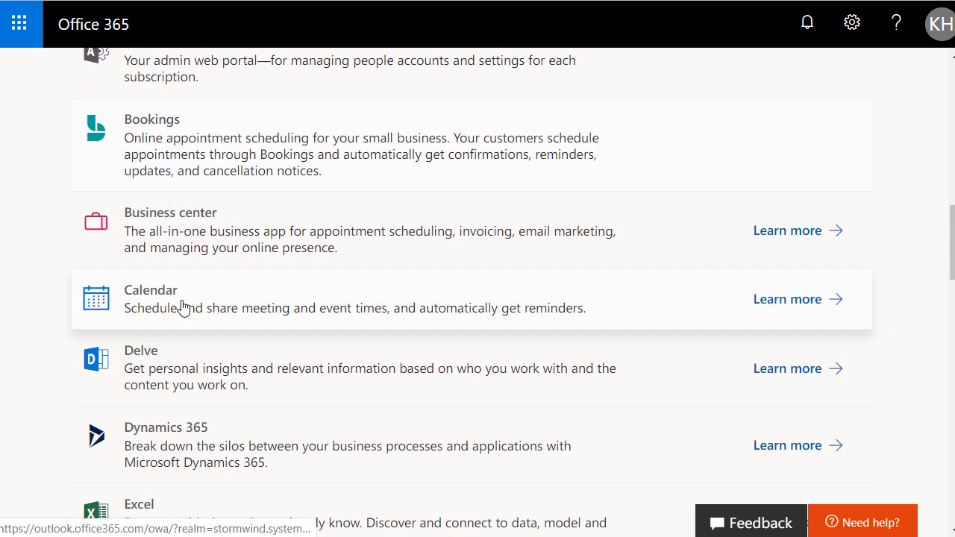
# Scroll through the full Office 365 app list to locate Forms
pyautogui.scroll(-3)
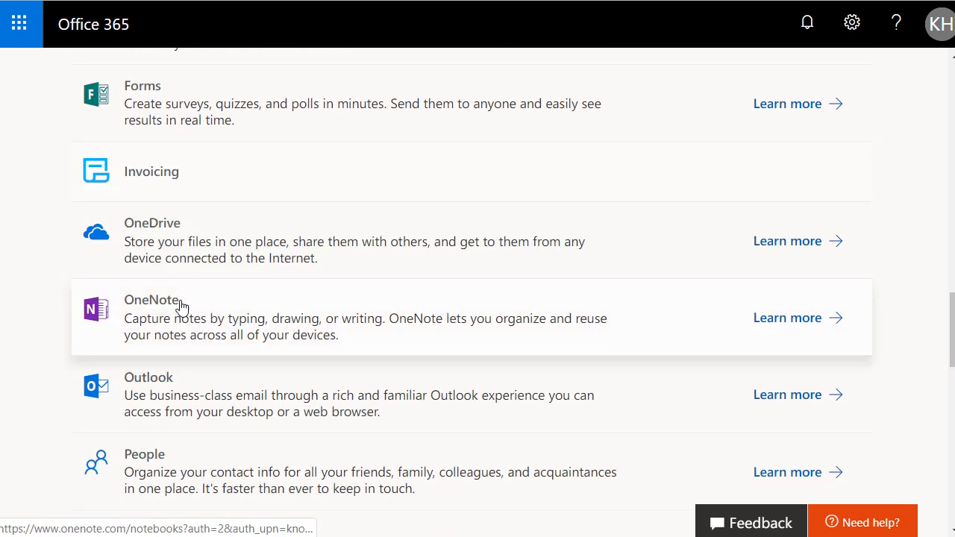
pyautogui.scroll(-3)
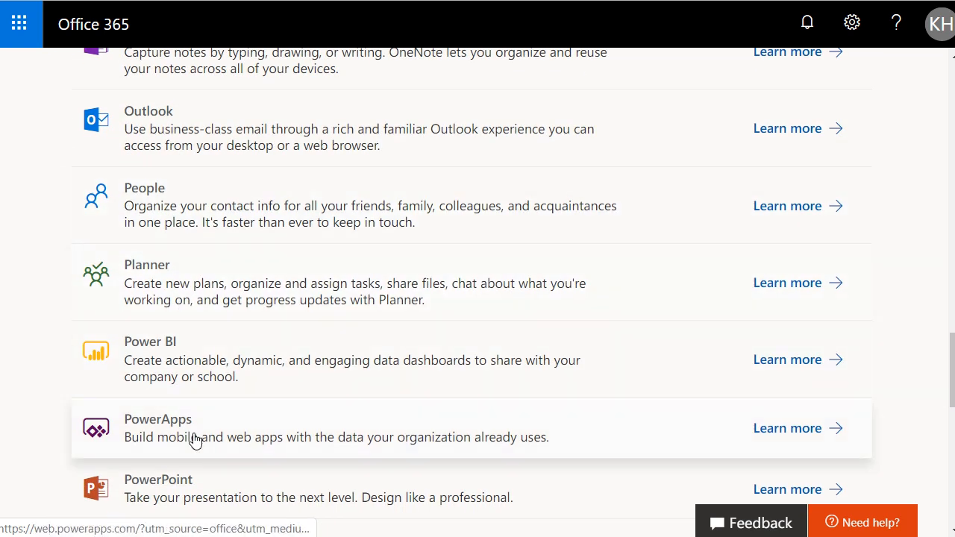
pyautogui.scroll(3)
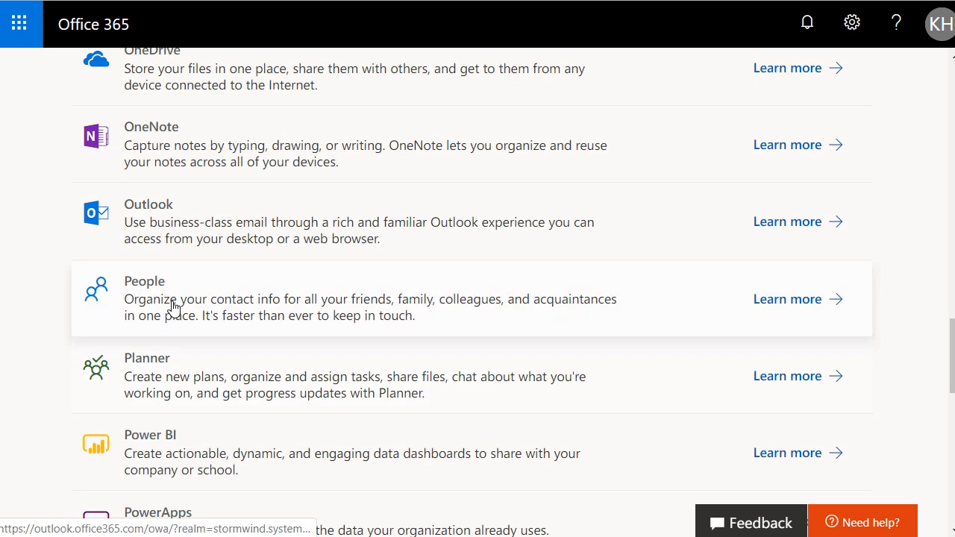
pyautogui.scroll(3)
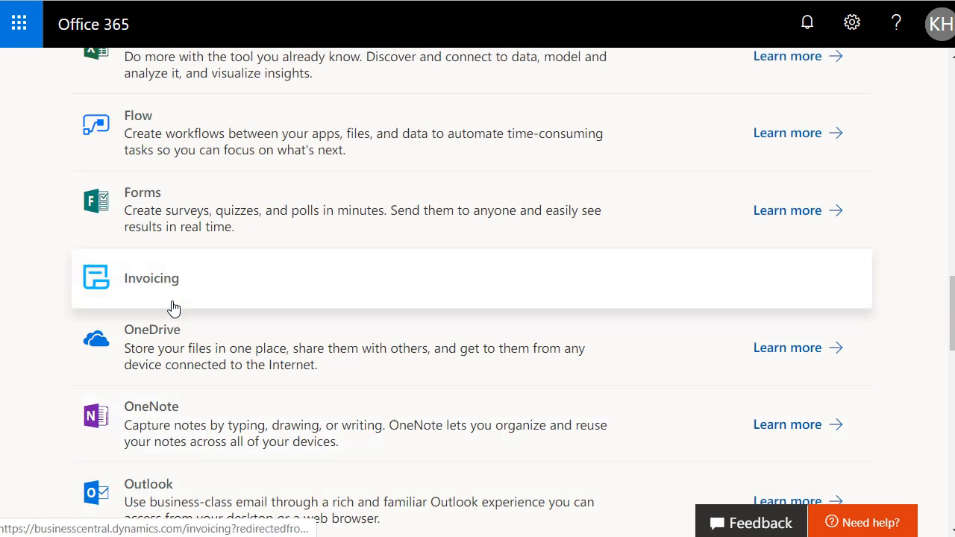
pyautogui.moveTo(182, 216)
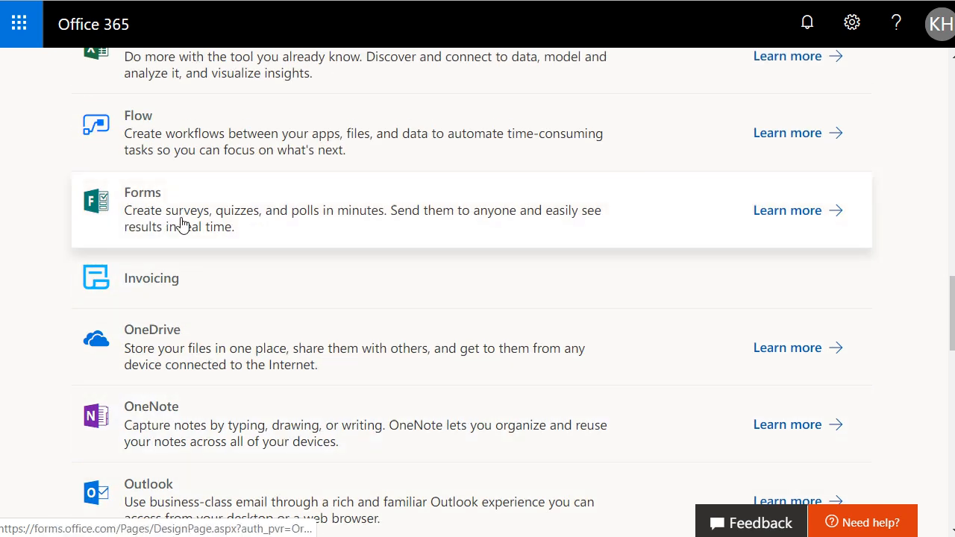
# Launch Microsoft Forms and close its welcome message
pyautogui.click(786, 211)
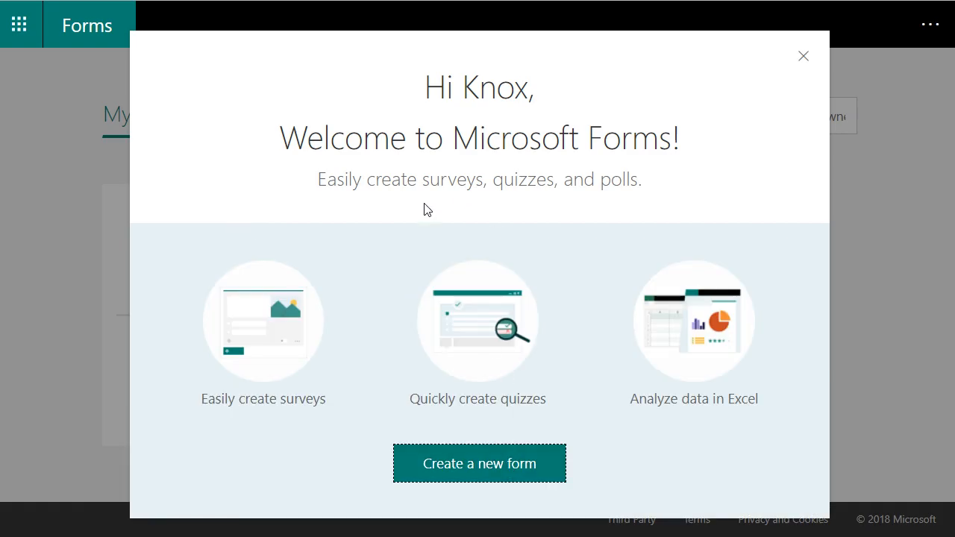
pyautogui.moveTo(541, 479)
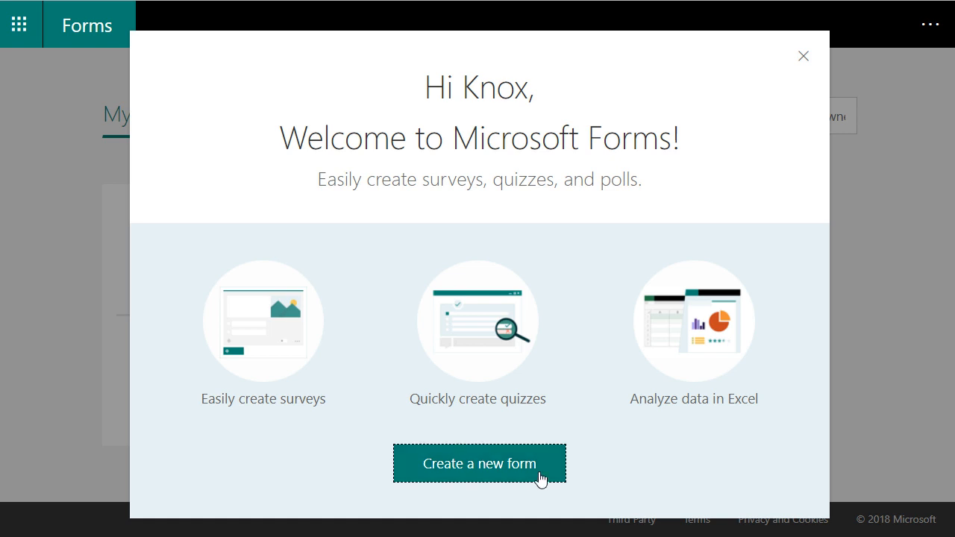
pyautogui.moveTo(804, 63)
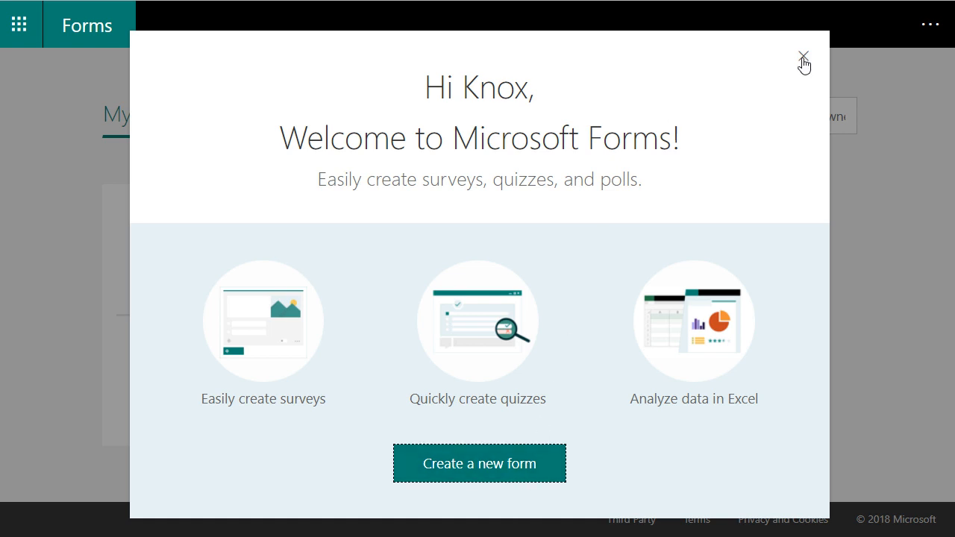
pyautogui.click(804, 57)
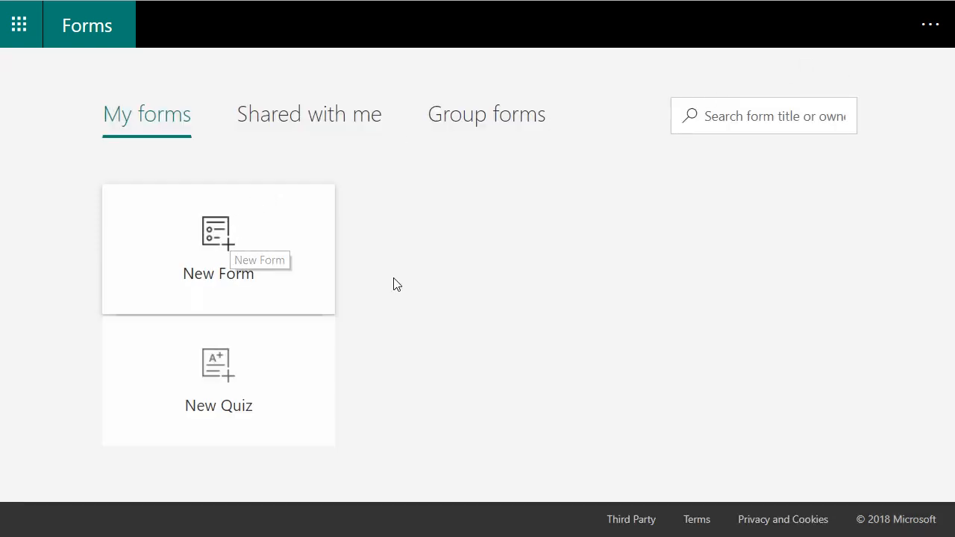
pyautogui.moveTo(322, 237)
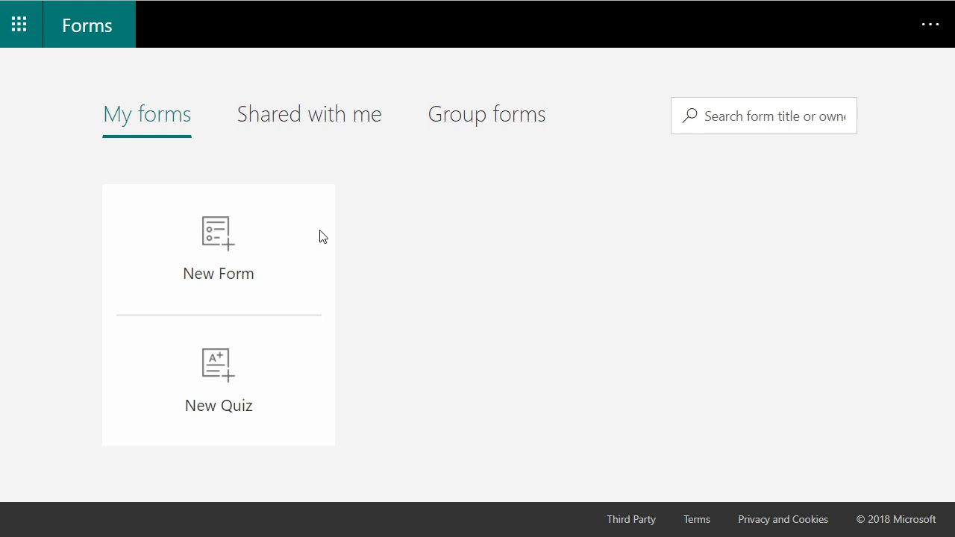
# Create a new form titled 'CBT Nuggets Forms' described as 'This is a demo'
pyautogui.click(218, 249)
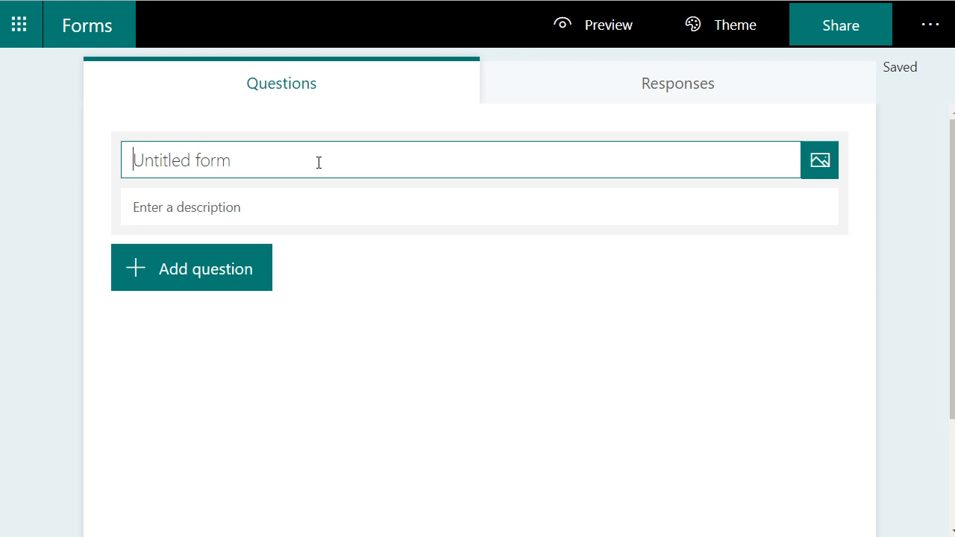
pyautogui.write('CBT Nug')
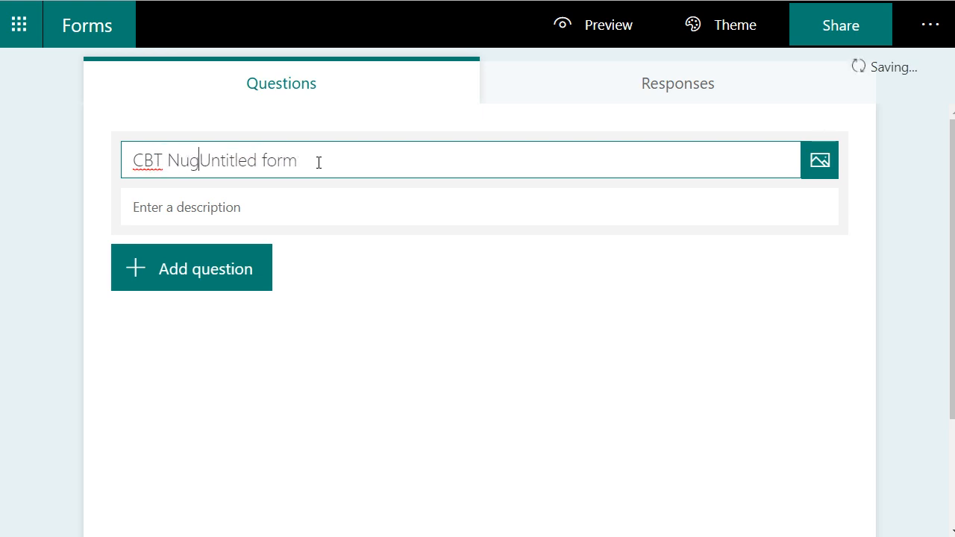
pyautogui.rightClick(336, 160)
pyautogui.write('gets ')
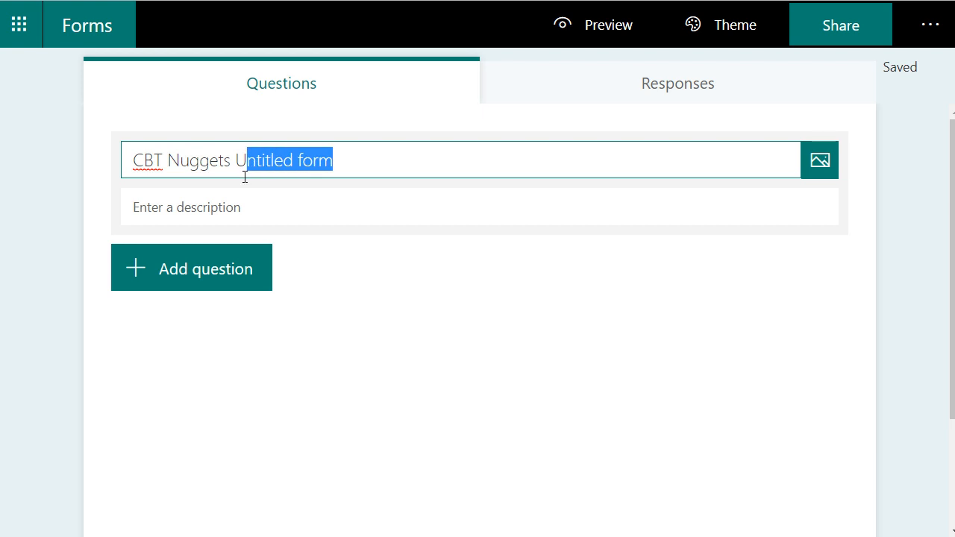
pyautogui.write('Forms')
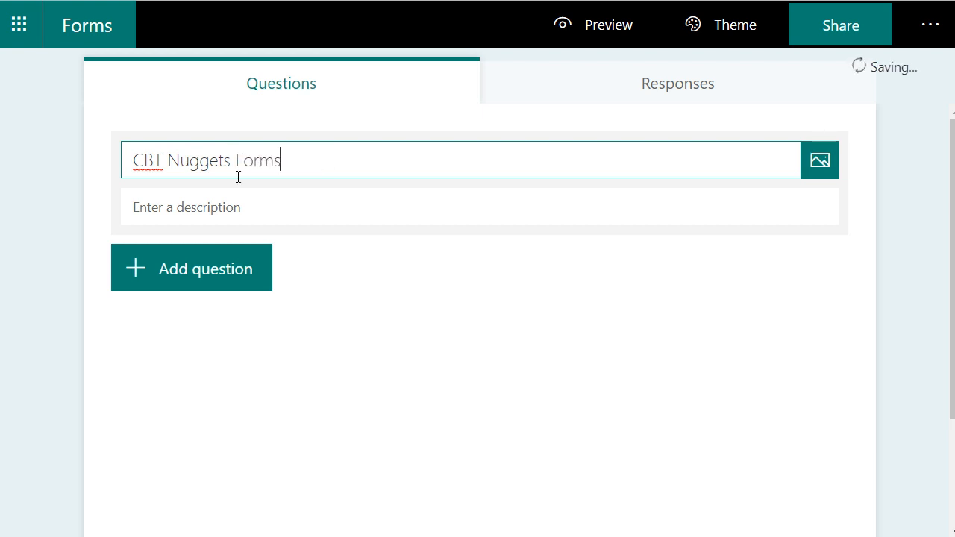
pyautogui.write('This')
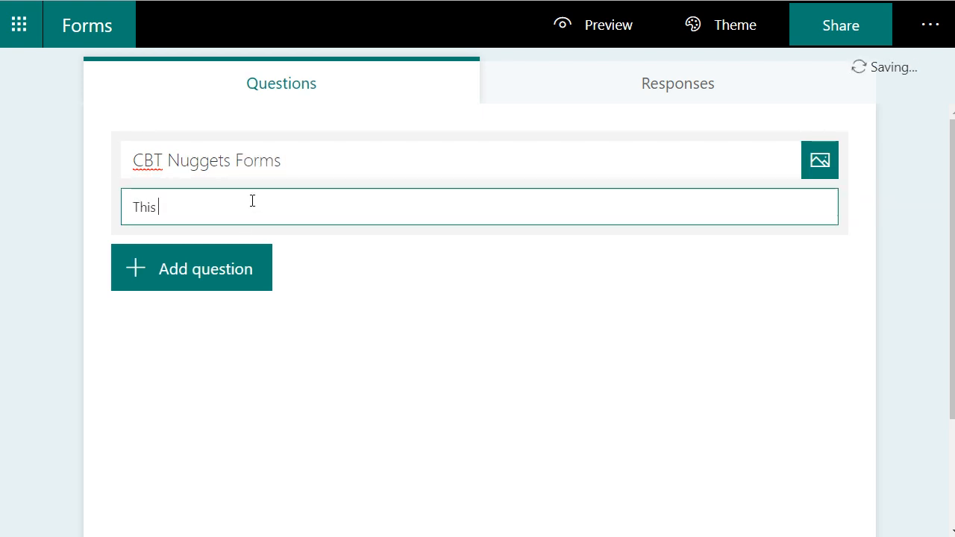
pyautogui.write('is a demo')
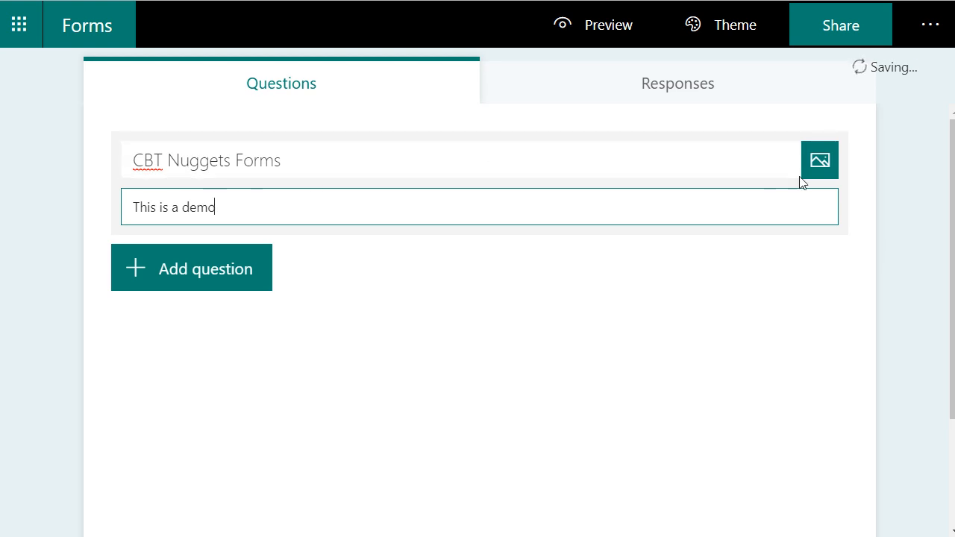
# Search Bing images for 'cbt nuggets' and add the yellow circles picture beside the title
pyautogui.click(819, 160)
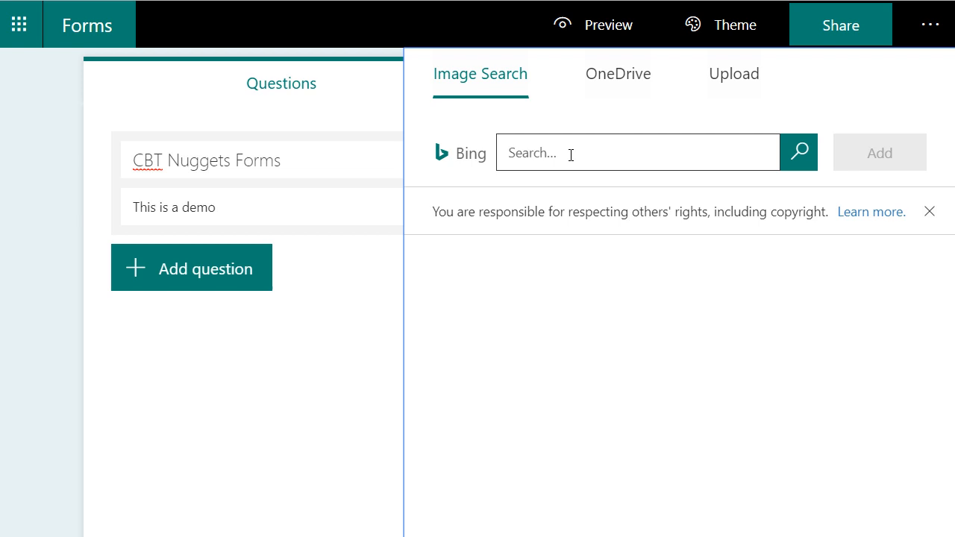
pyautogui.write('cbt nuggets')
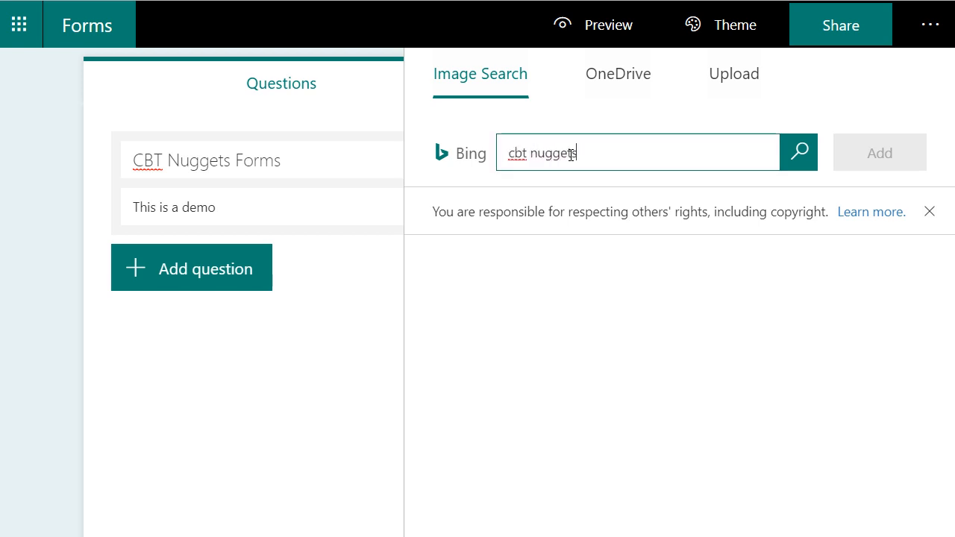
pyautogui.click(799, 152)
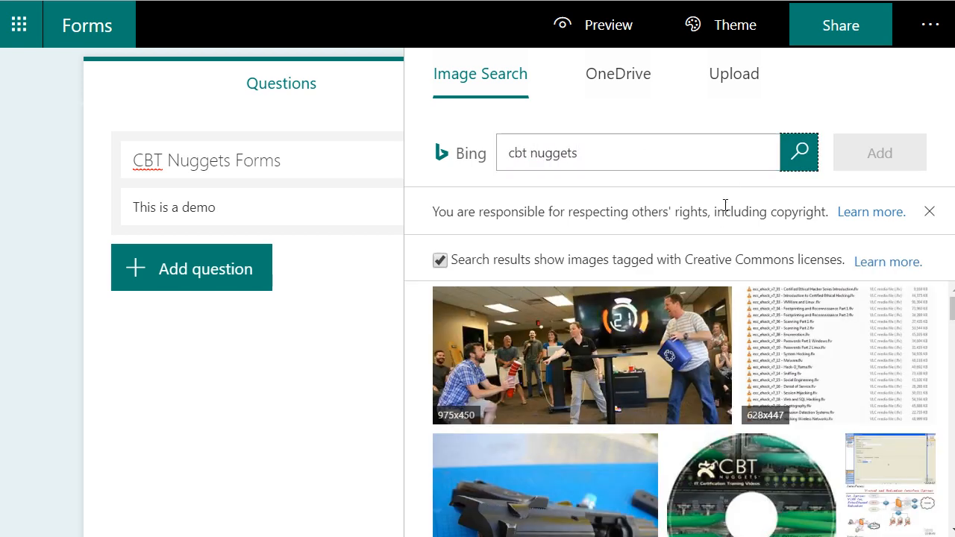
pyautogui.scroll(-3)
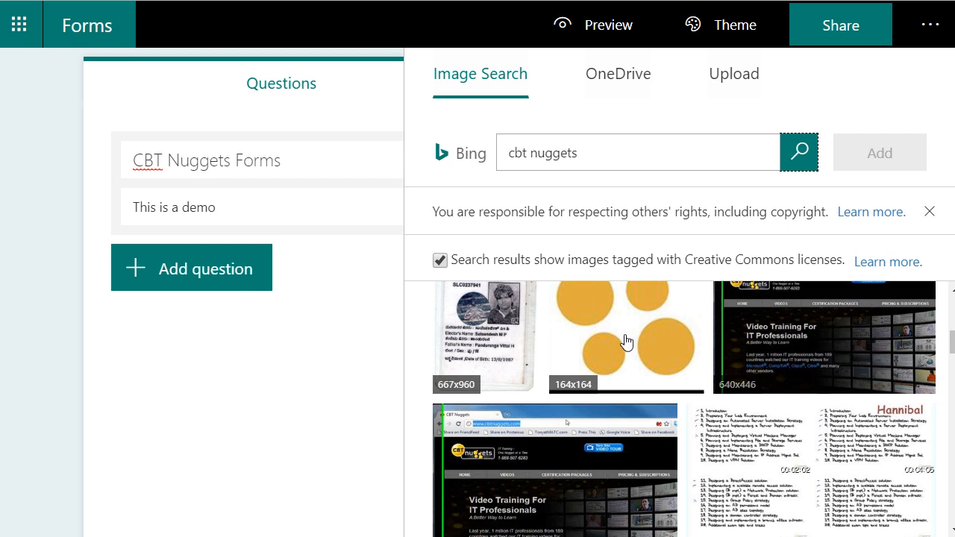
pyautogui.click(625, 336)
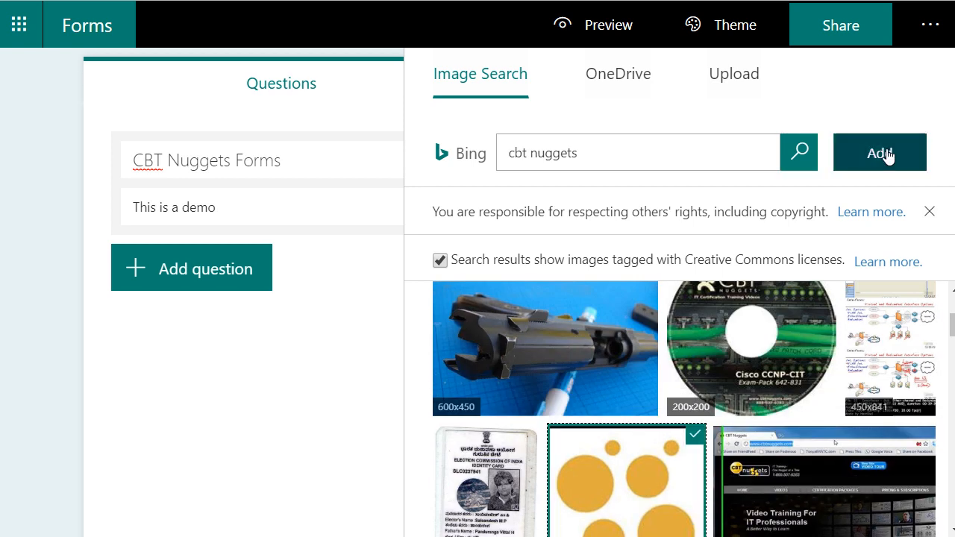
pyautogui.click(880, 152)
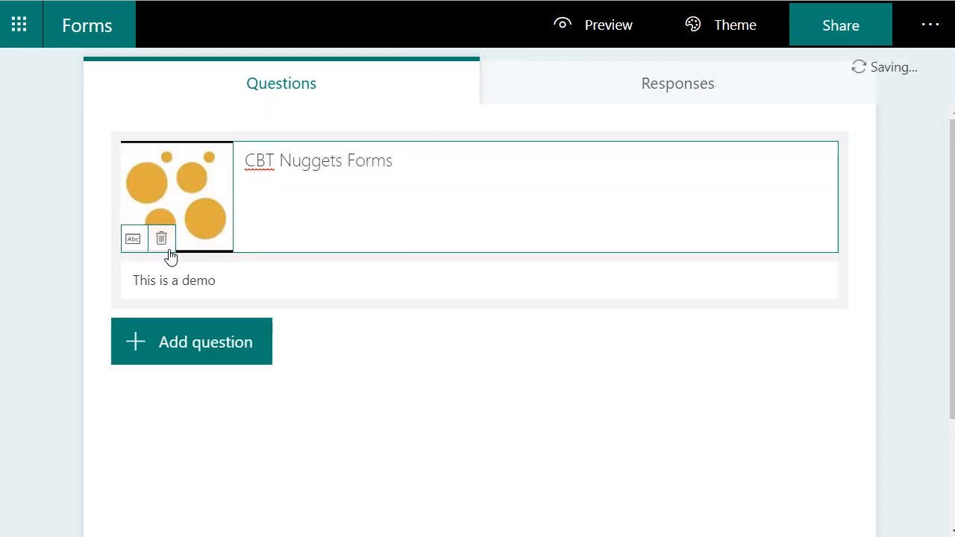
# Add a text question 'What is your job title?' and dismiss the sharing tip
pyautogui.click(191, 341)
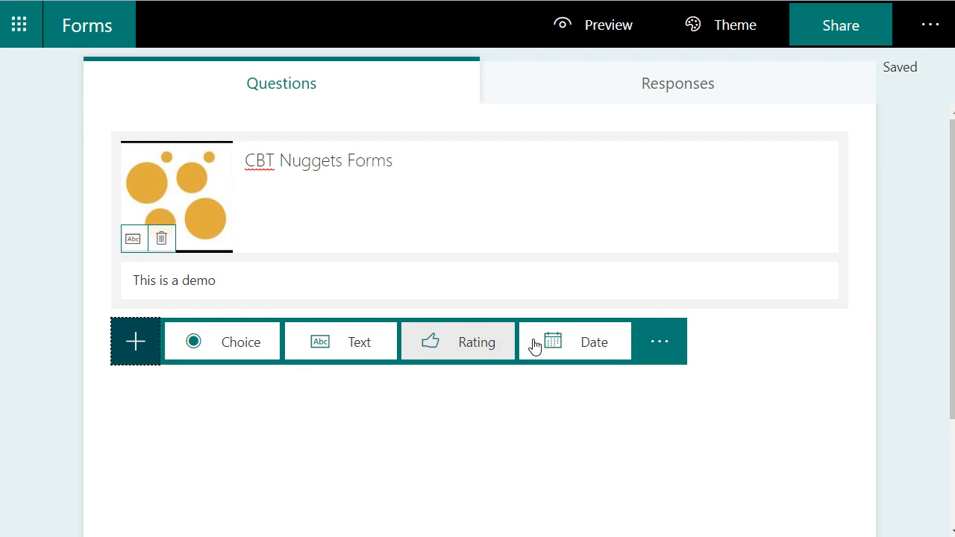
pyautogui.click(340, 341)
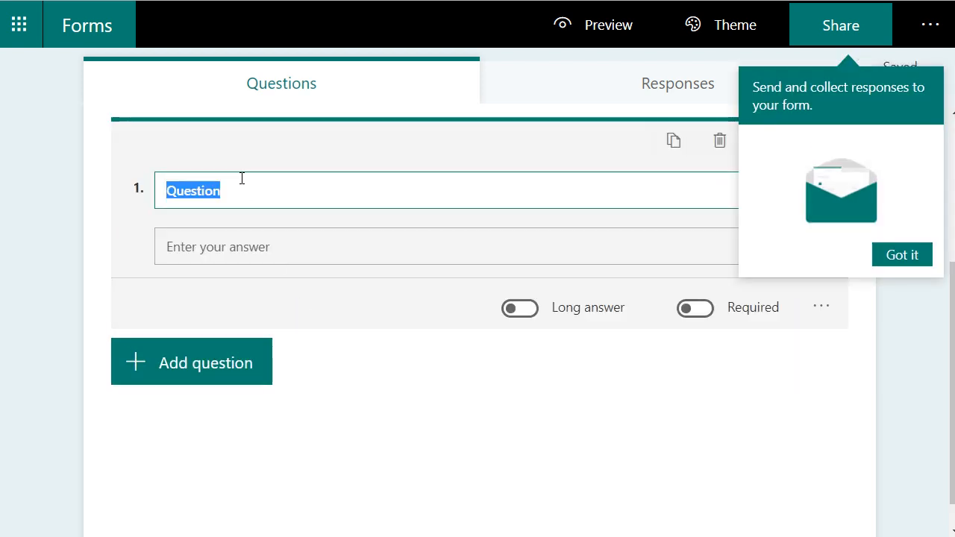
pyautogui.write('What is you')
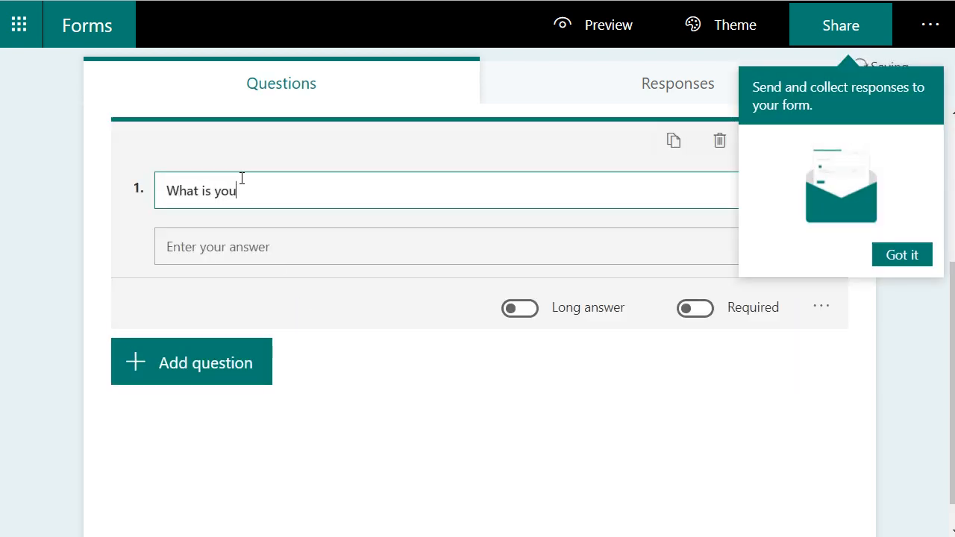
pyautogui.write('r job title?')
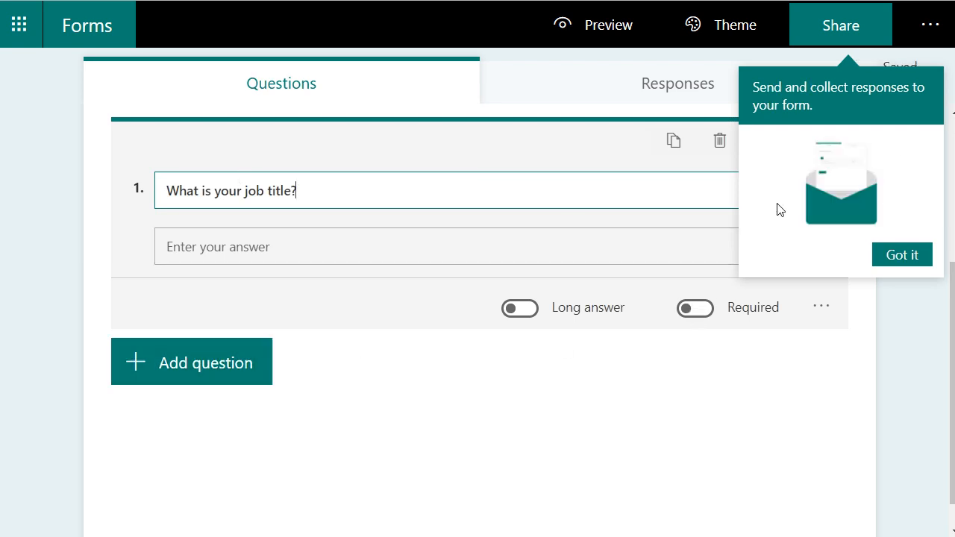
pyautogui.click(902, 254)
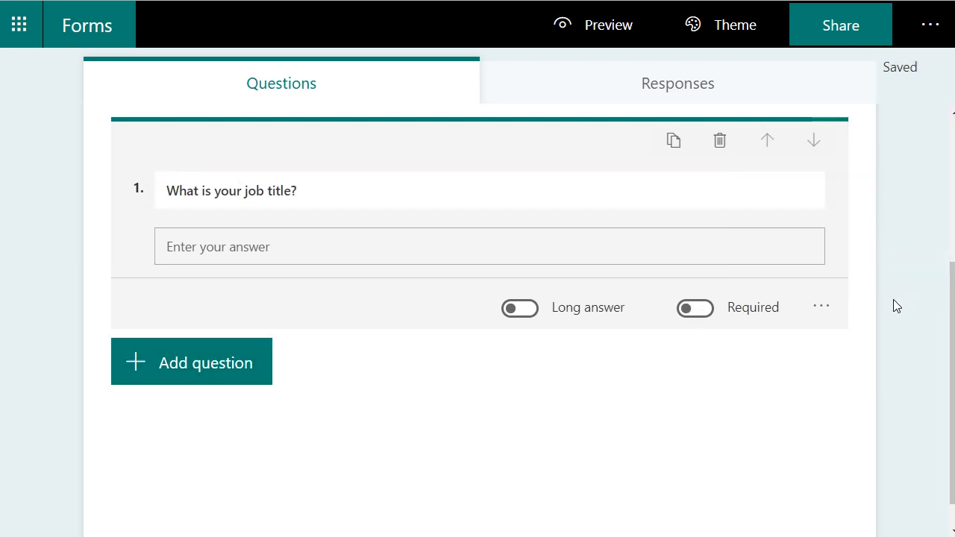
pyautogui.scroll(3)
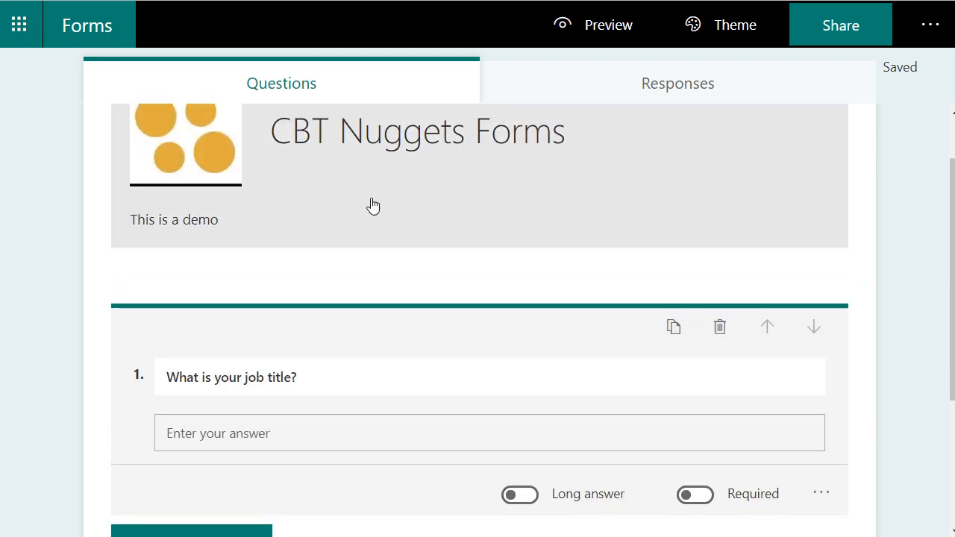
pyautogui.scroll(-3)
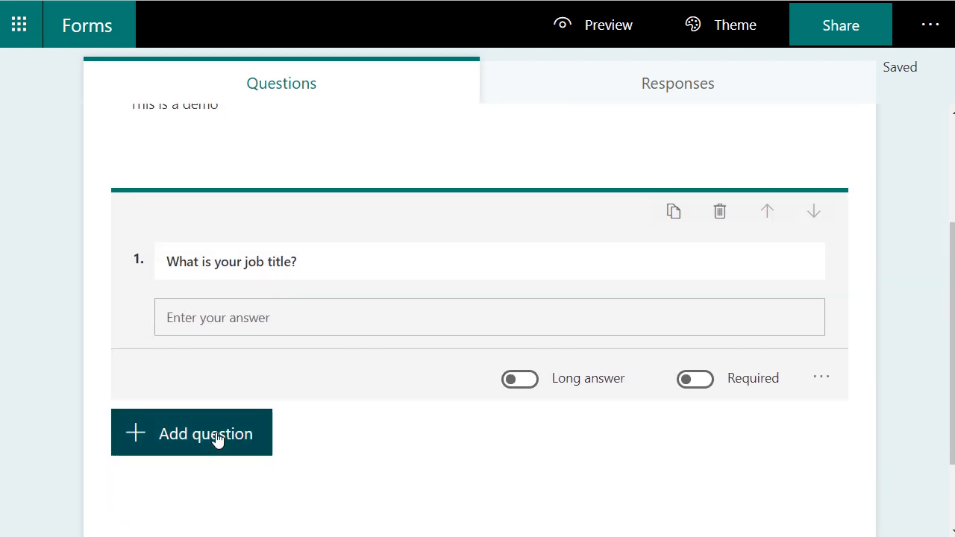
# Add choice question 'Do you like this idea?' using suggested options Yes, No, Maybe
pyautogui.click(191, 432)
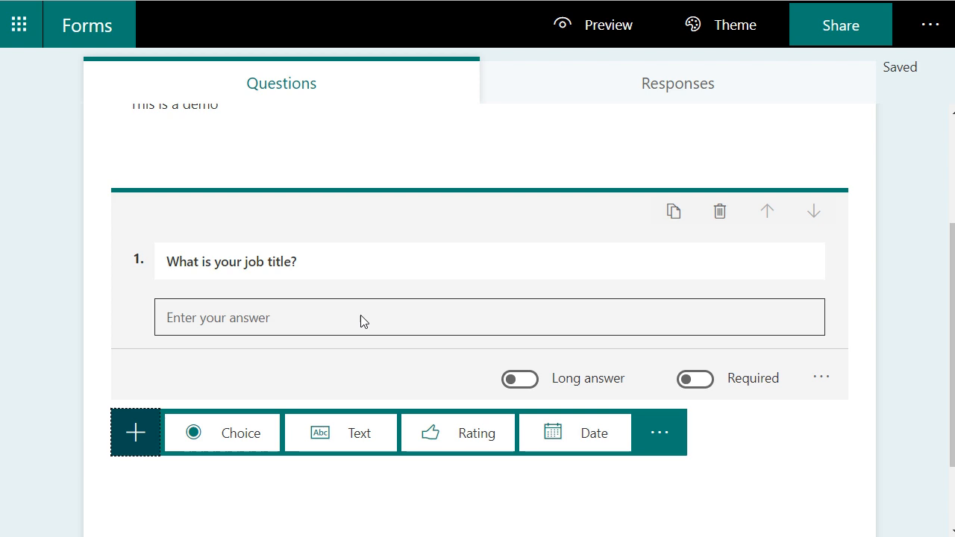
pyautogui.moveTo(231, 433)
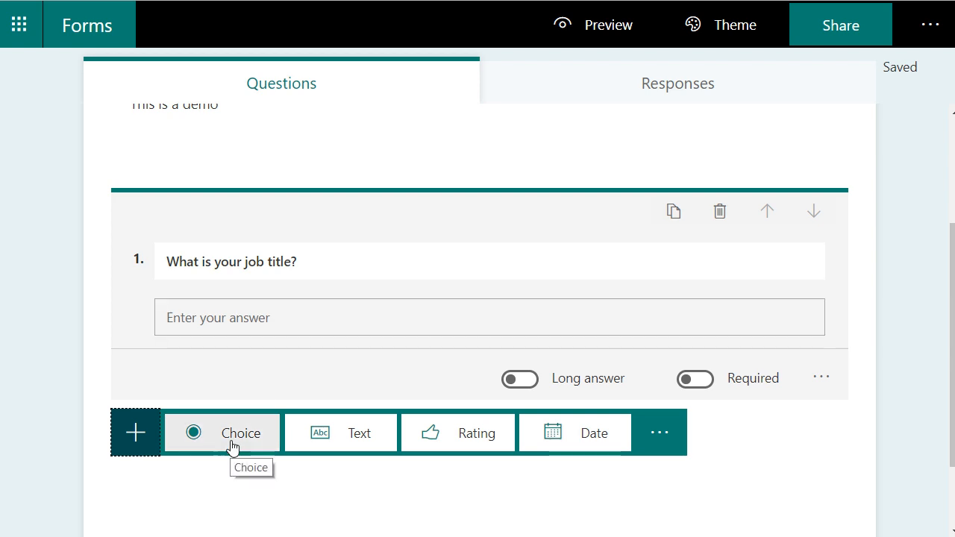
pyautogui.click(221, 433)
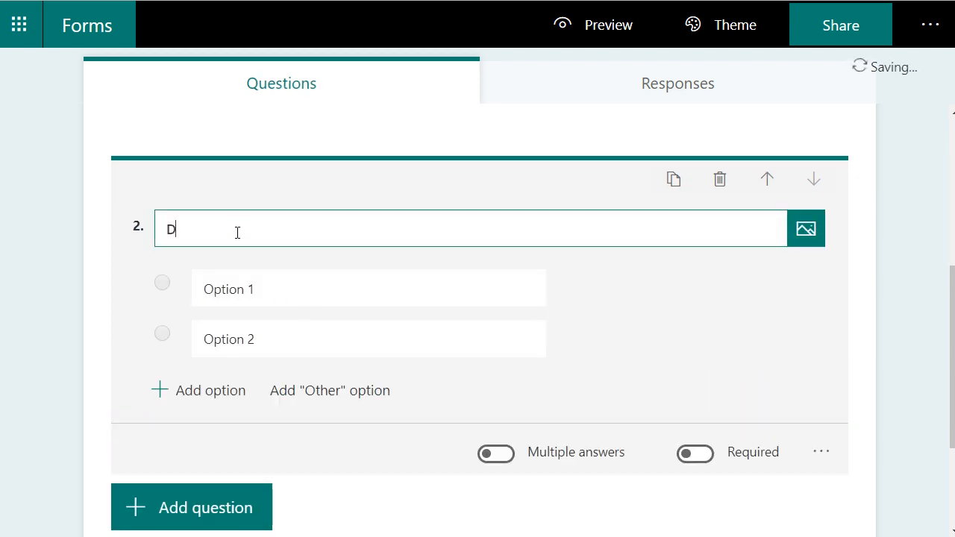
pyautogui.write('o you like this id')
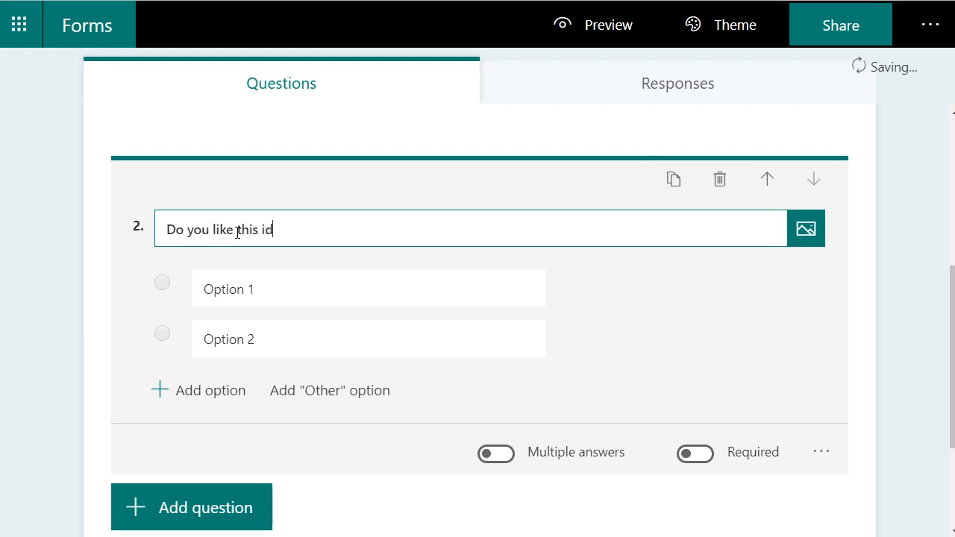
pyautogui.write('ea?')
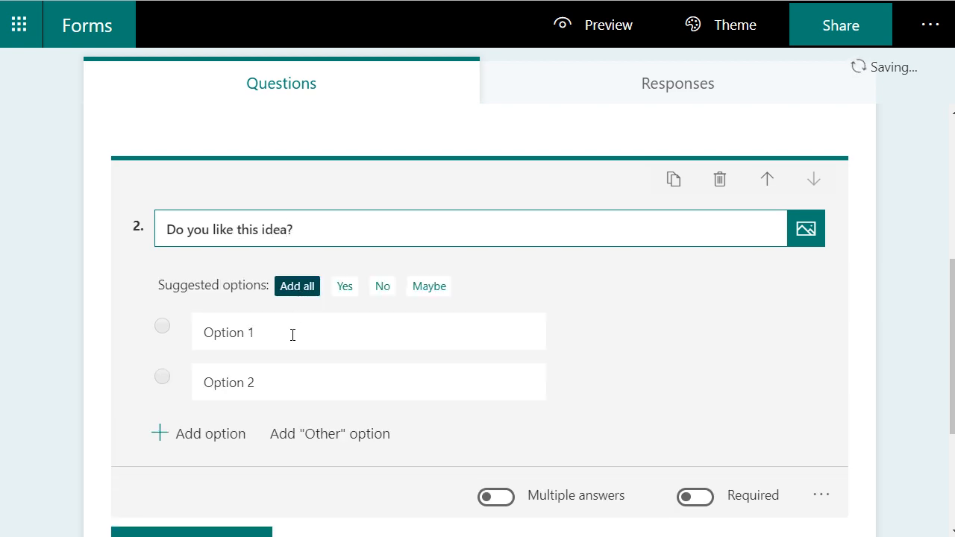
pyautogui.moveTo(345, 286)
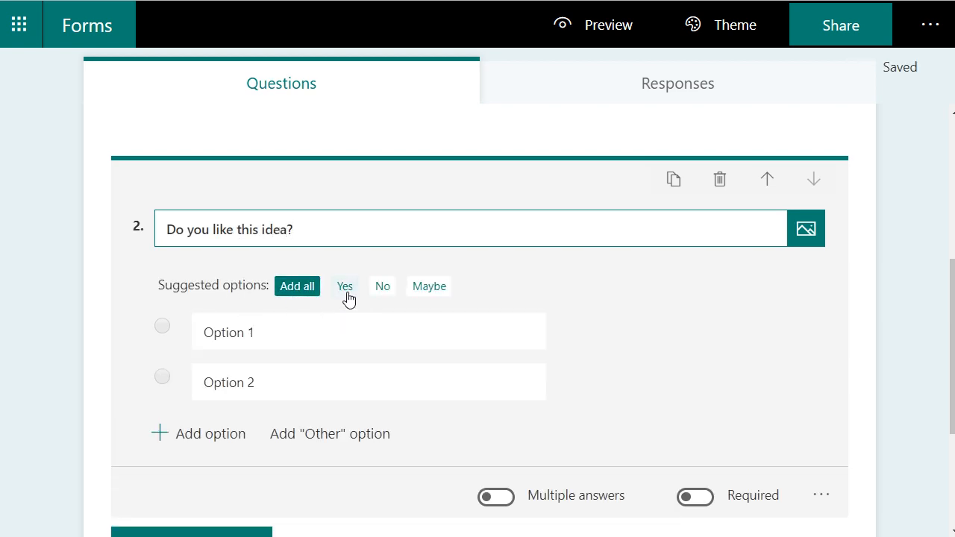
pyautogui.moveTo(344, 285)
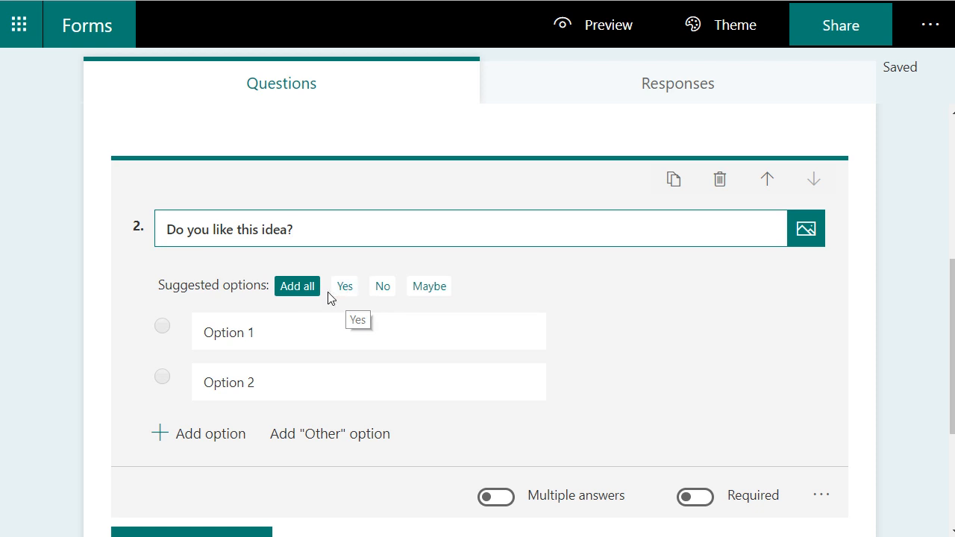
pyautogui.click(297, 286)
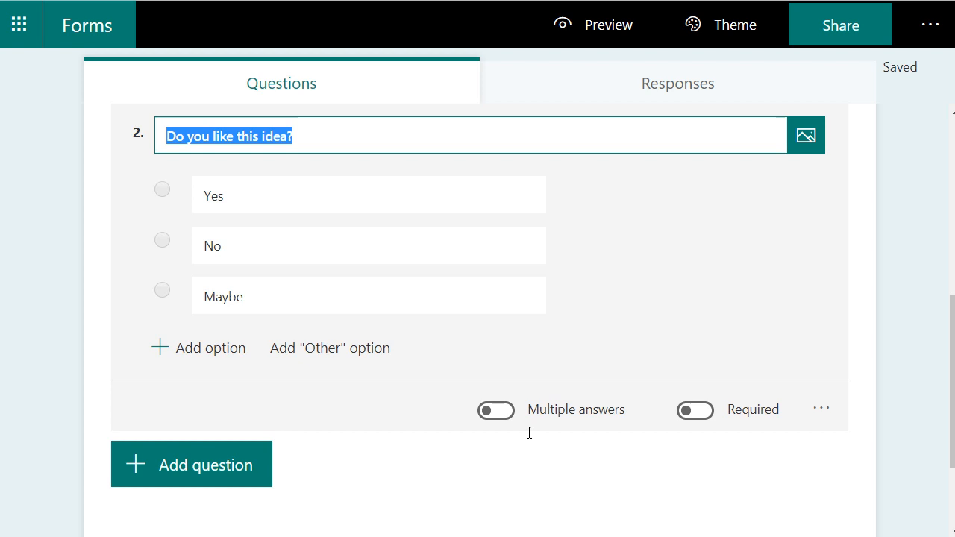
pyautogui.scroll(3)
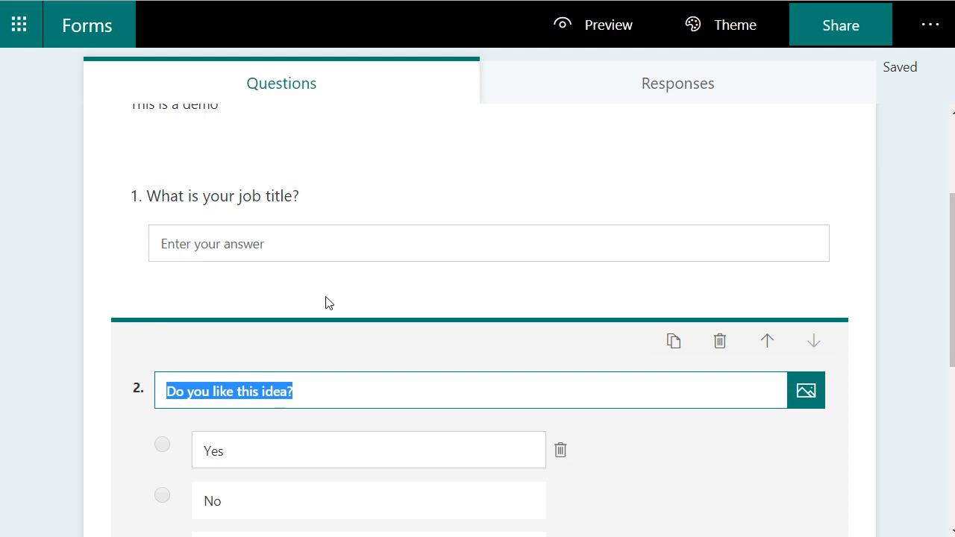
pyautogui.scroll(-3)
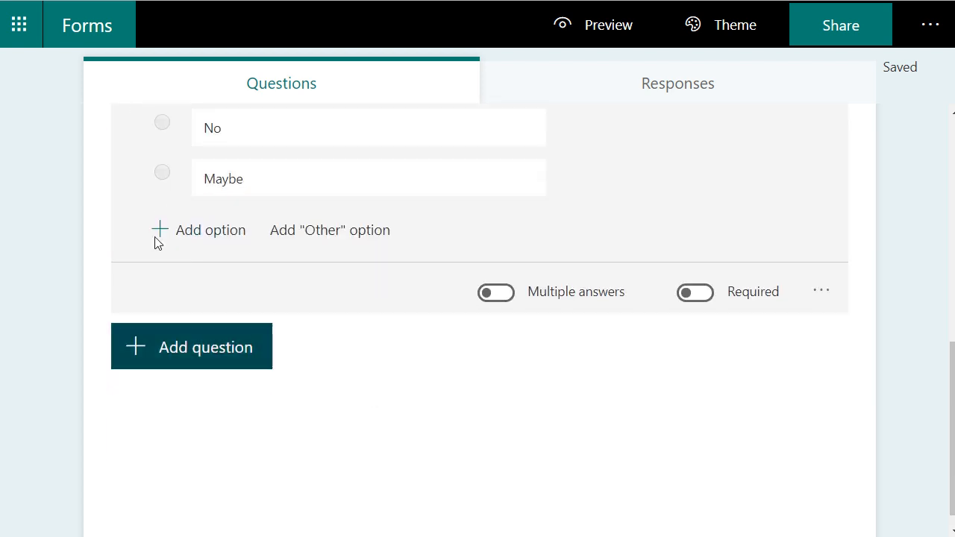
pyautogui.moveTo(438, 316)
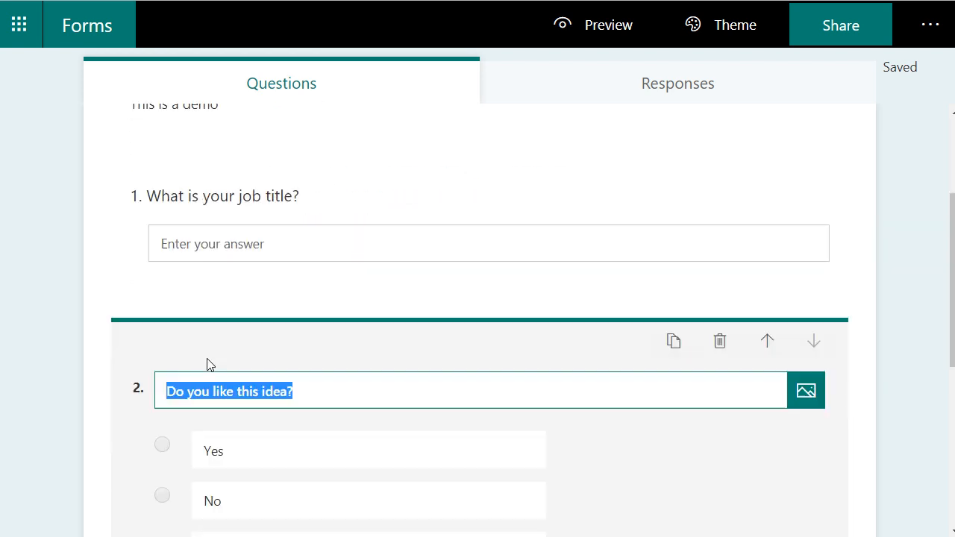
pyautogui.scroll(-3)
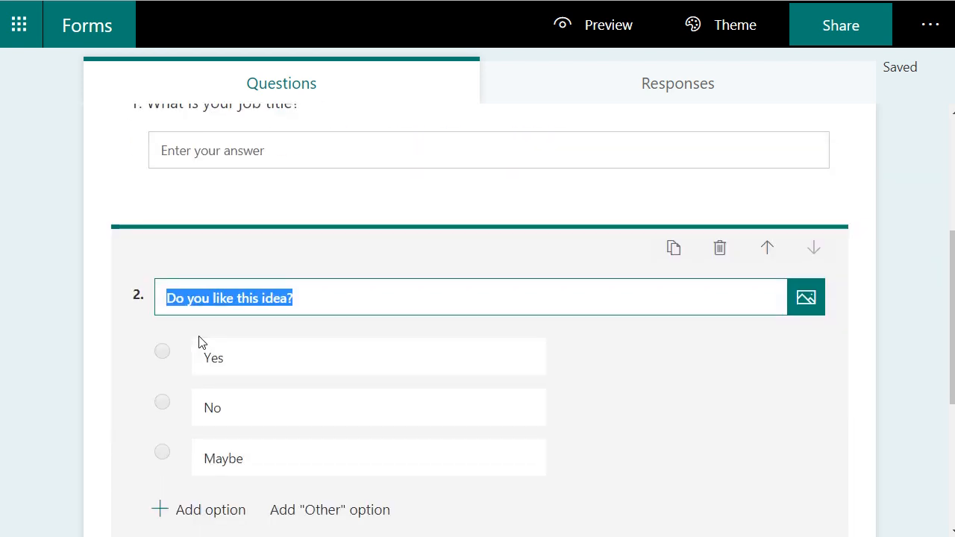
pyautogui.scroll(-3)
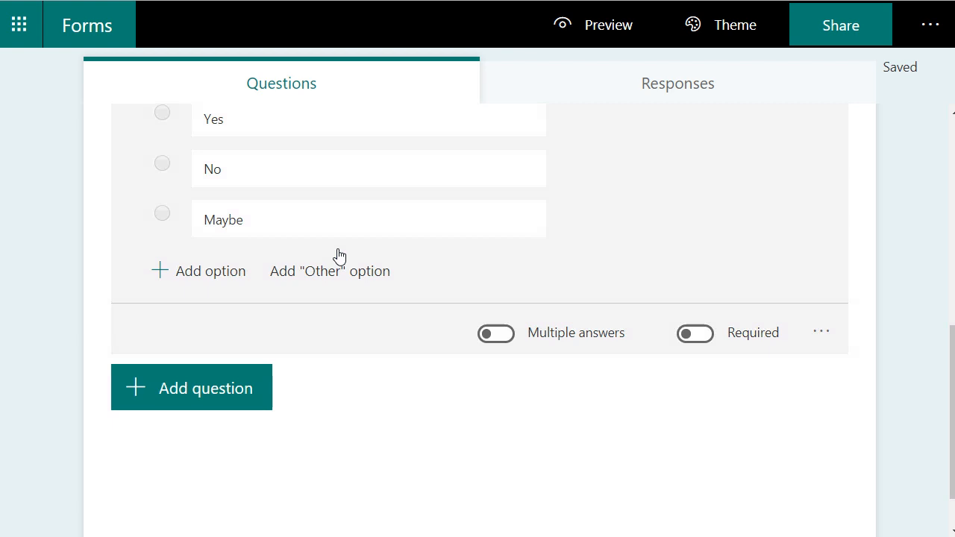
pyautogui.scroll(3)
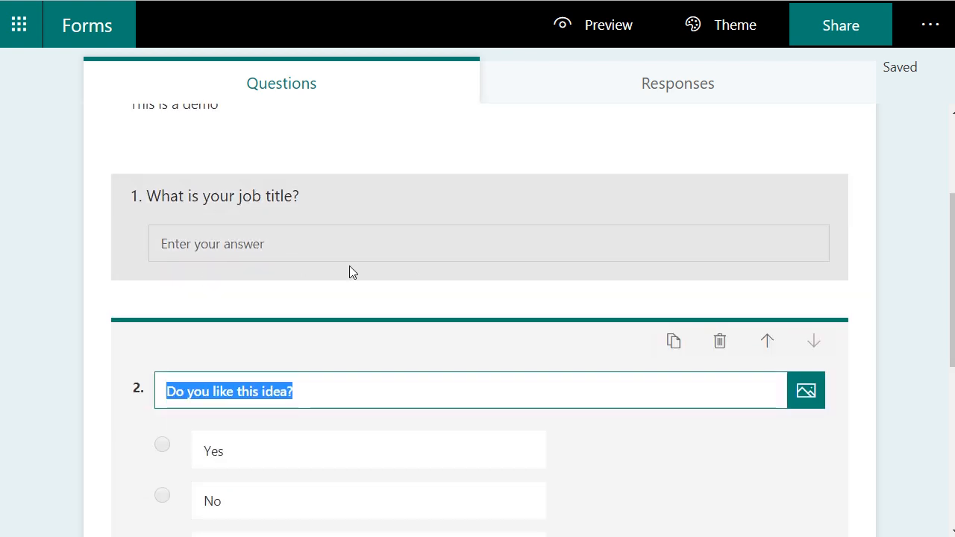
pyautogui.scroll(3)
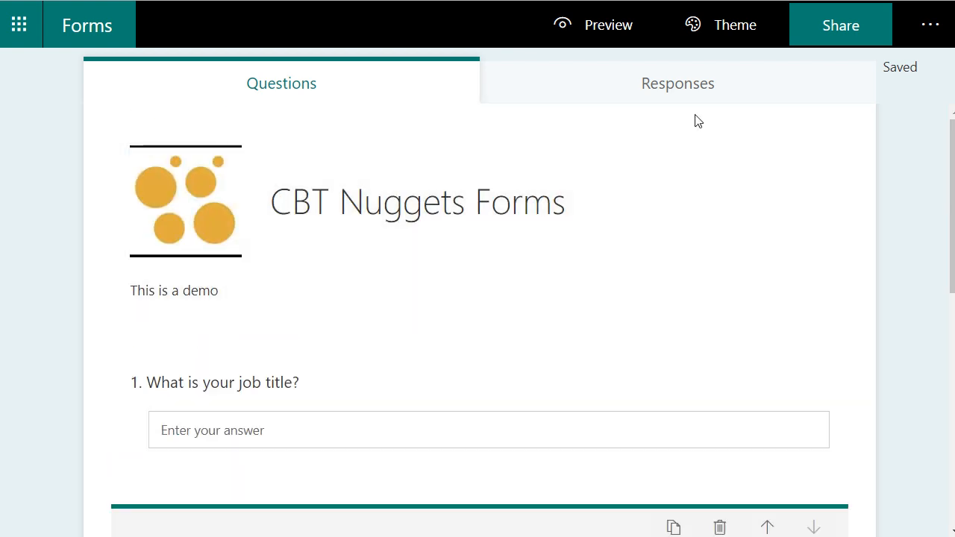
pyautogui.moveTo(933, 81)
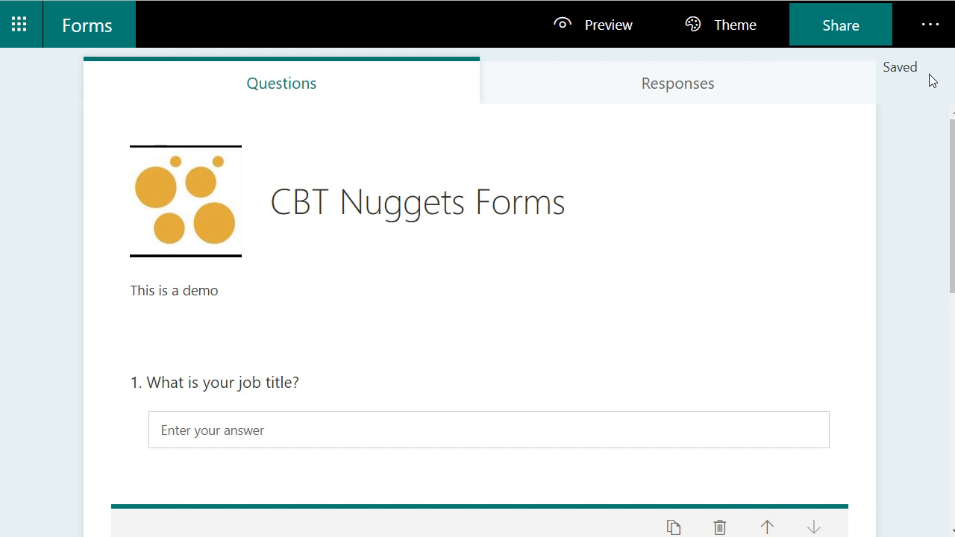
pyautogui.moveTo(905, 68)
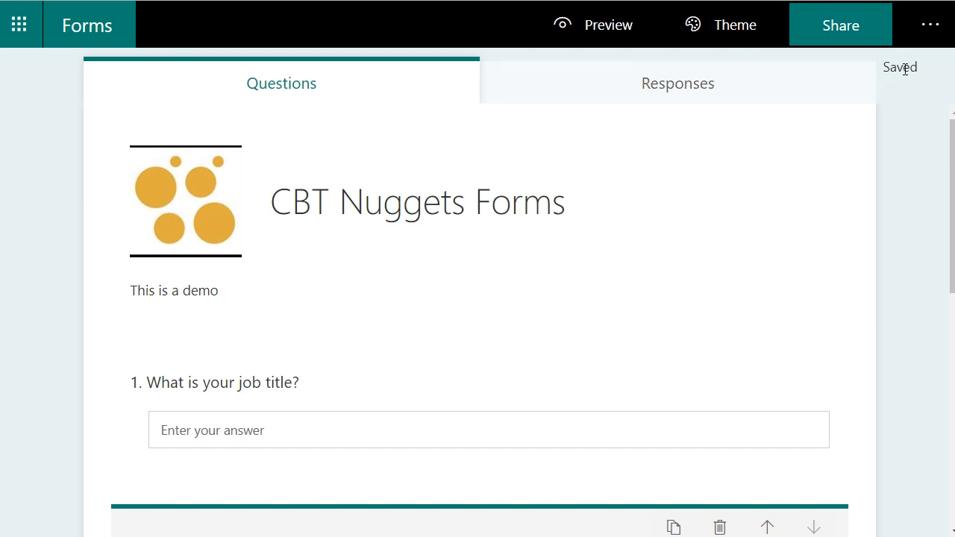
pyautogui.moveTo(914, 68)
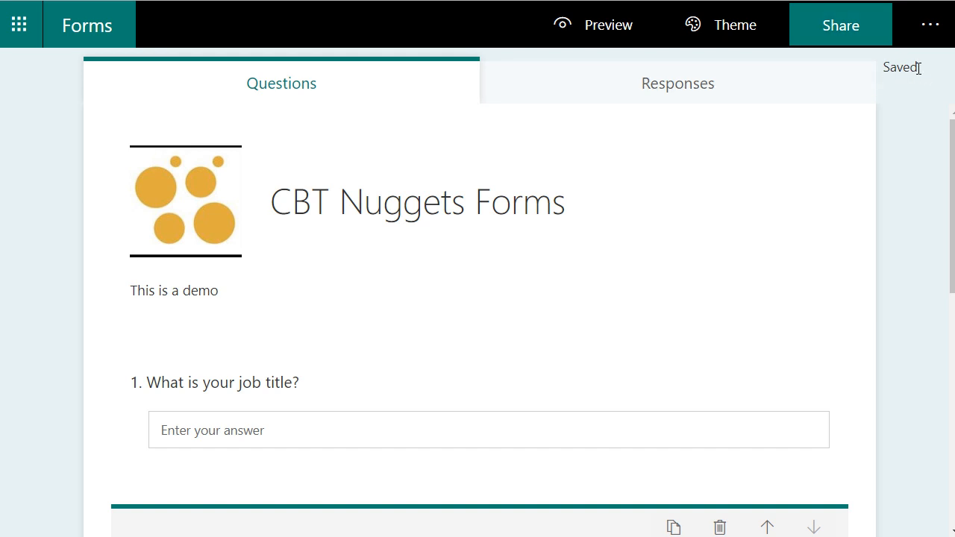
pyautogui.moveTo(595, 24)
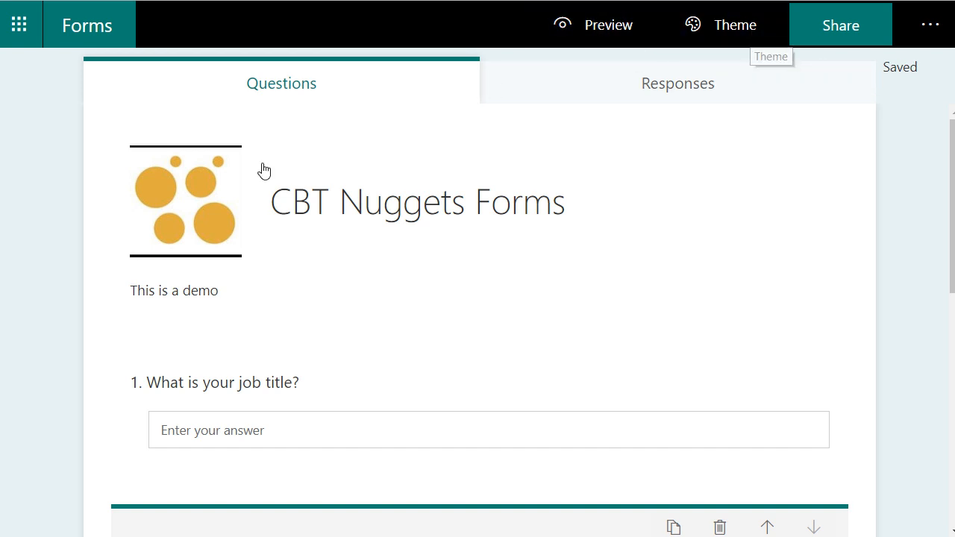
pyautogui.moveTo(525, 295)
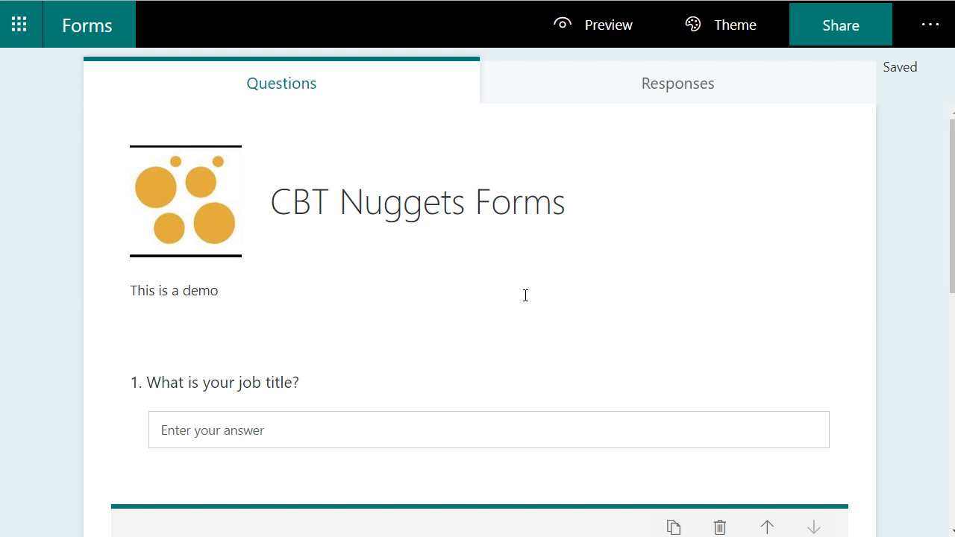
# Copy the form's response link from Share into Notepad and minimise Notepad
pyautogui.click(840, 25)
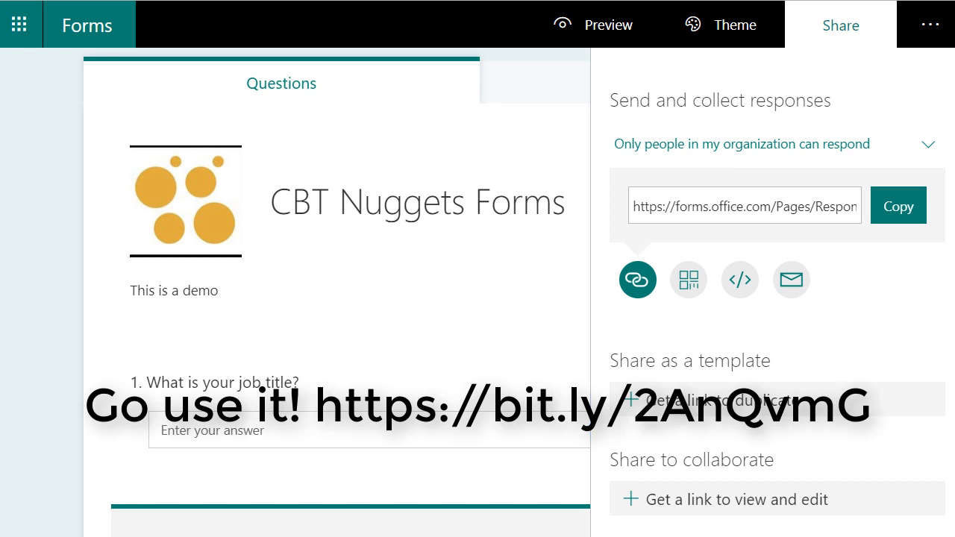
pyautogui.click(898, 206)
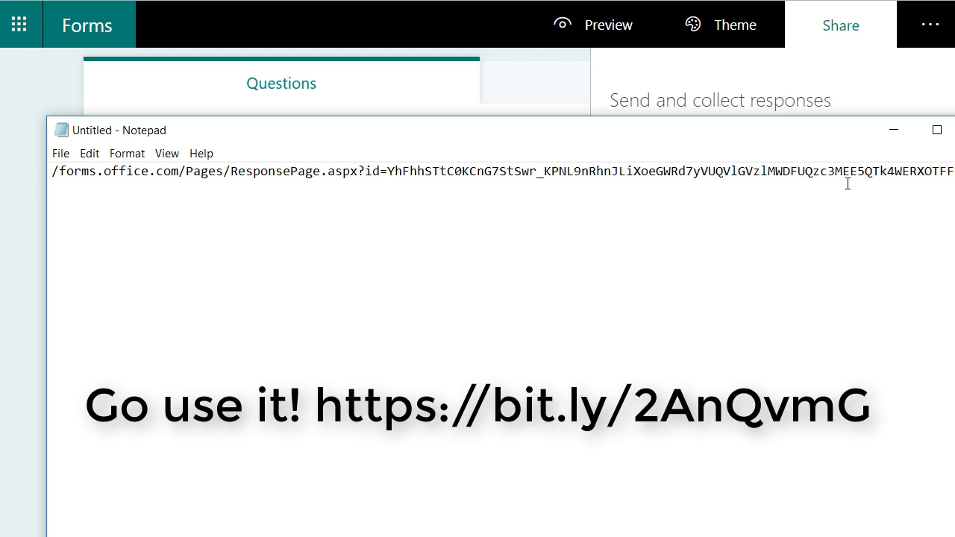
pyautogui.moveTo(893, 130)
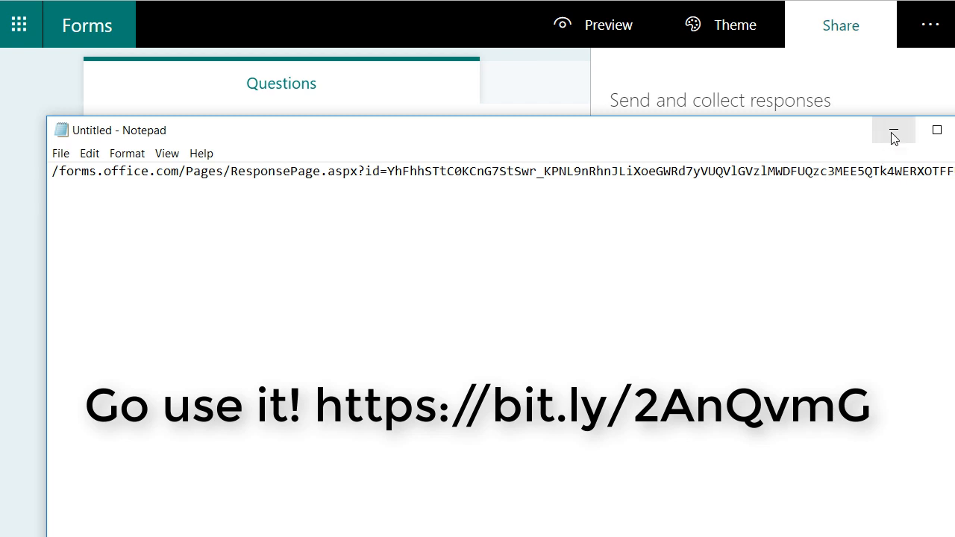
pyautogui.click(894, 130)
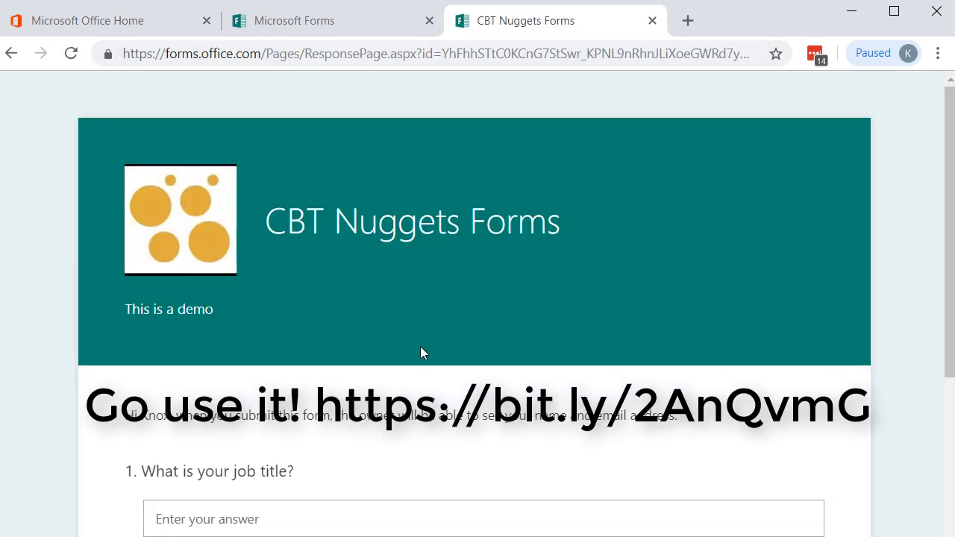
# Answer the form with 'Trainer' and Yes, then submit the response
pyautogui.scroll(-3)
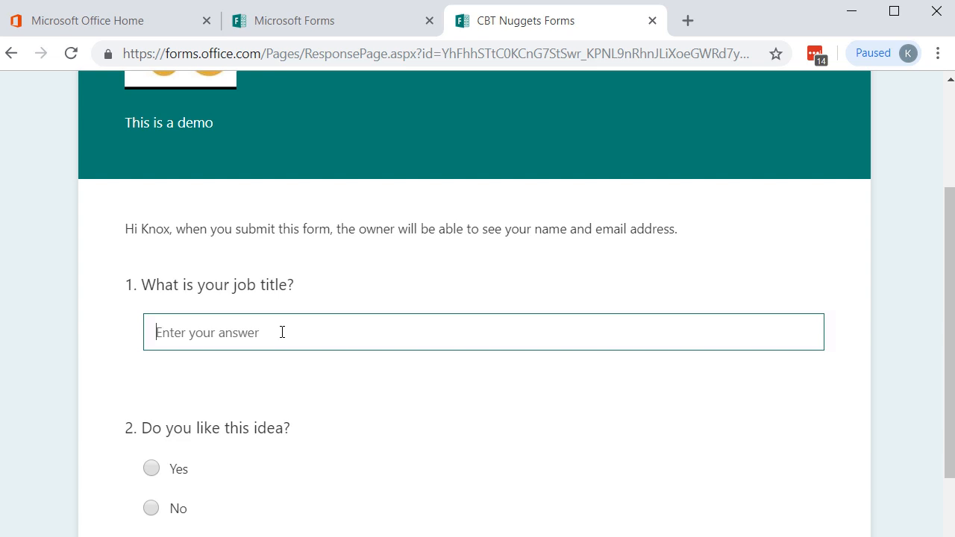
pyautogui.write('Trainer')
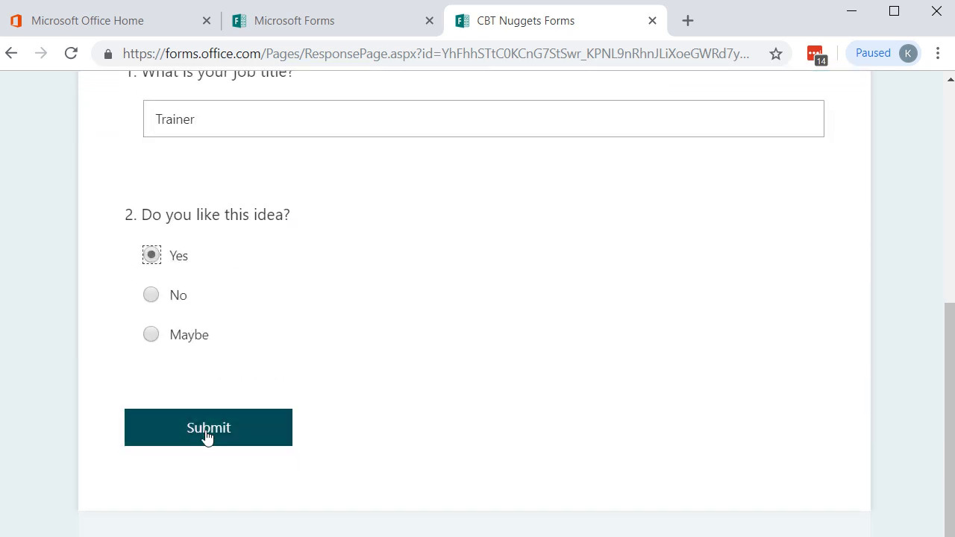
pyautogui.click(208, 428)
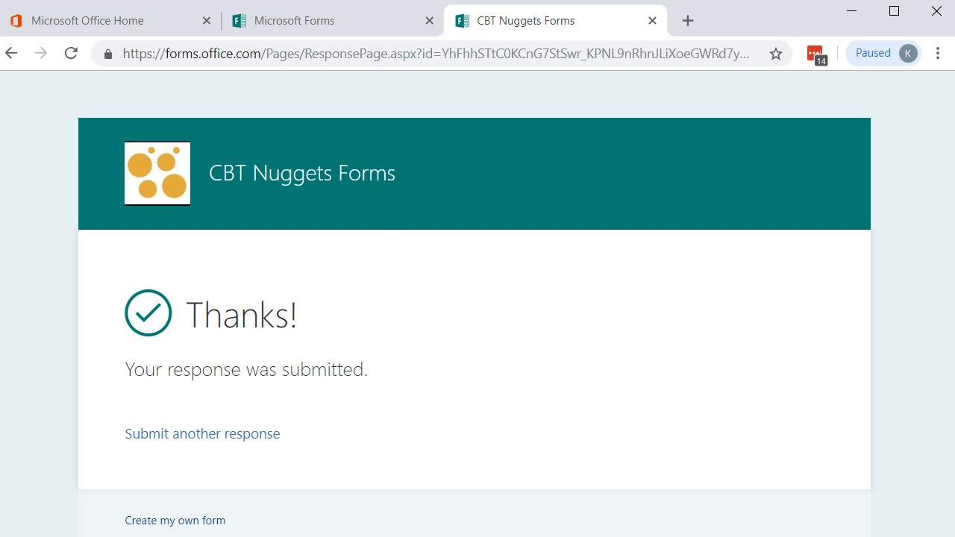
pyautogui.moveTo(387, 196)
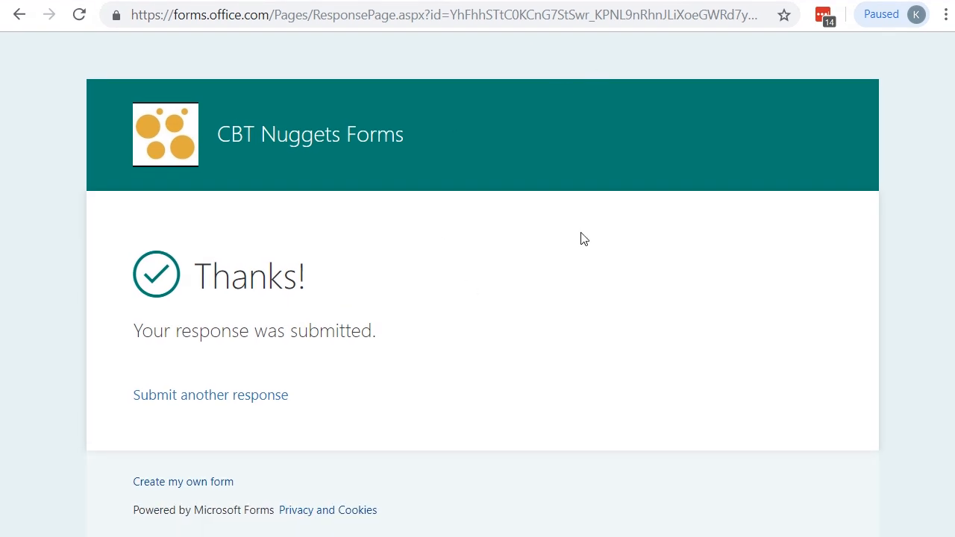
pyautogui.moveTo(674, 76)
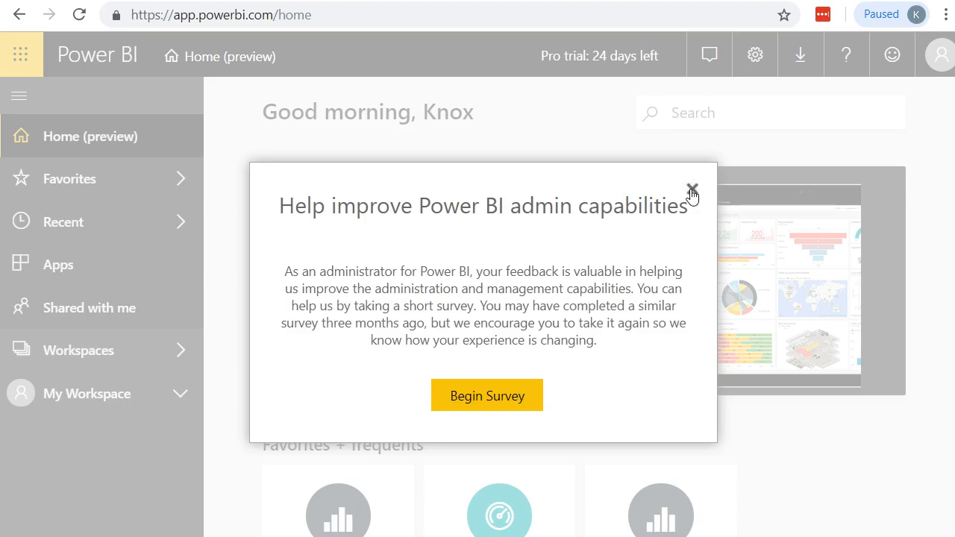
# Close the survey prompt and view the datasets listed in My Workspace
pyautogui.click(691, 188)
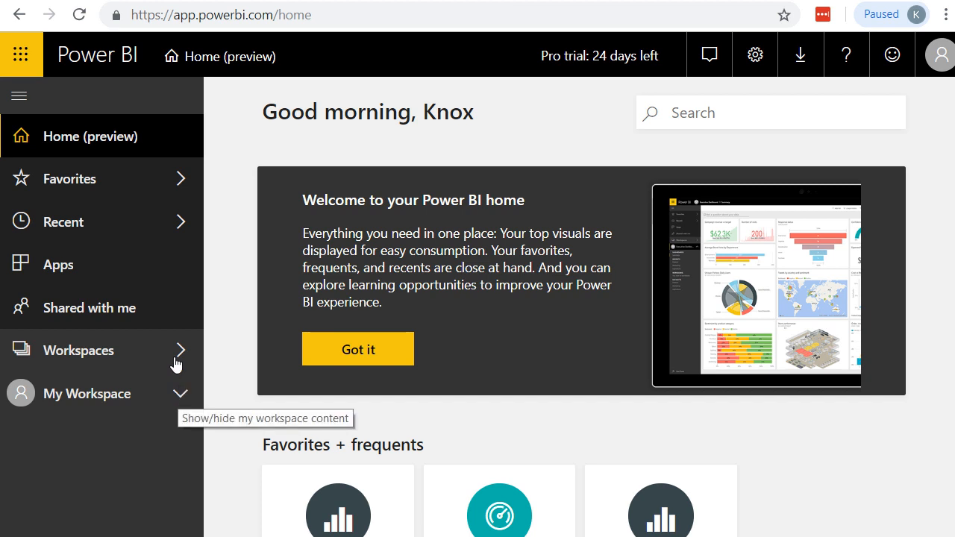
pyautogui.click(87, 394)
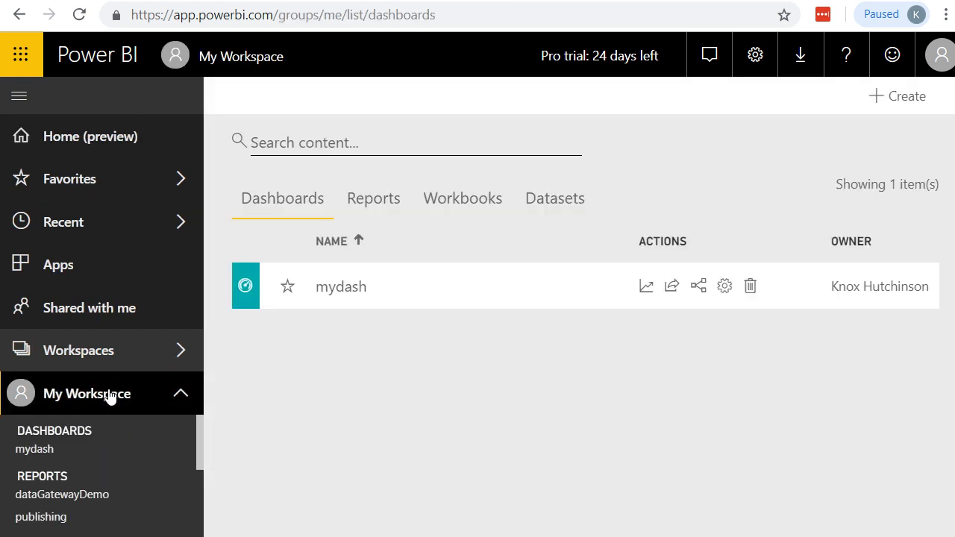
pyautogui.moveTo(556, 198)
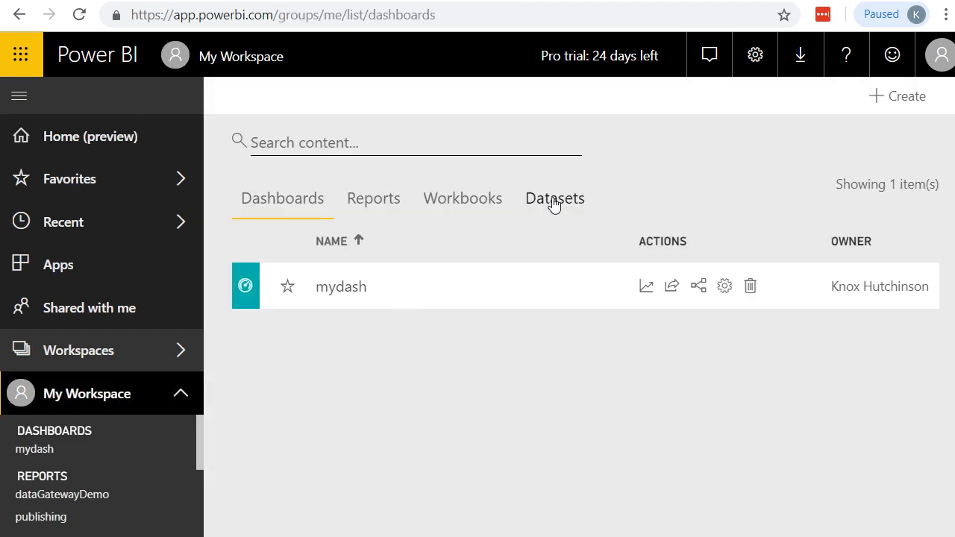
pyautogui.click(554, 197)
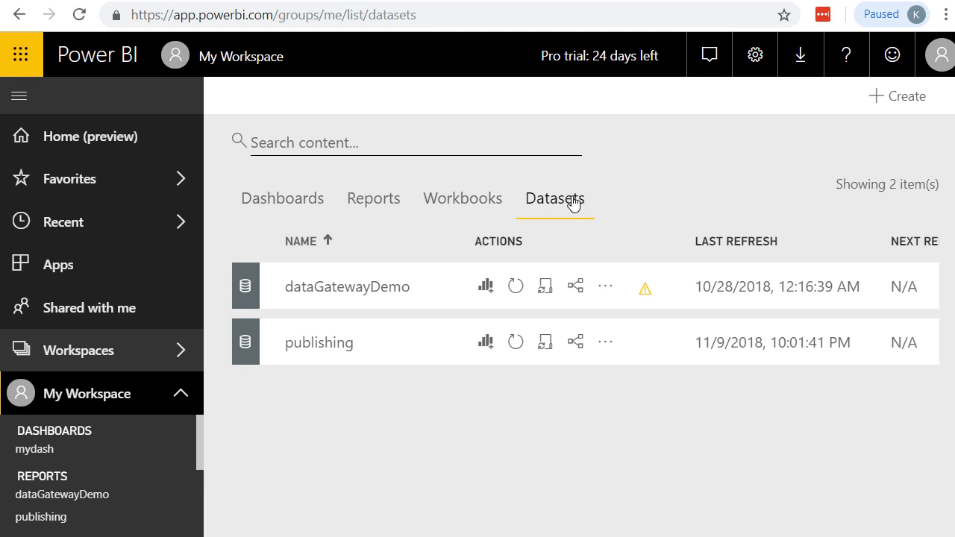
pyautogui.click(904, 96)
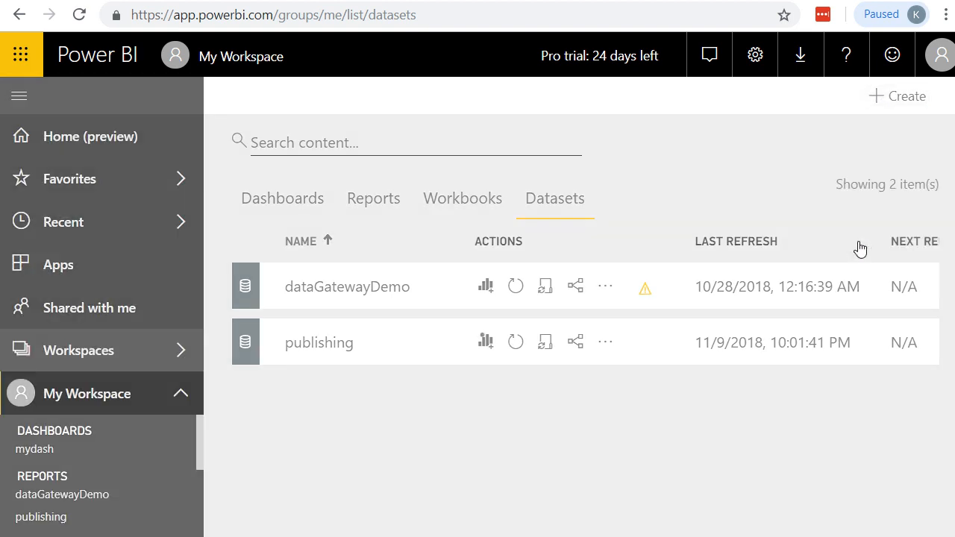
# Start an API streaming dataset named SurveryResults
pyautogui.click(905, 95)
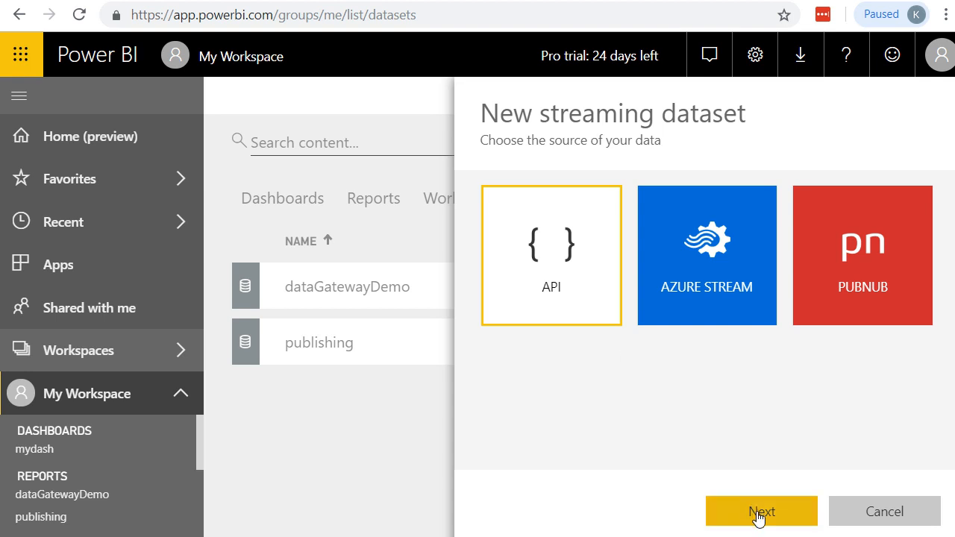
pyautogui.click(760, 512)
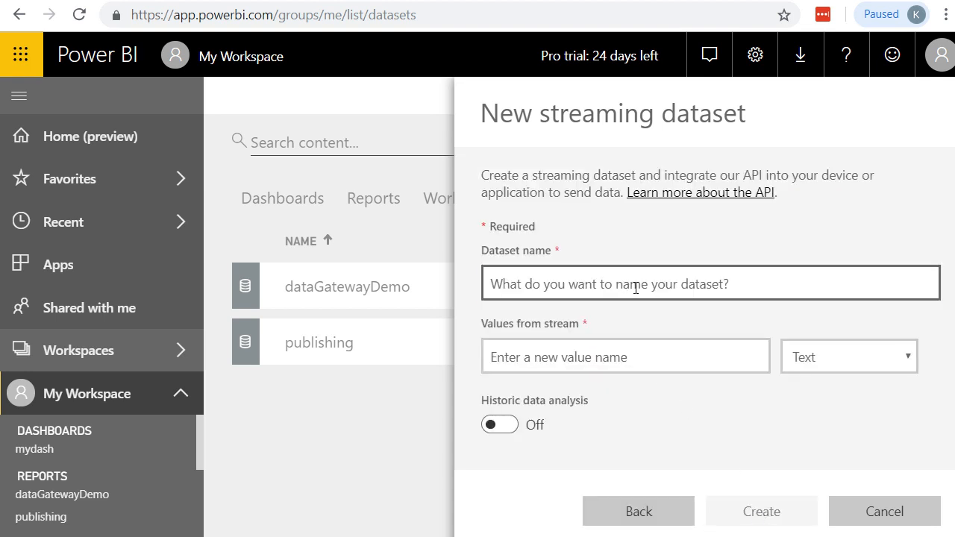
pyautogui.write('Survery')
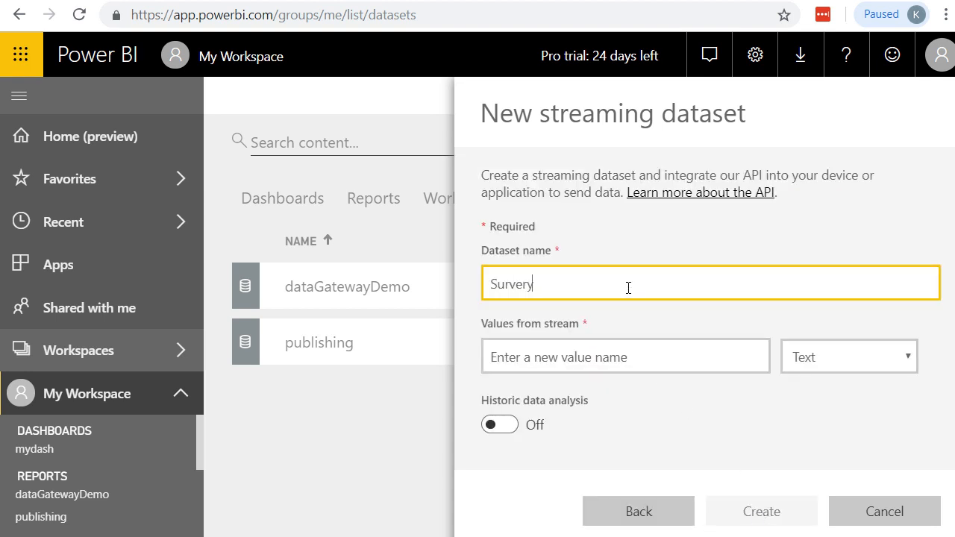
pyautogui.write('Results')
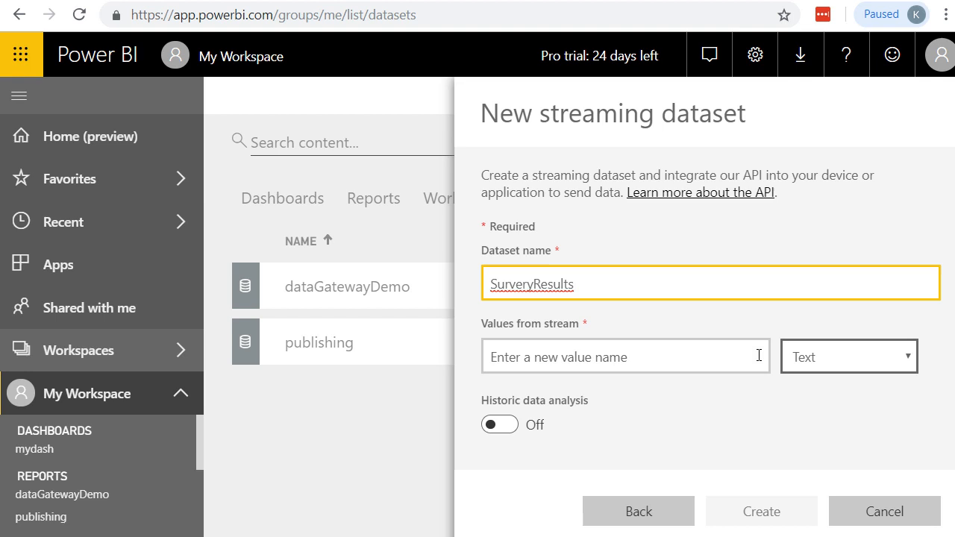
# Add text values jobtitle and GoodBadYN and turn historic data analysis on
pyautogui.click(625, 356)
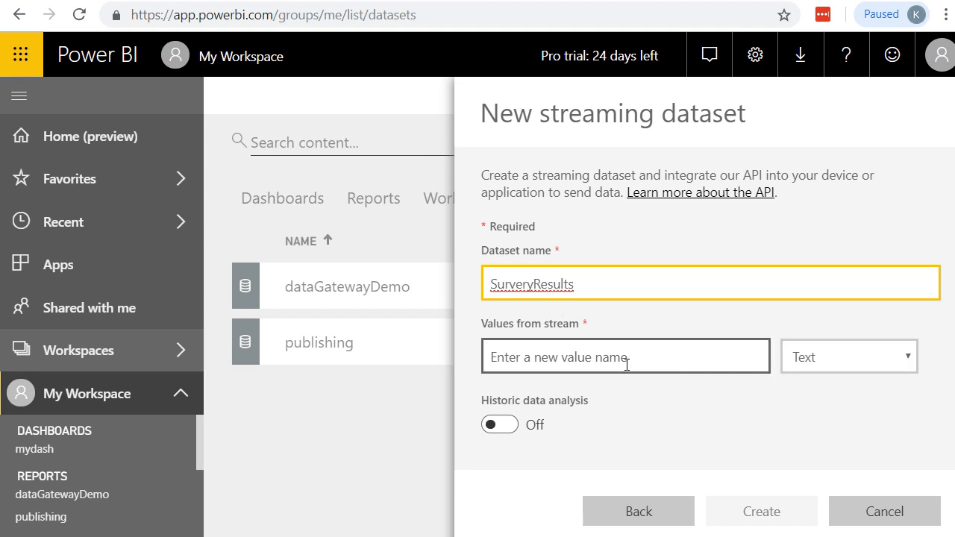
pyautogui.click(625, 356)
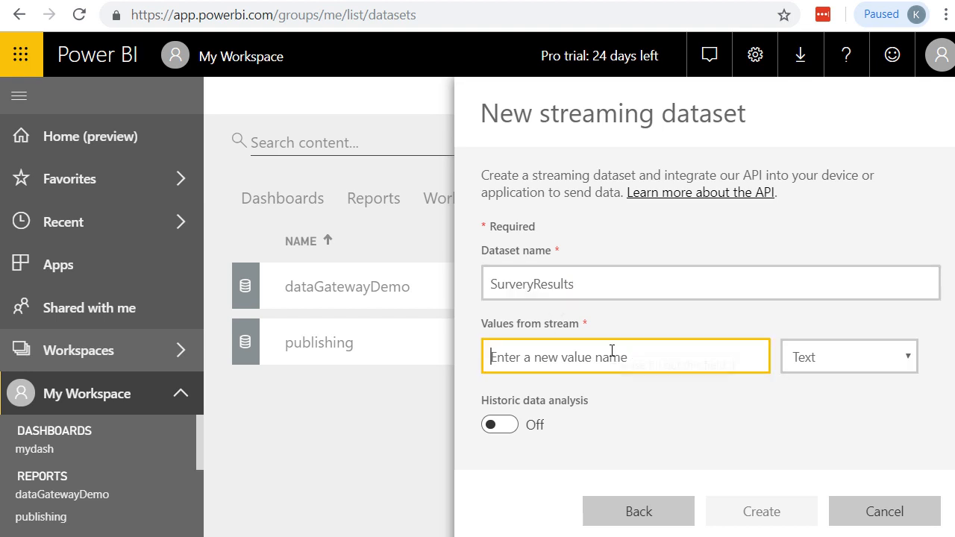
pyautogui.write('jobtitle')
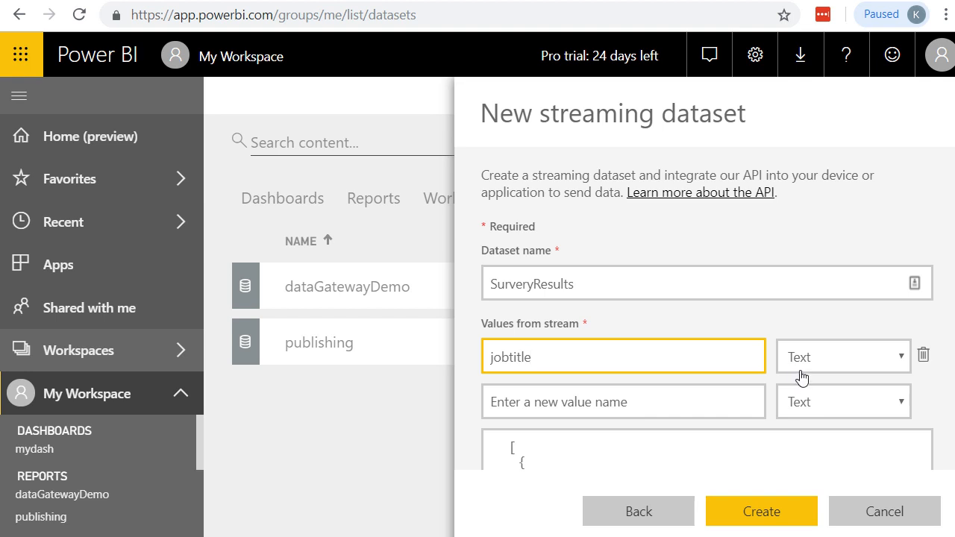
pyautogui.click(623, 402)
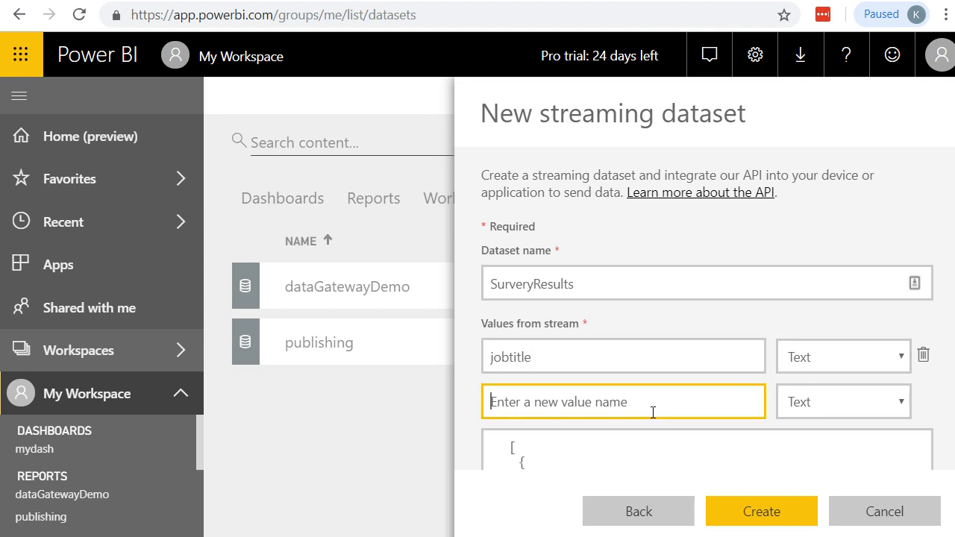
pyautogui.write('GoodBadYN')
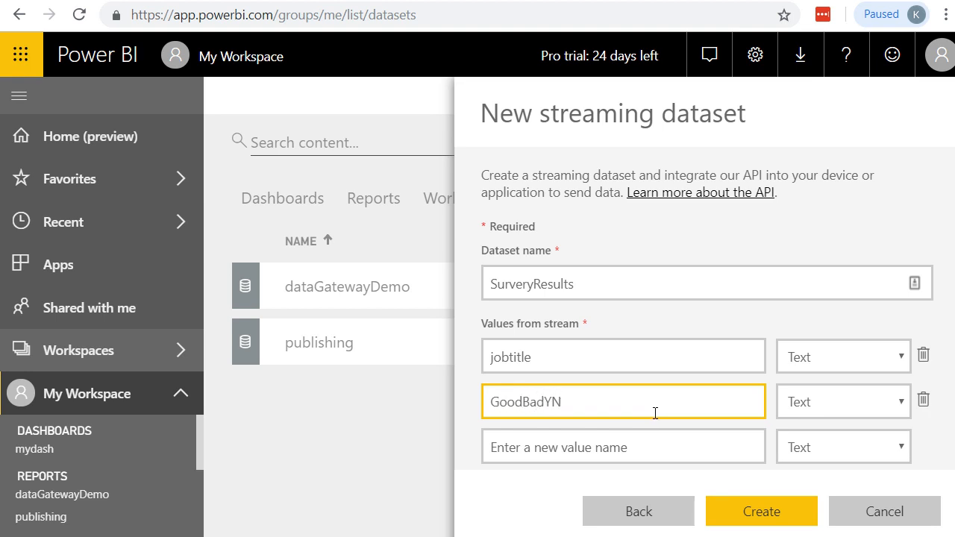
pyautogui.scroll(-3)
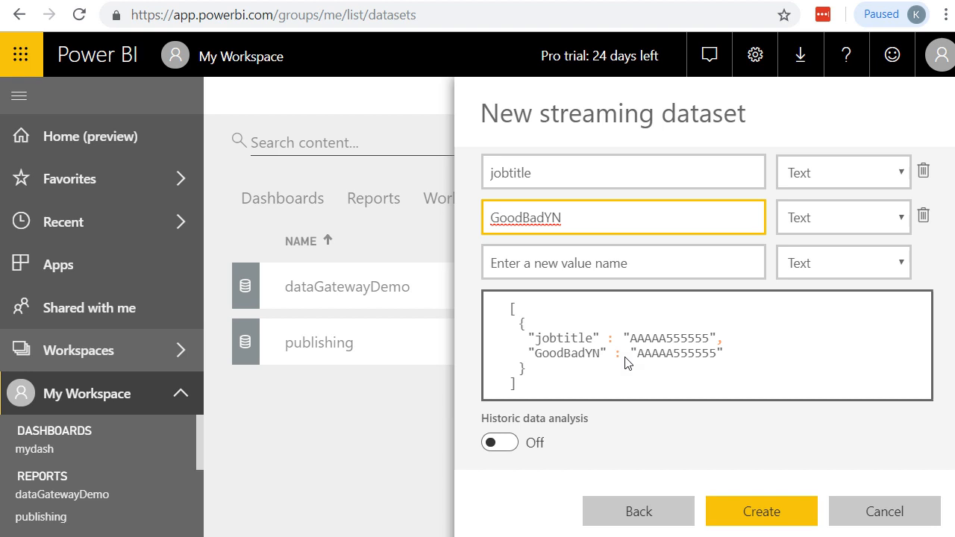
pyautogui.moveTo(555, 386)
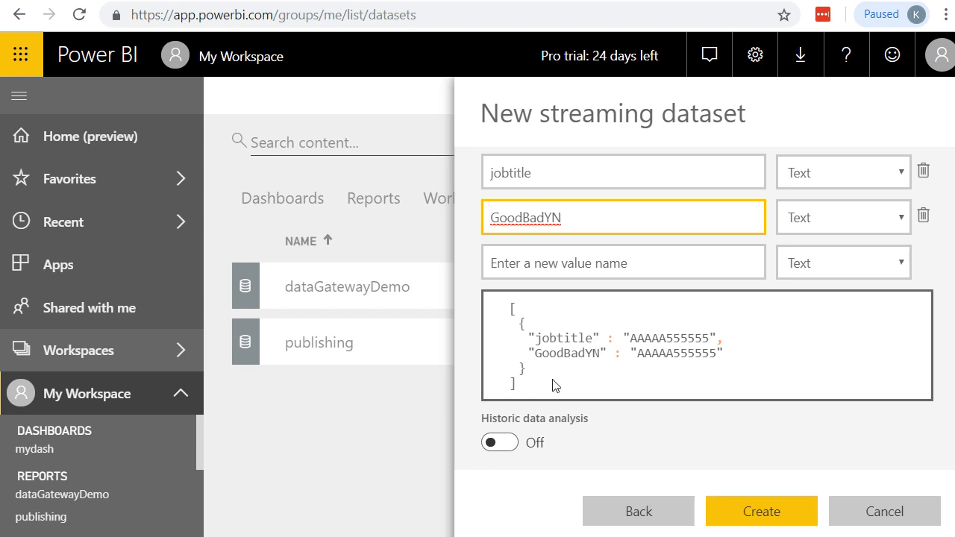
pyautogui.moveTo(562, 427)
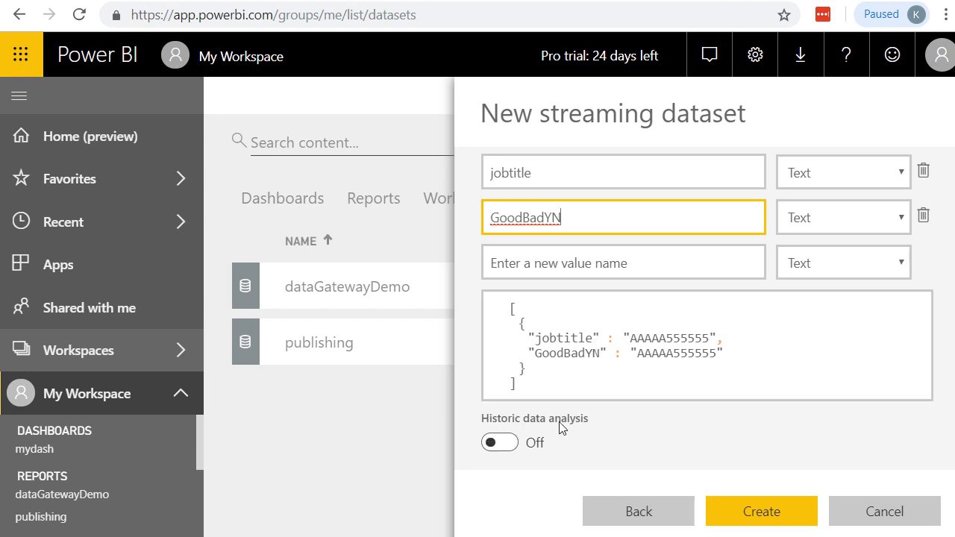
pyautogui.click(500, 442)
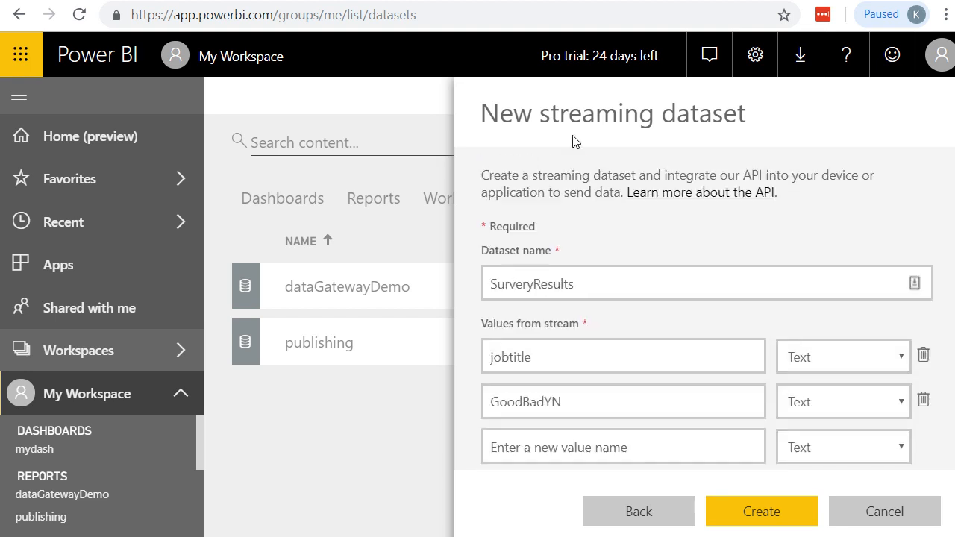
pyautogui.scroll(-3)
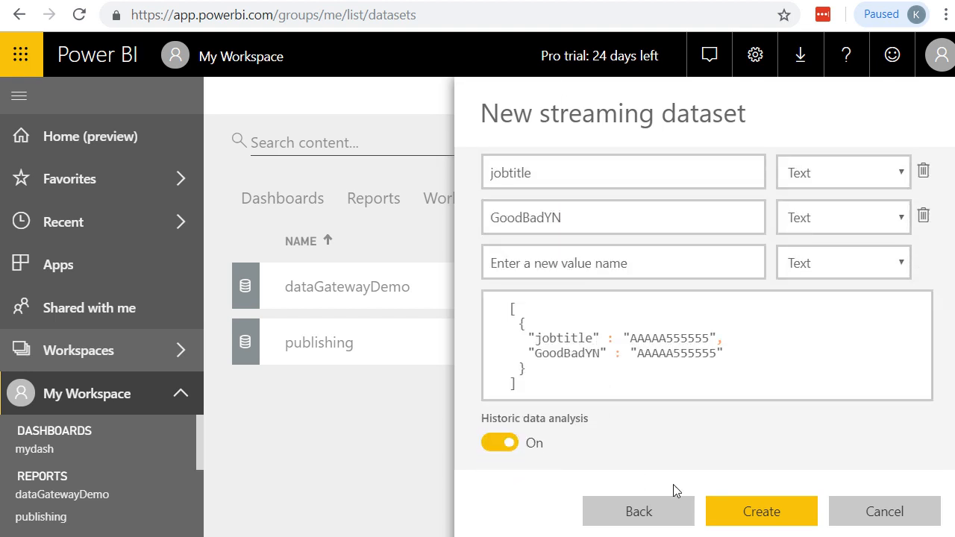
pyautogui.moveTo(762, 512)
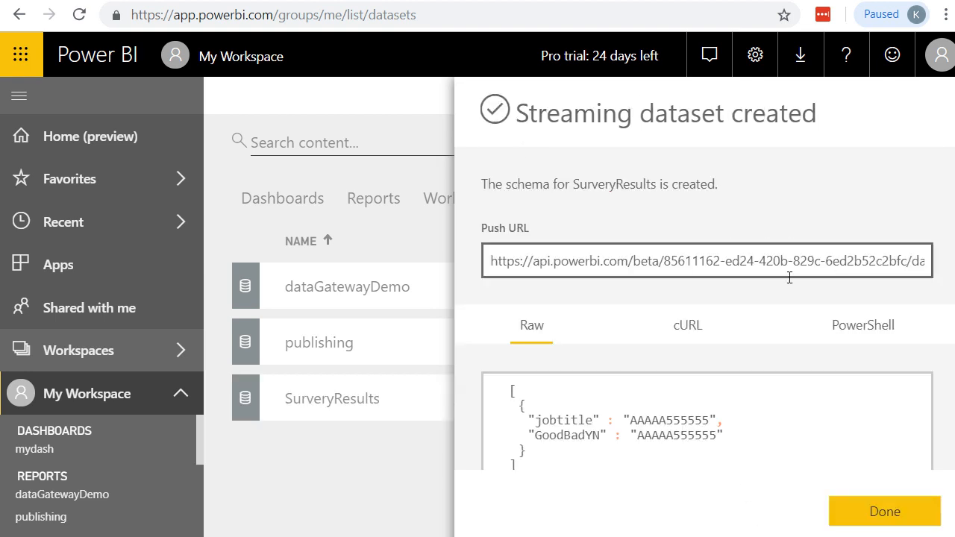
pyautogui.moveTo(625, 264)
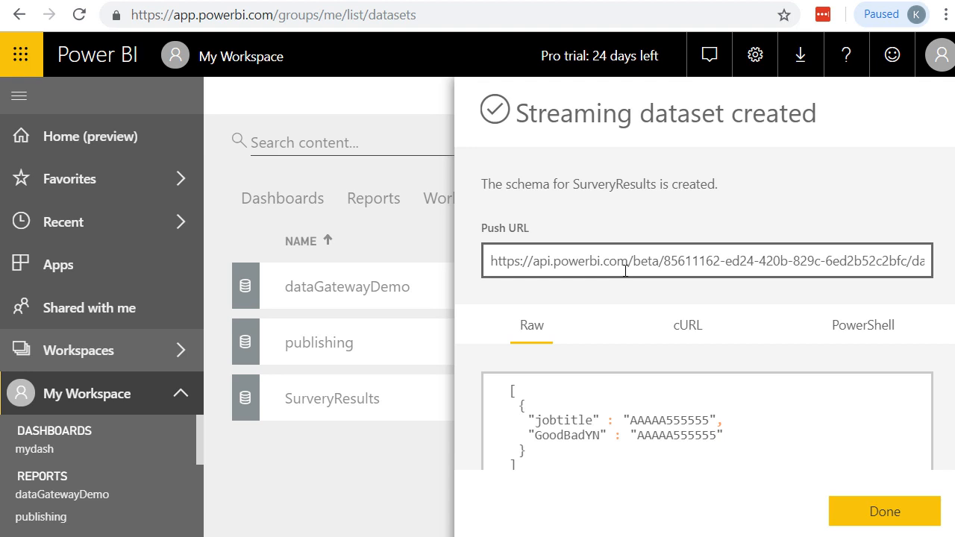
pyautogui.moveTo(576, 230)
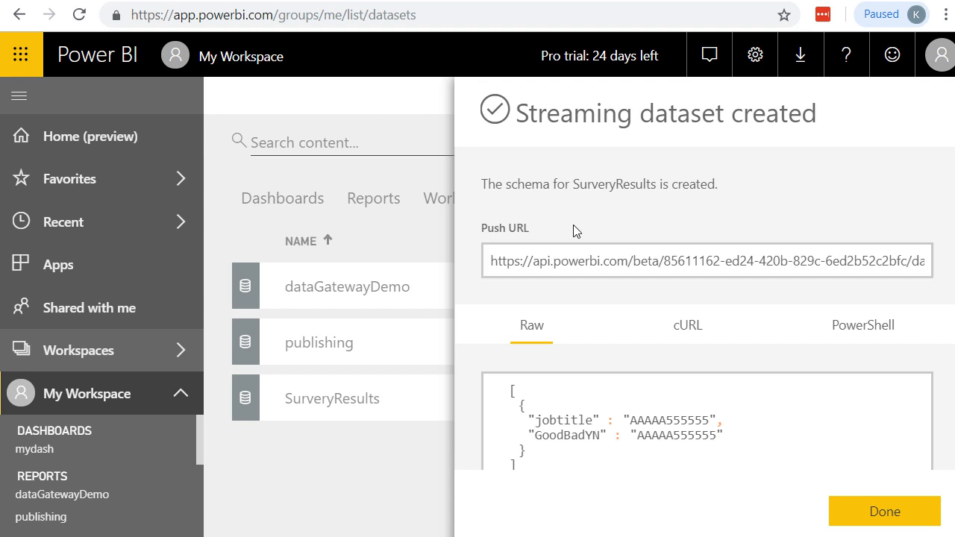
pyautogui.moveTo(885, 511)
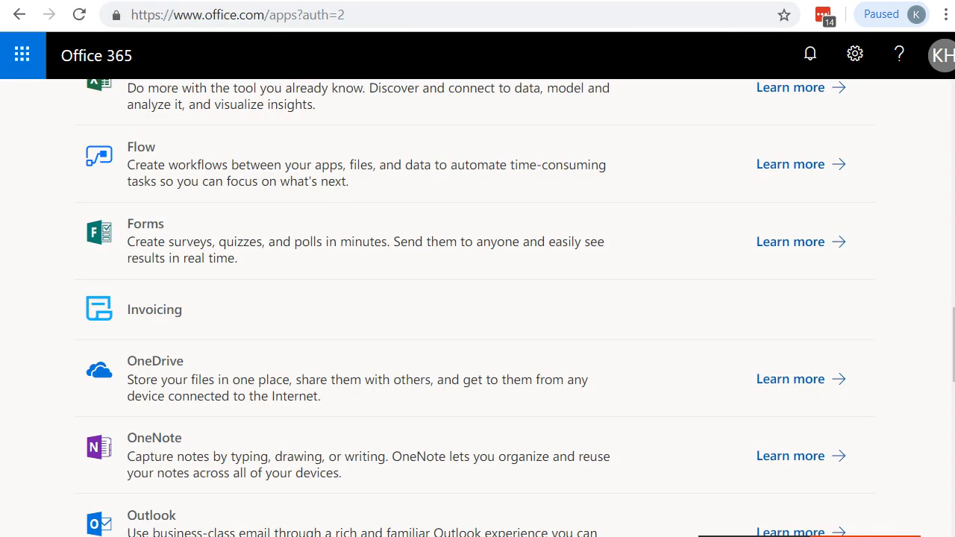
# Launch Microsoft Flow from its tile in the Office 365 apps list
pyautogui.scroll(3)
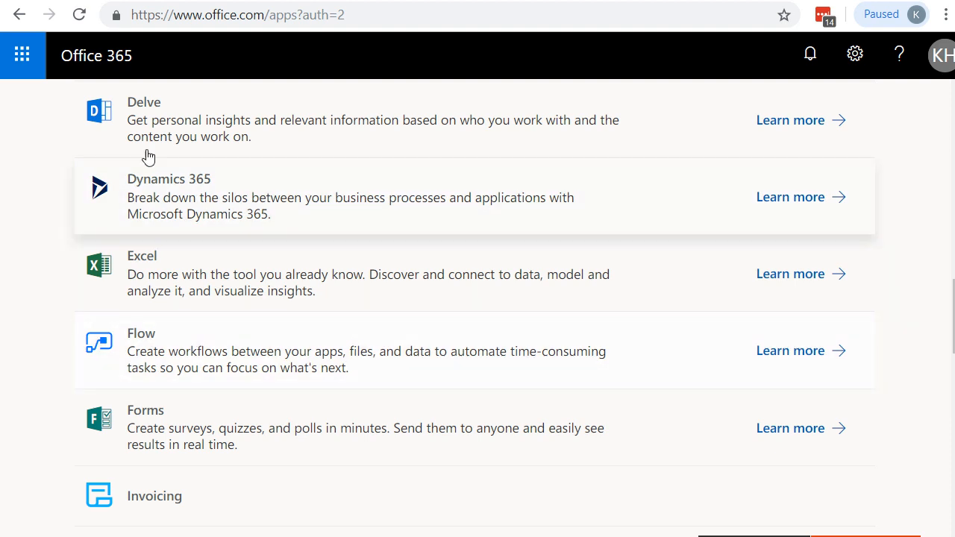
pyautogui.moveTo(267, 351)
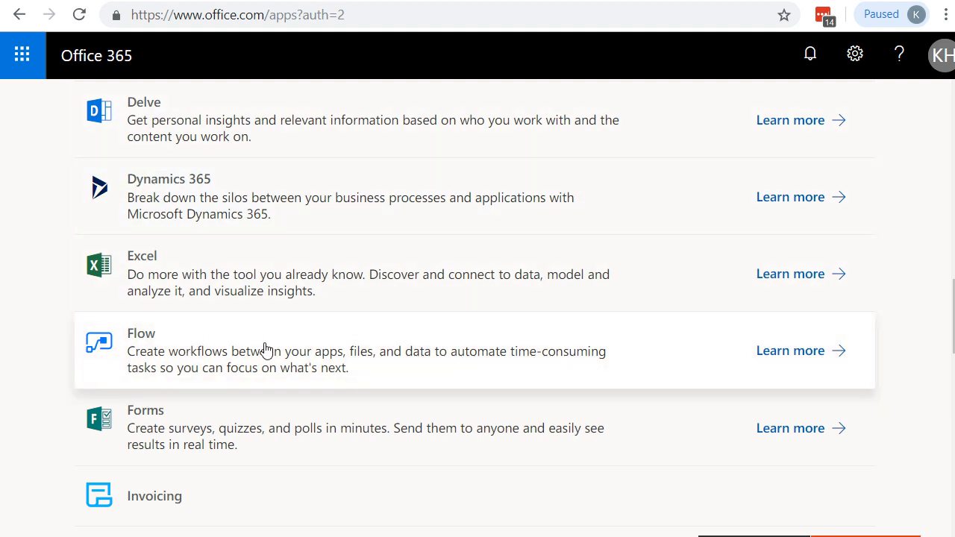
pyautogui.click(790, 351)
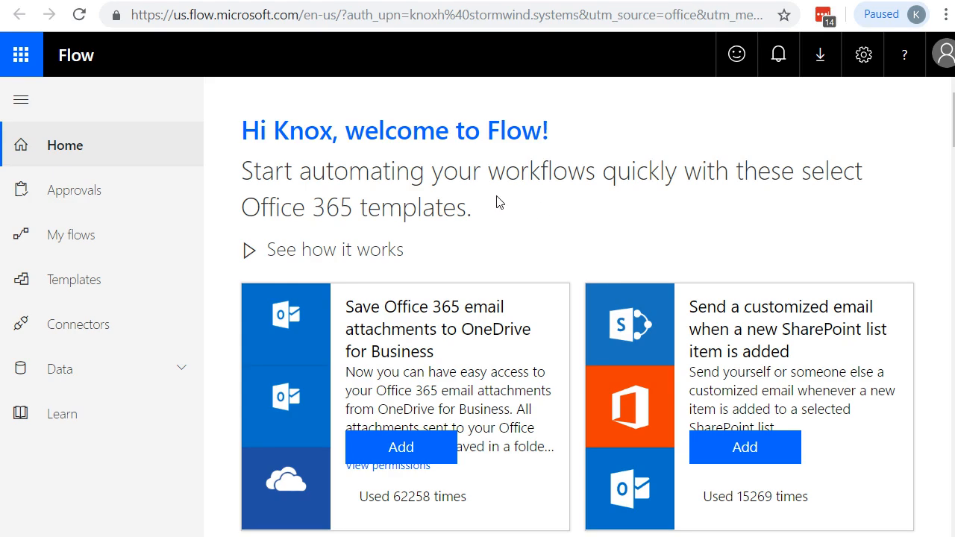
pyautogui.scroll(-3)
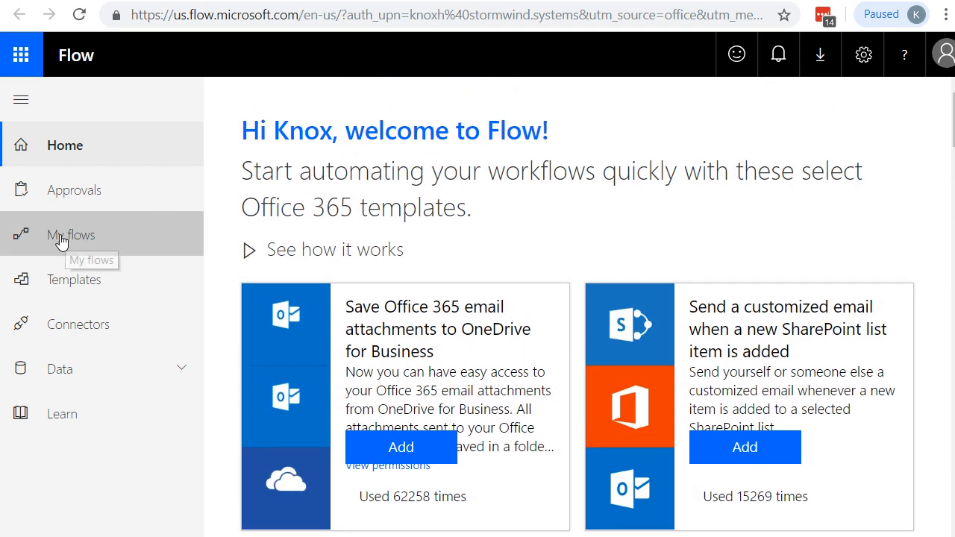
# Begin a new blank flow from the My flows page
pyautogui.click(71, 235)
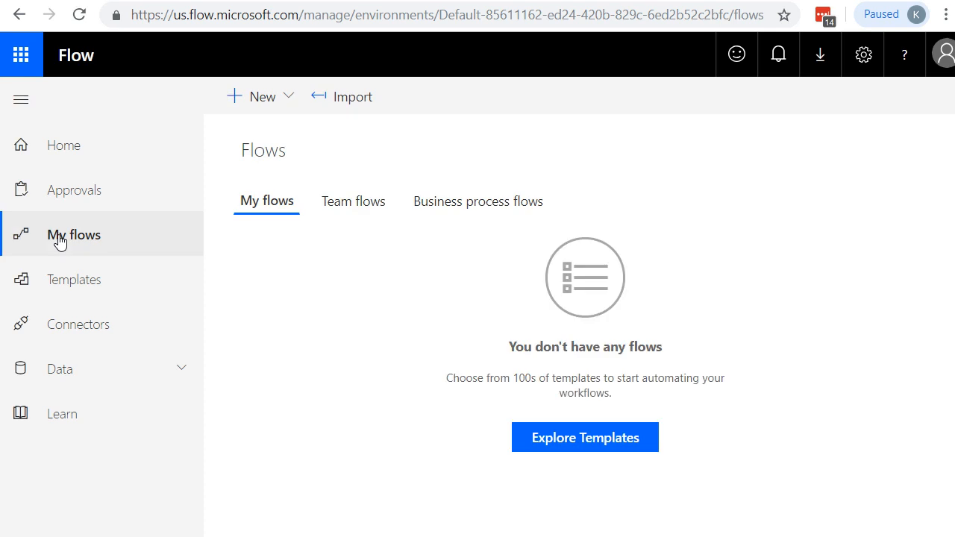
pyautogui.moveTo(261, 97)
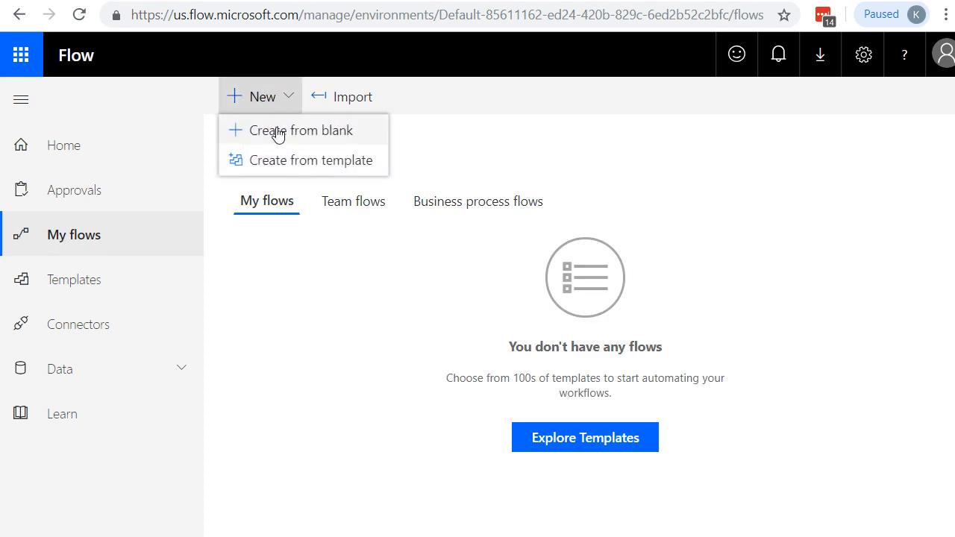
pyautogui.click(302, 130)
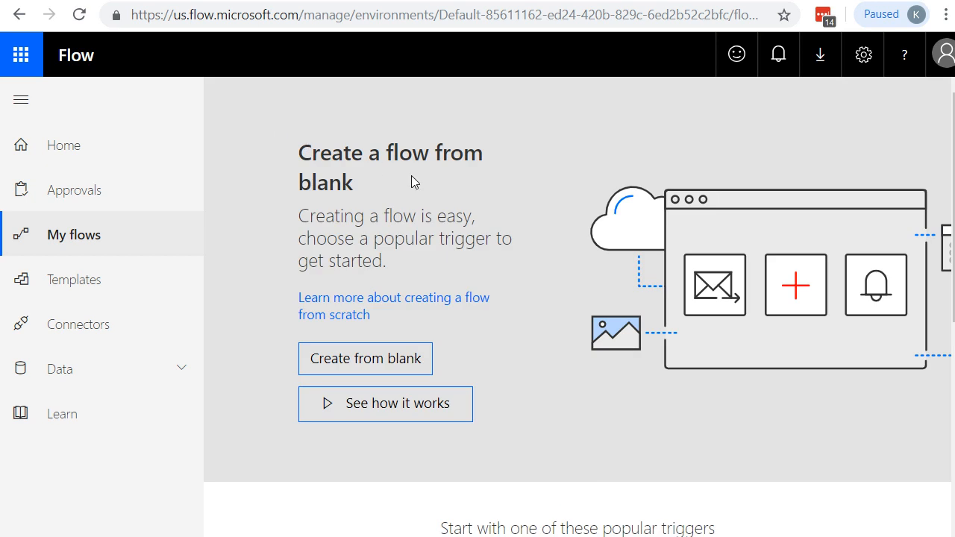
pyautogui.moveTo(366, 359)
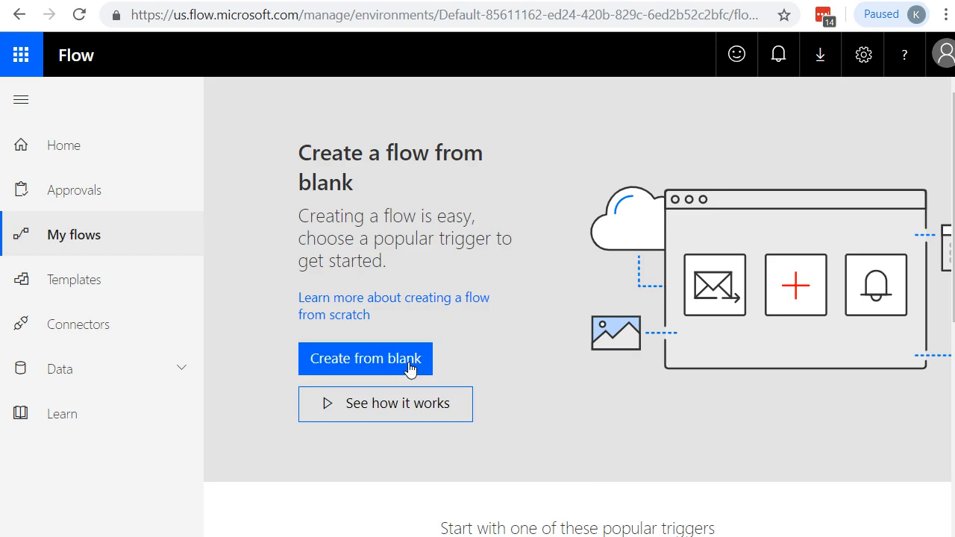
pyautogui.click(365, 359)
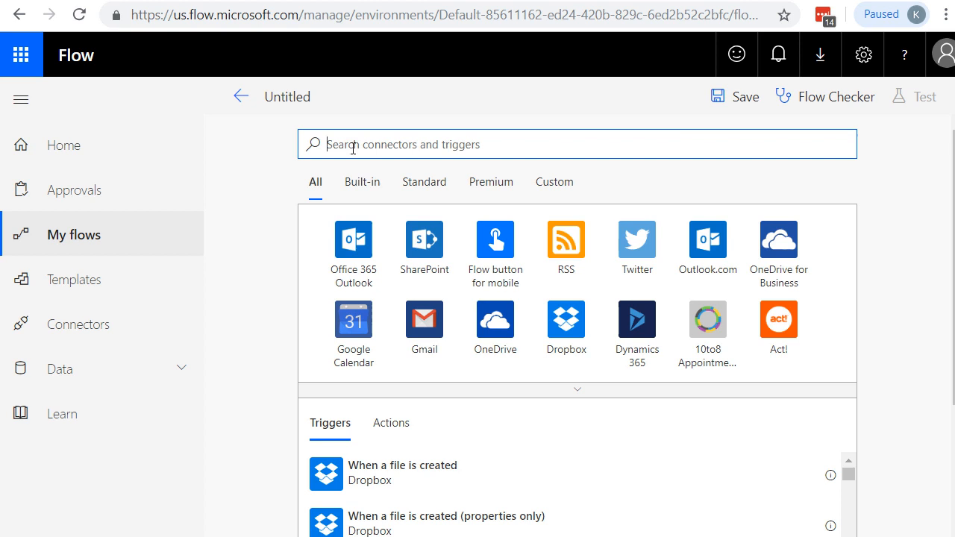
pyautogui.moveTo(482, 143)
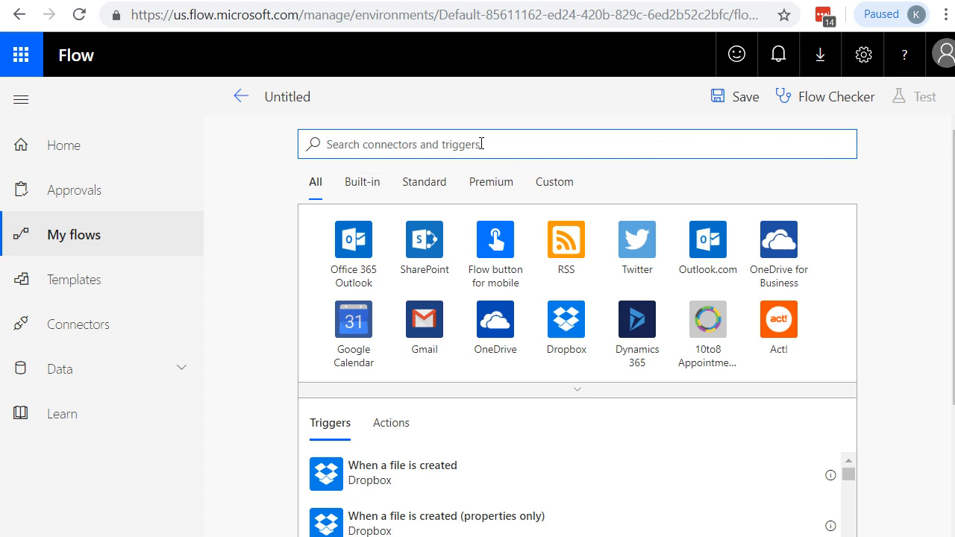
# Set the trigger to Microsoft Forms 'When a new response is submitted' for CBT Nuggets Forms
pyautogui.write('F')
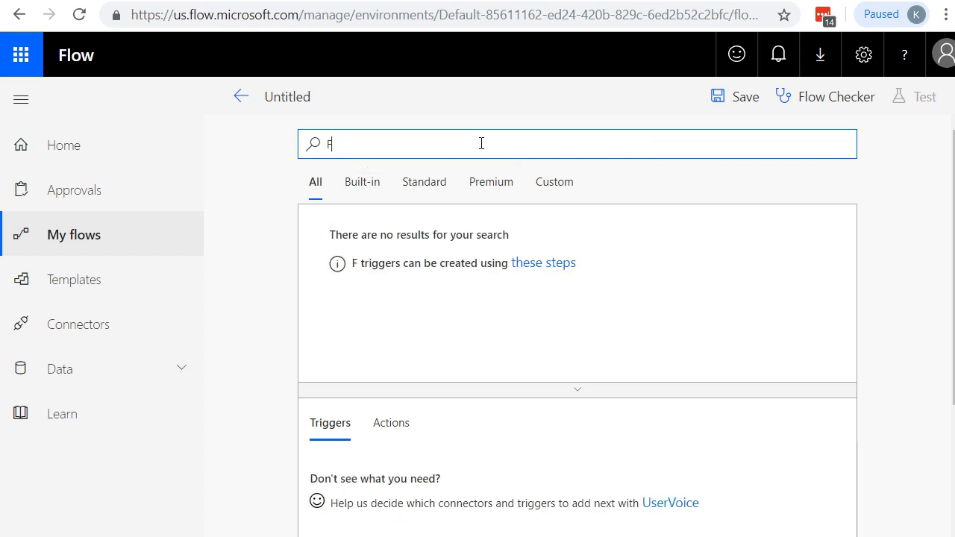
pyautogui.write('orms')
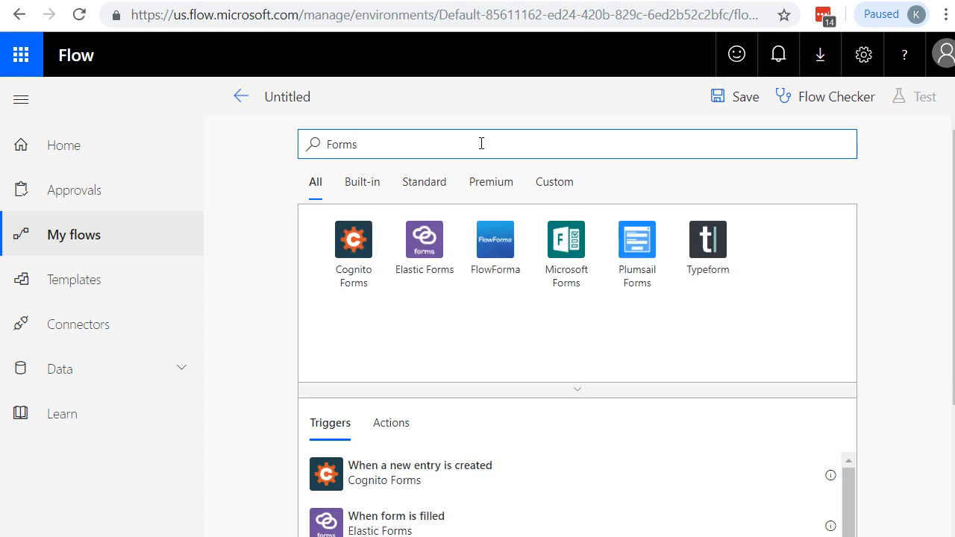
pyautogui.moveTo(355, 269)
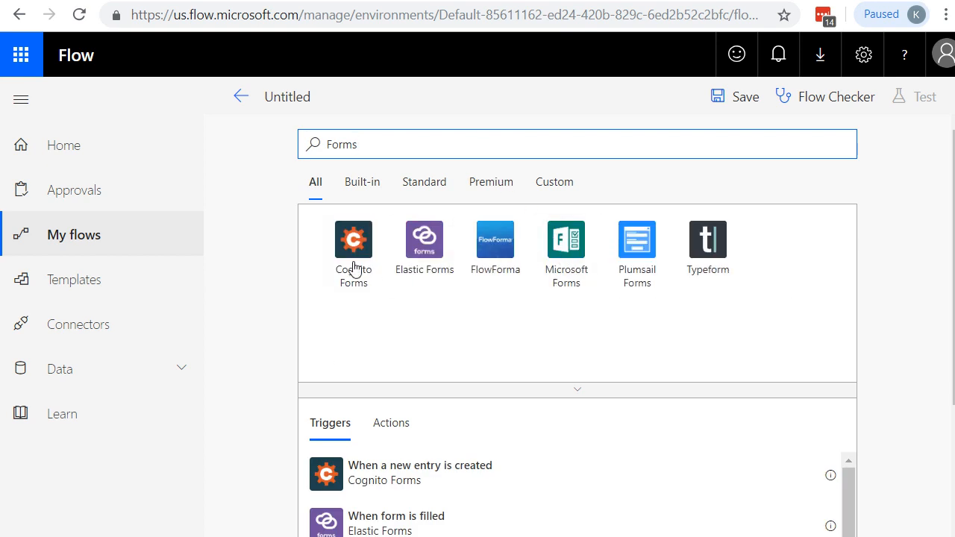
pyautogui.moveTo(567, 254)
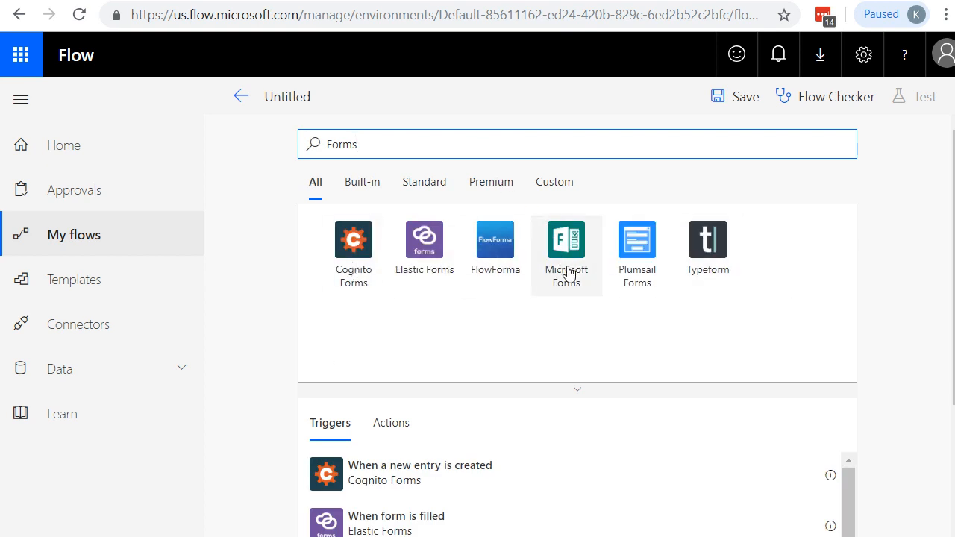
pyautogui.click(565, 254)
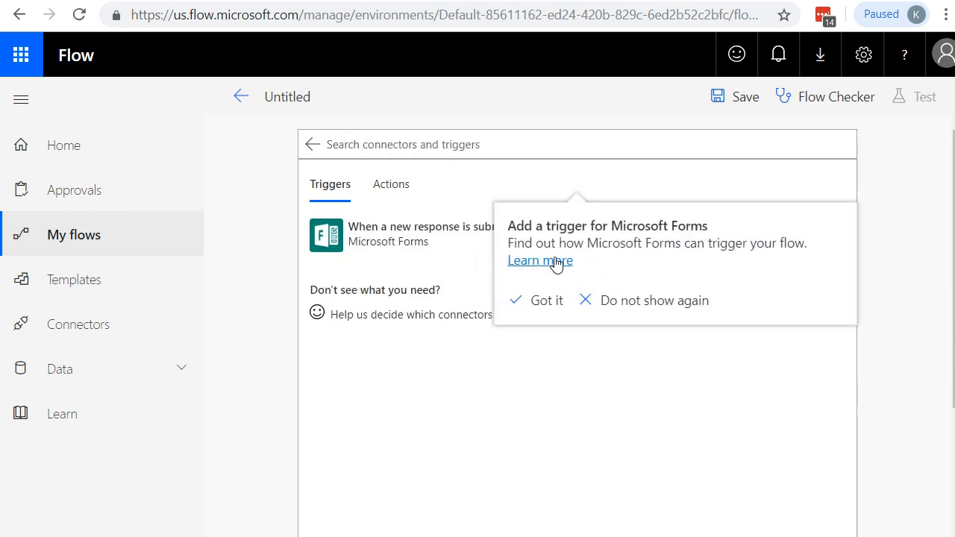
pyautogui.moveTo(547, 300)
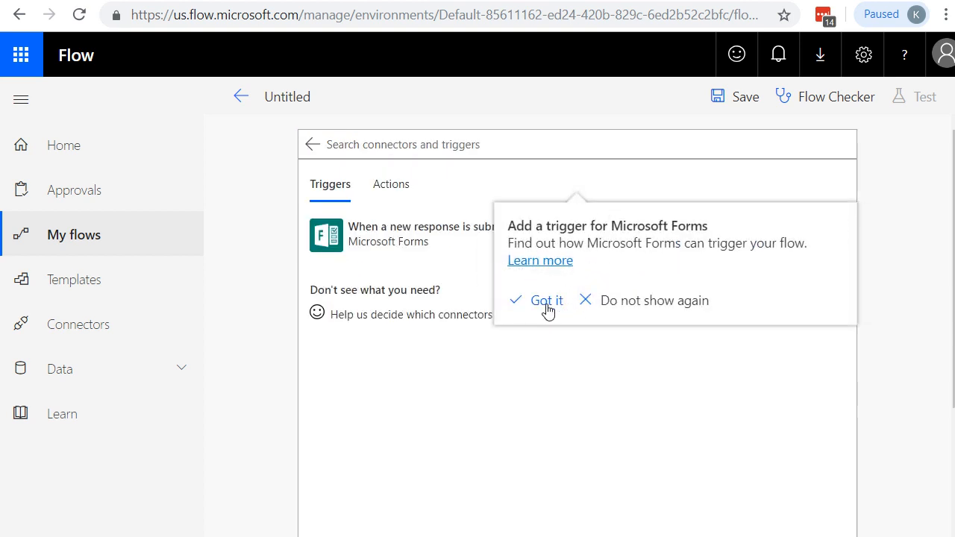
pyautogui.click(546, 300)
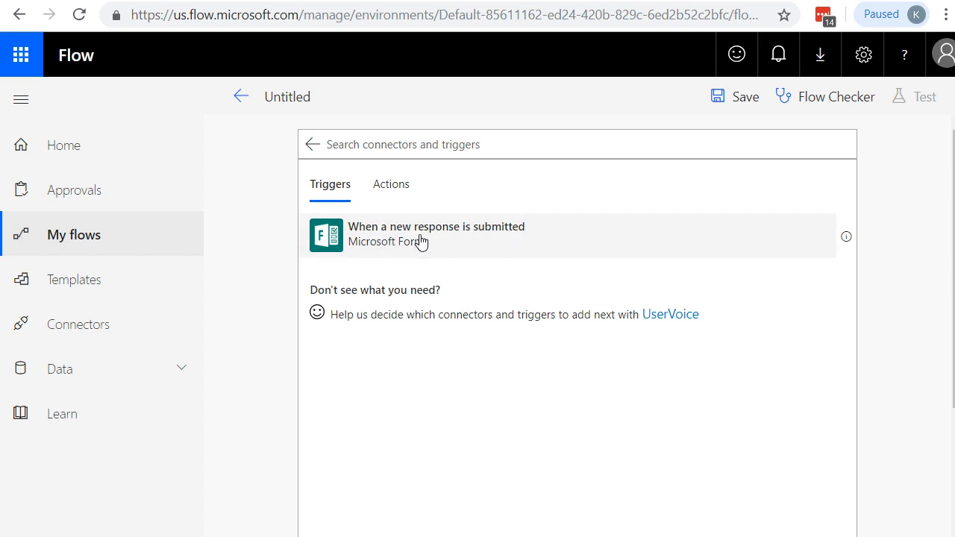
pyautogui.click(436, 235)
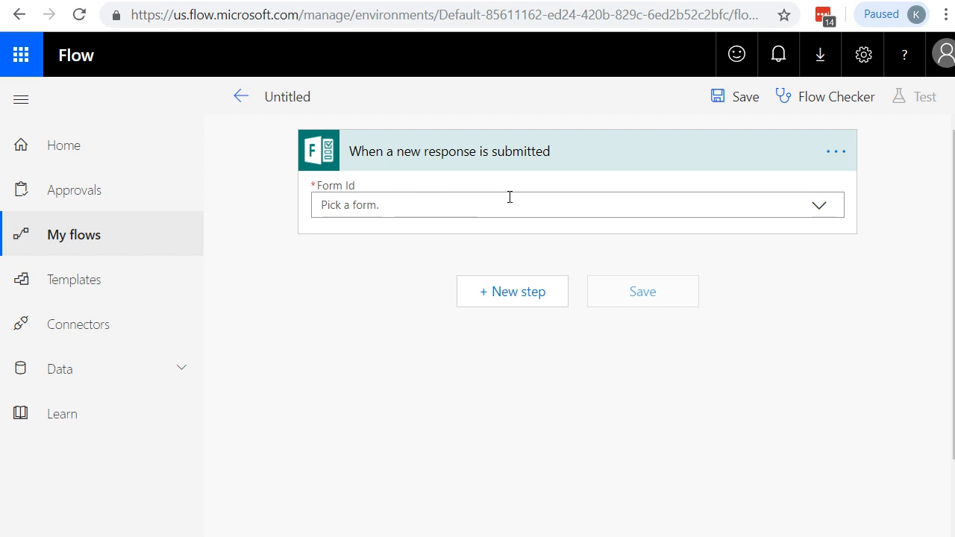
pyautogui.click(575, 205)
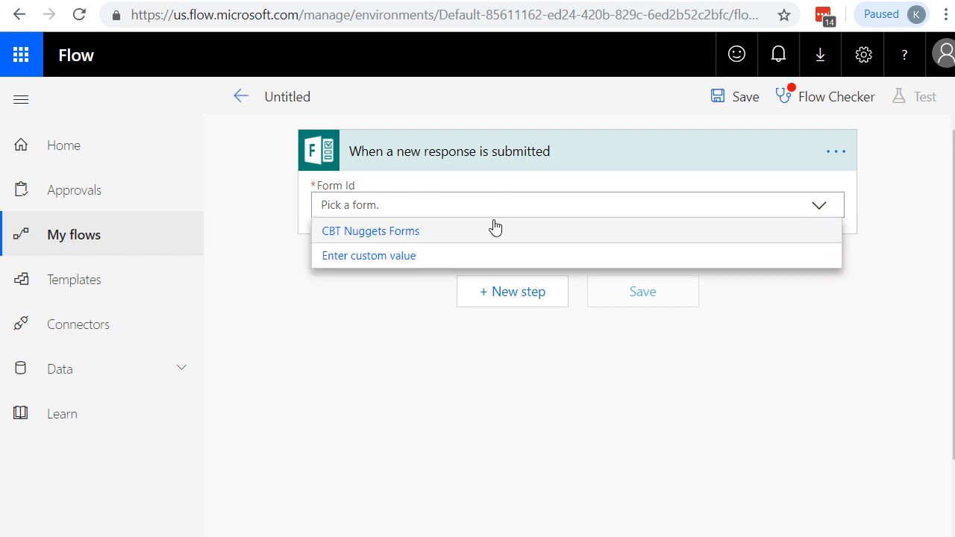
pyautogui.moveTo(323, 243)
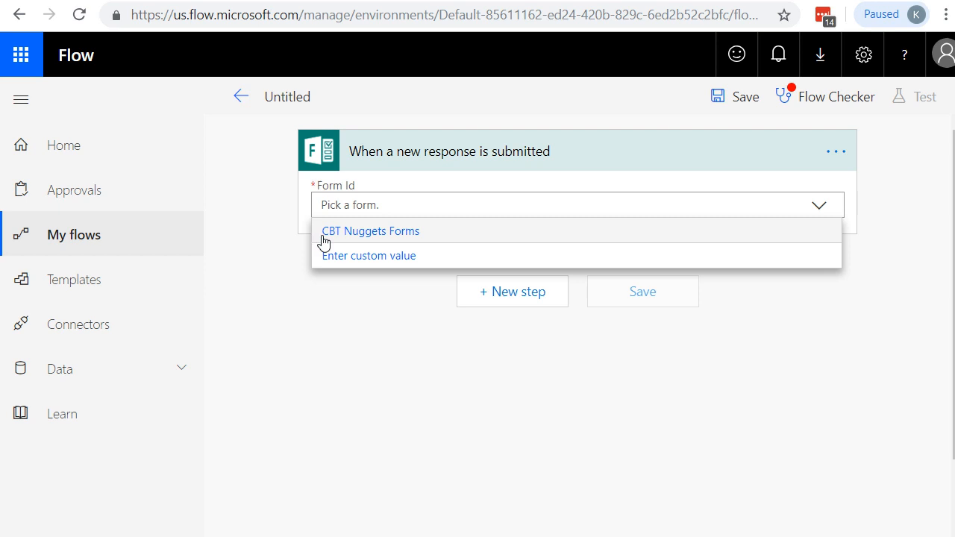
pyautogui.moveTo(396, 240)
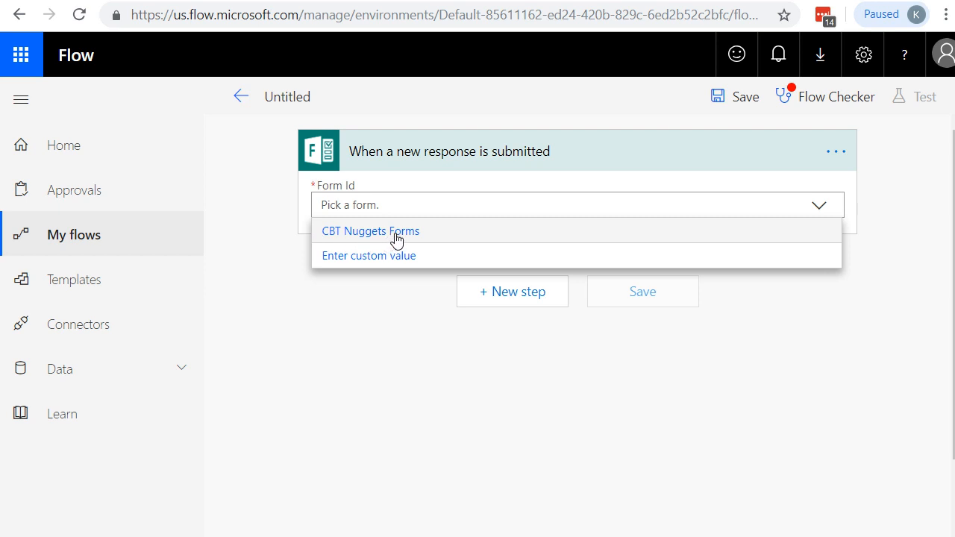
pyautogui.click(370, 231)
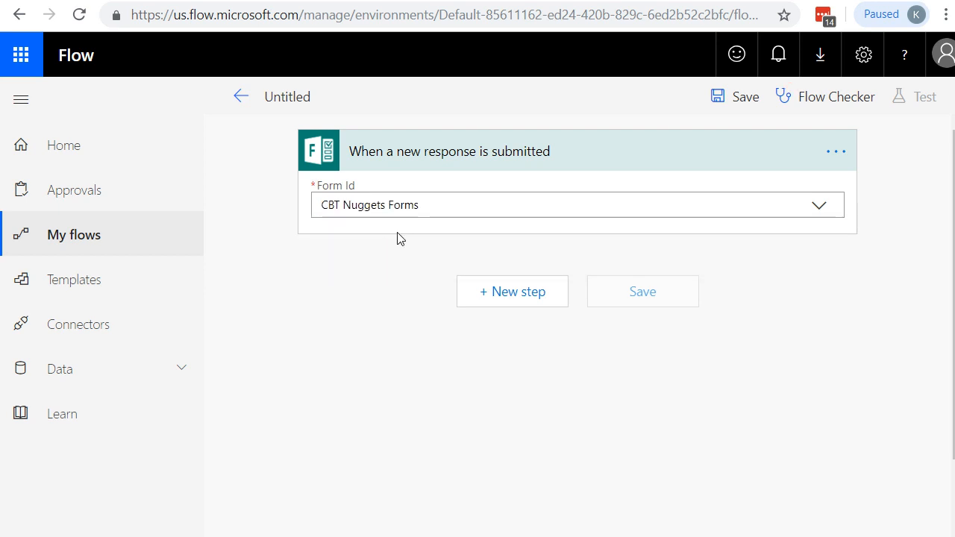
pyautogui.moveTo(512, 291)
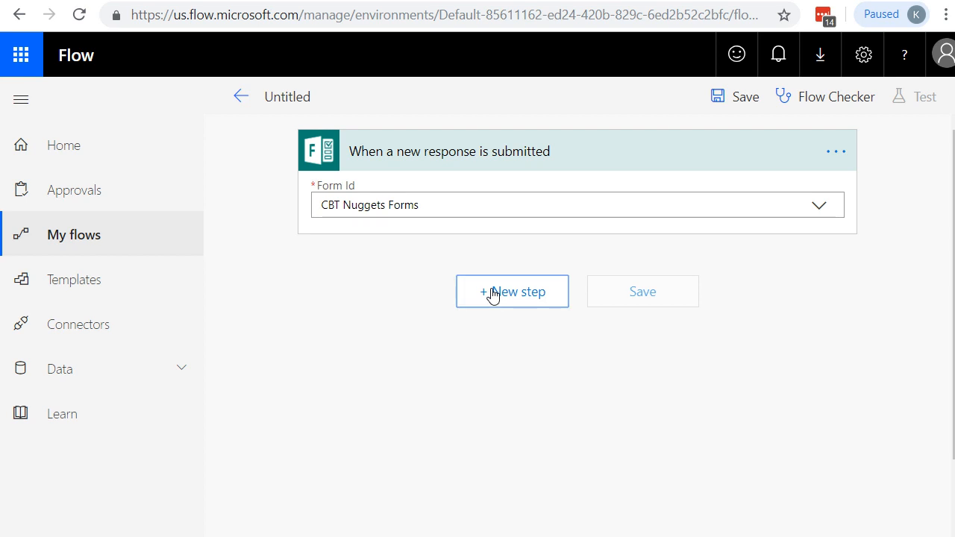
# Add a Microsoft Forms 'Get response details' step with Form Id set to CBT Nuggets Forms
pyautogui.click(512, 291)
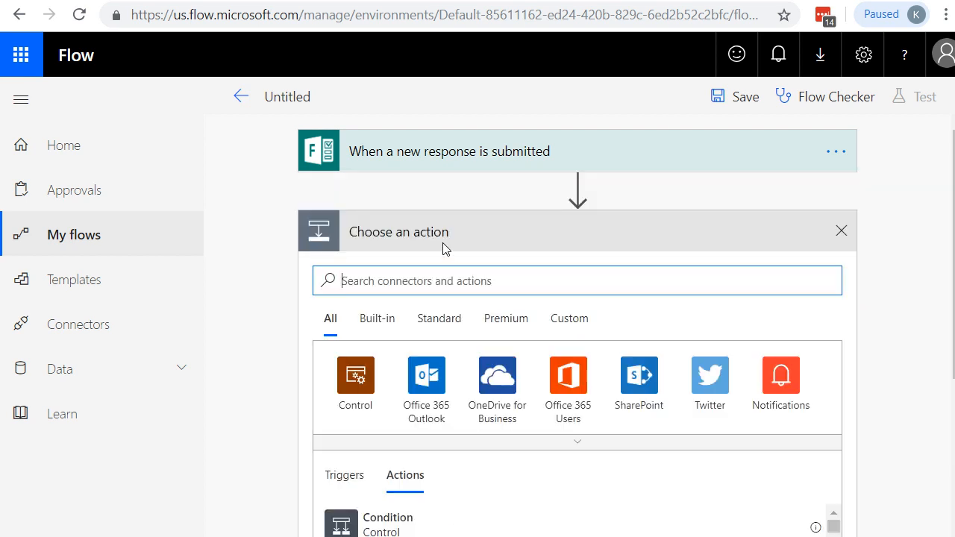
pyautogui.write('Forms')
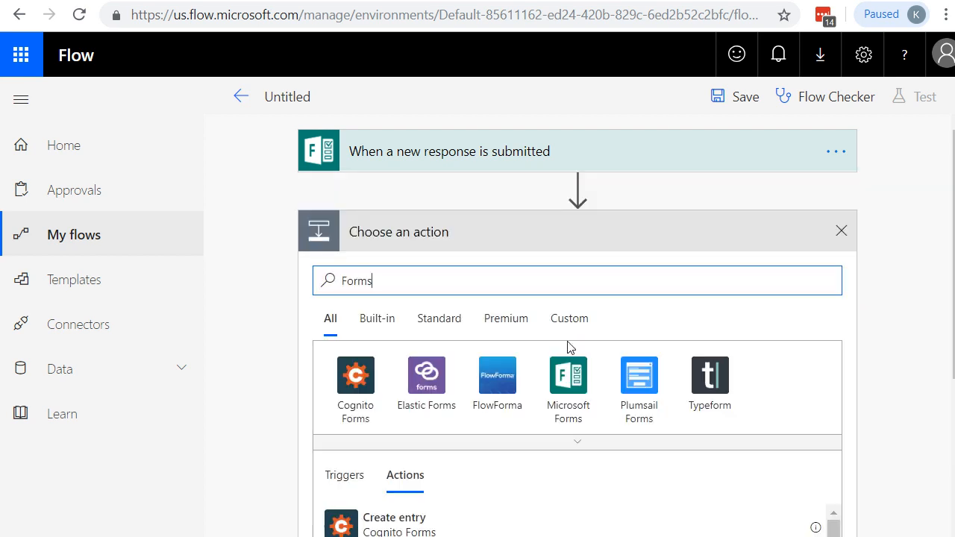
pyautogui.click(568, 375)
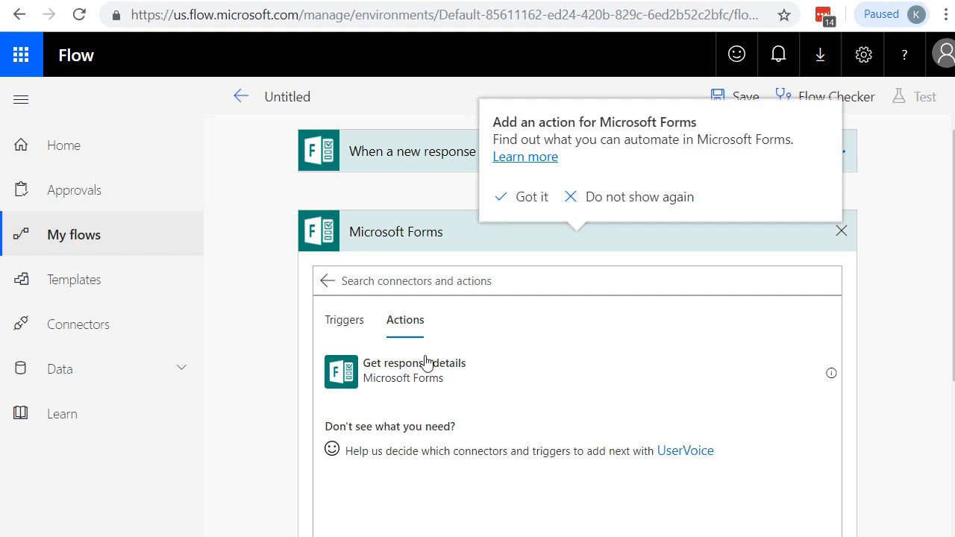
pyautogui.moveTo(359, 162)
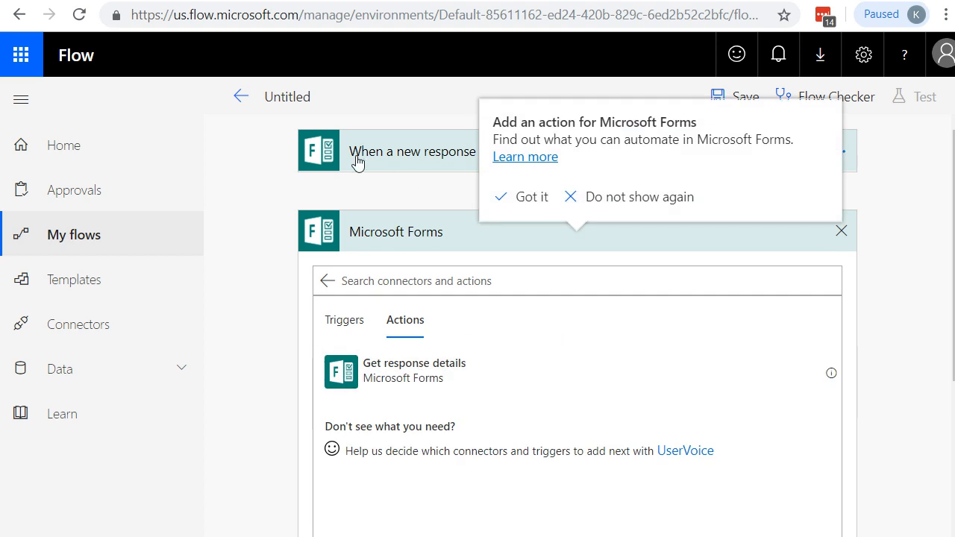
pyautogui.moveTo(364, 130)
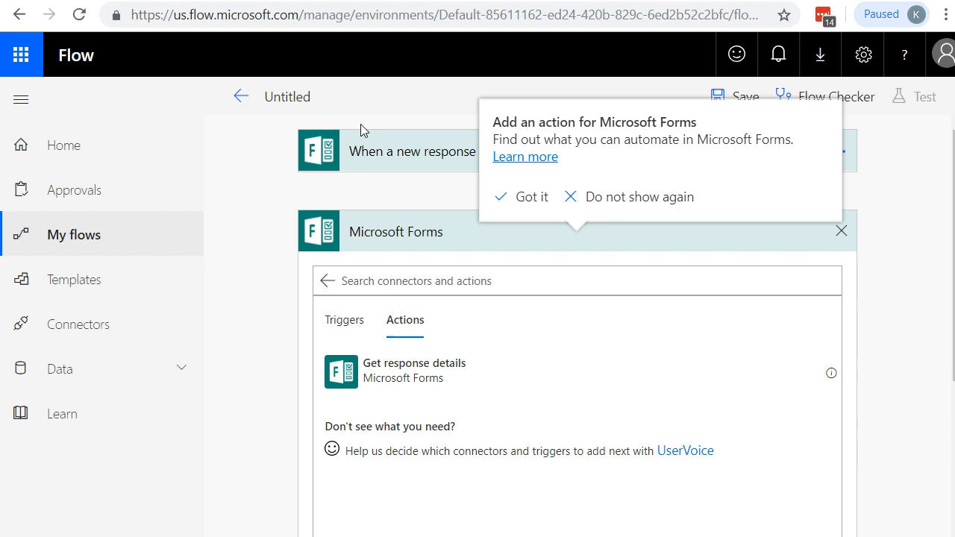
pyautogui.moveTo(351, 154)
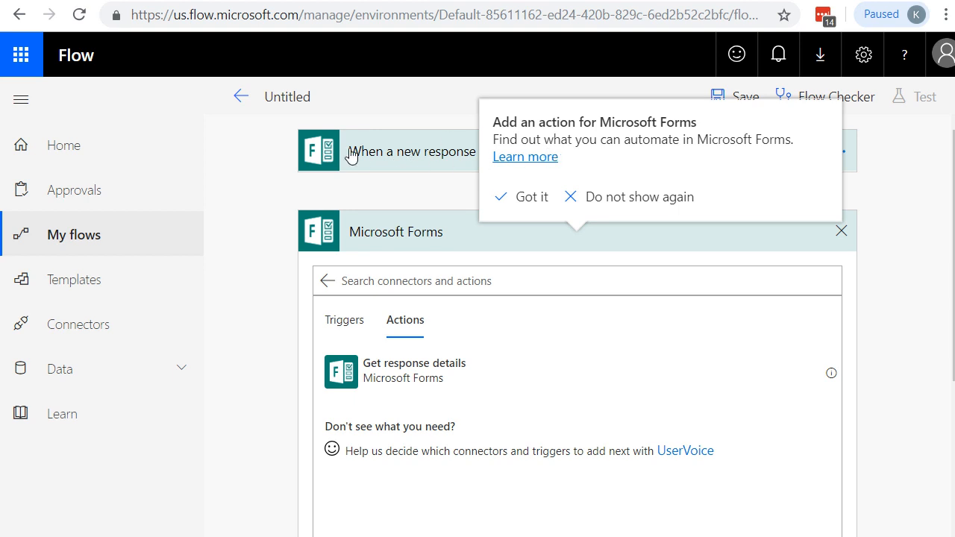
pyautogui.moveTo(433, 373)
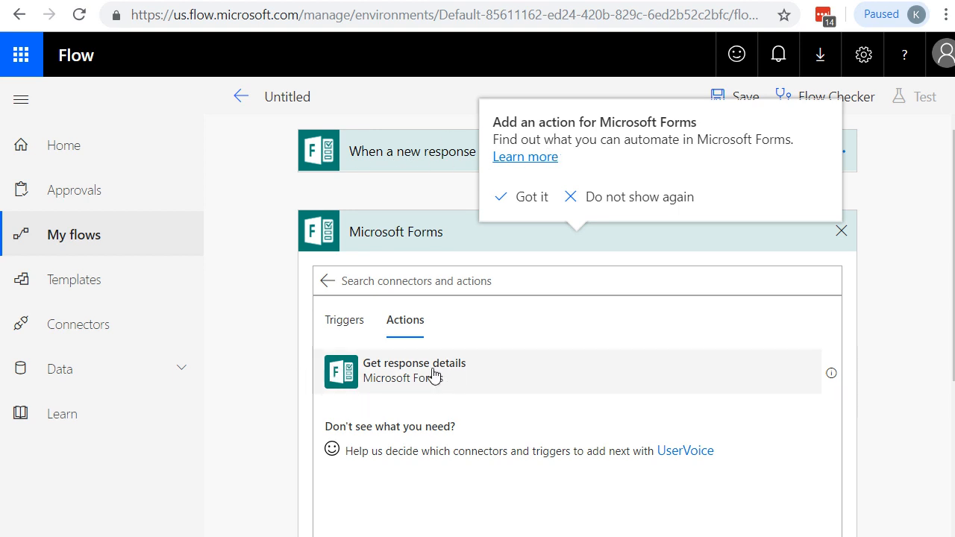
pyautogui.click(532, 197)
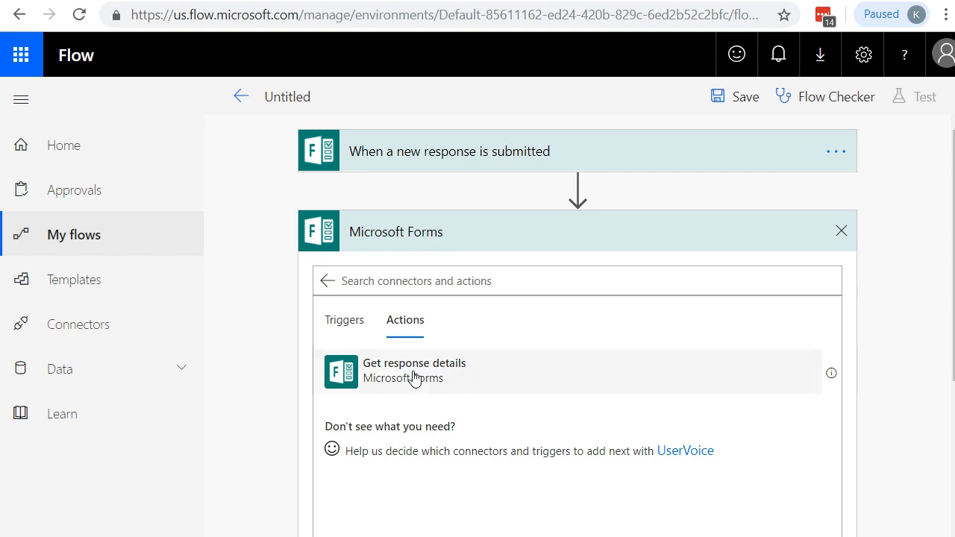
pyautogui.click(414, 371)
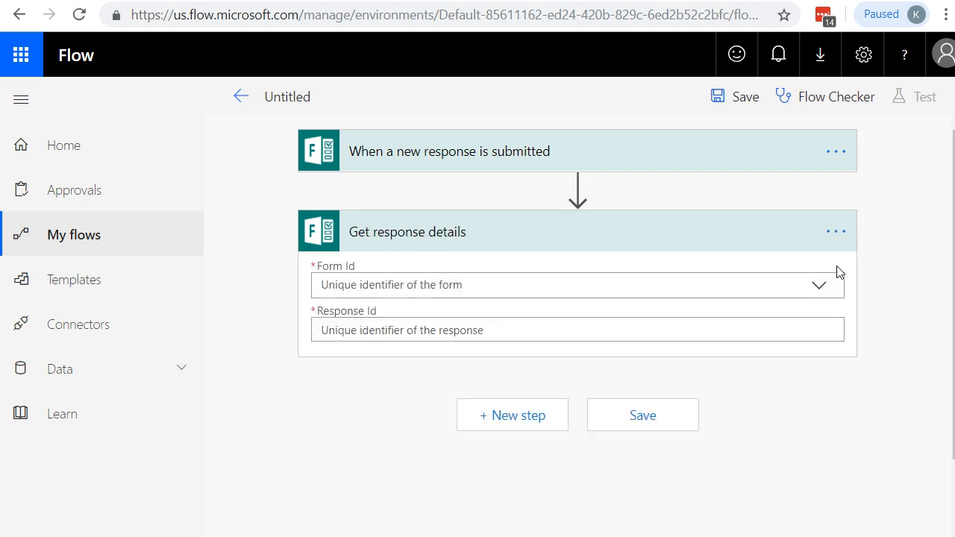
pyautogui.click(819, 285)
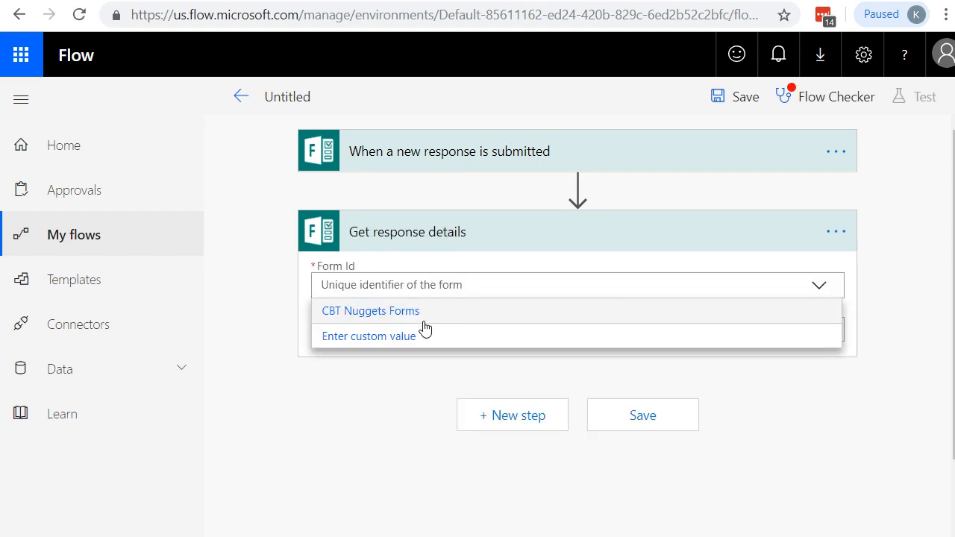
pyautogui.click(370, 311)
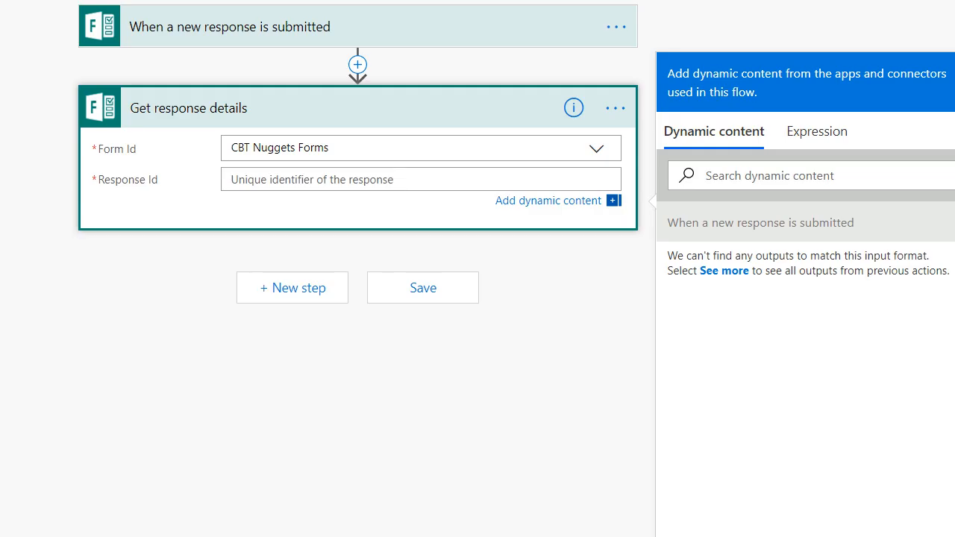
pyautogui.moveTo(733, 131)
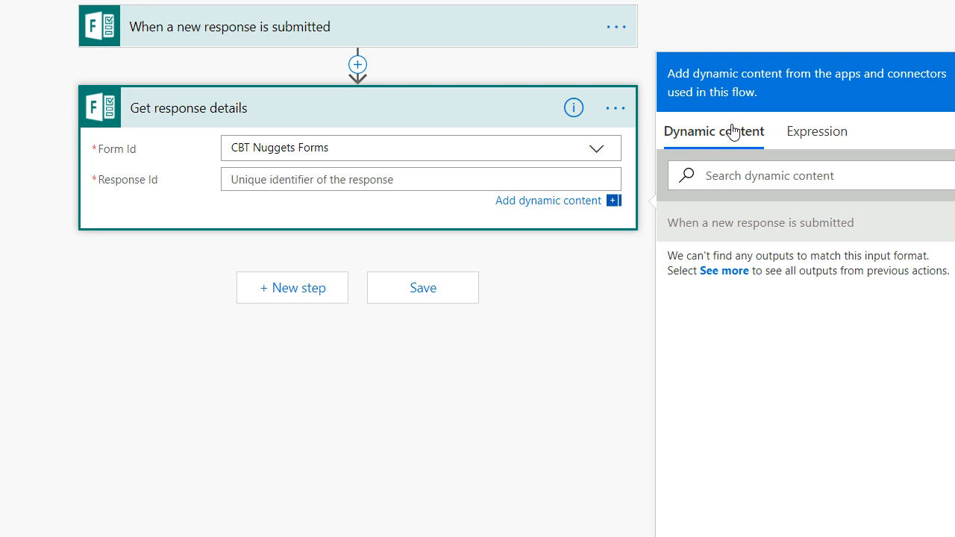
pyautogui.moveTo(724, 142)
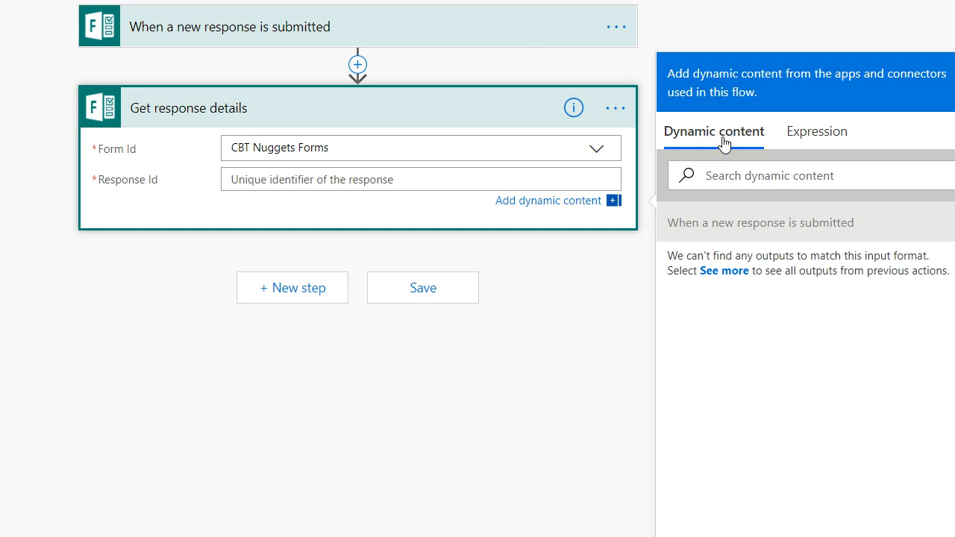
pyautogui.moveTo(817, 143)
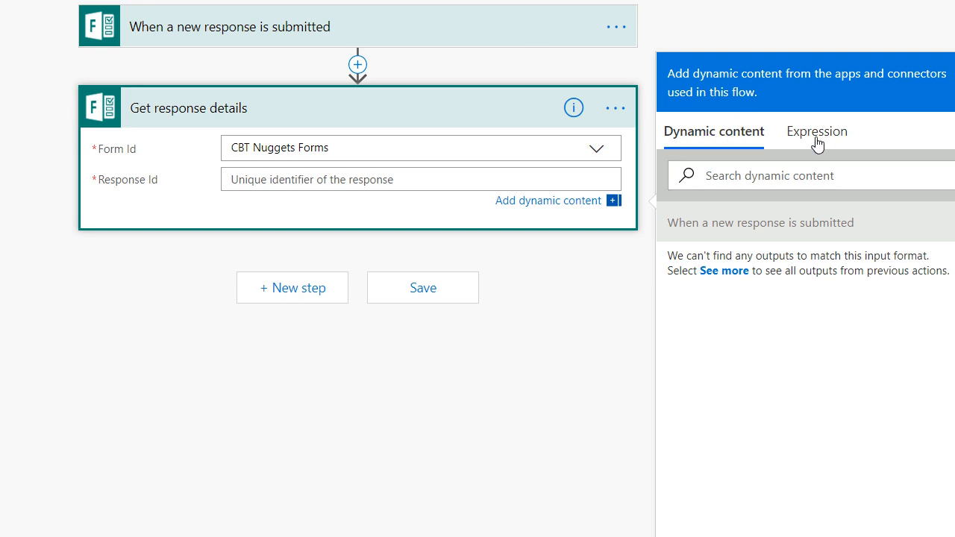
# Switch the Response Id dynamic content pane to the Expression tab
pyautogui.click(815, 130)
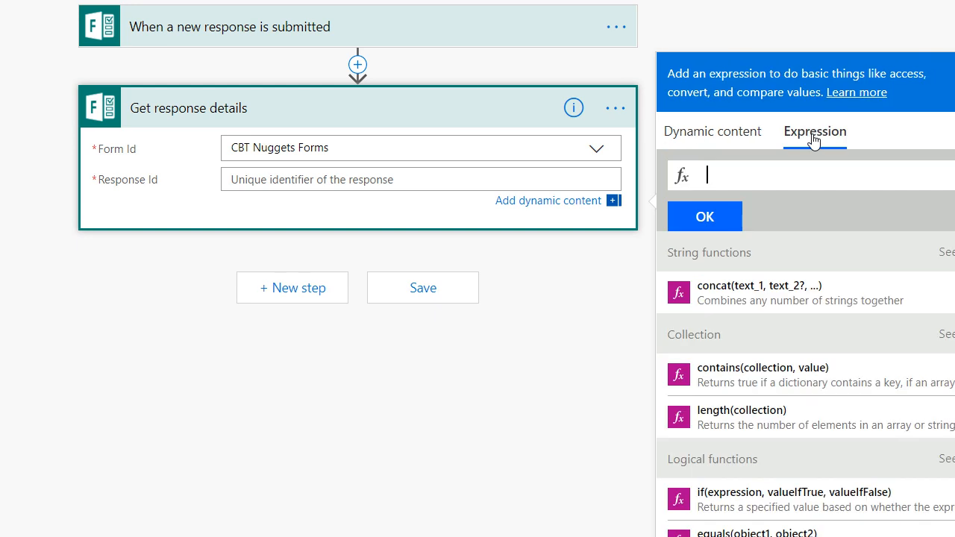
pyautogui.moveTo(317, 179)
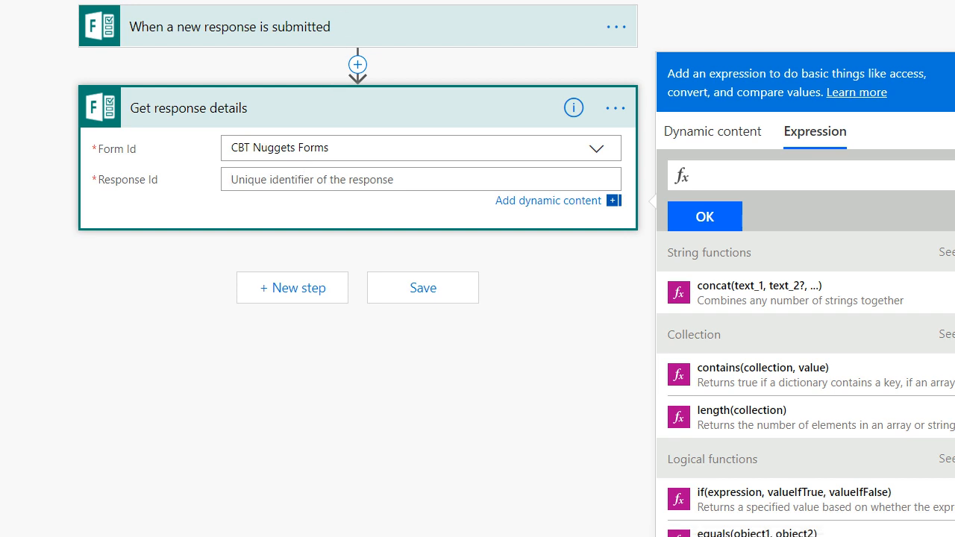
# Enter first(triggerBody()?['value'])?['resourceData']?['responseId'] as the Response Id expression
pyautogui.write('first')
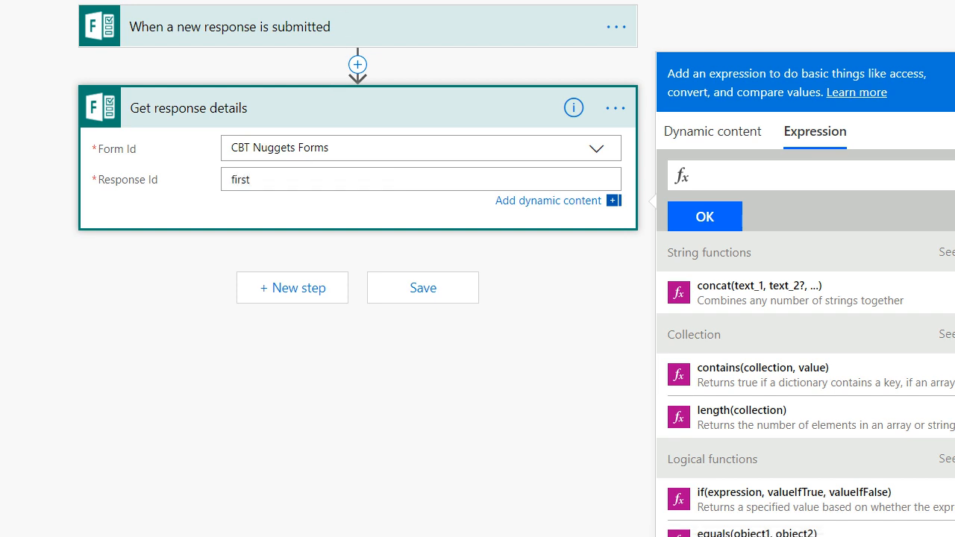
pyautogui.write('(tr')
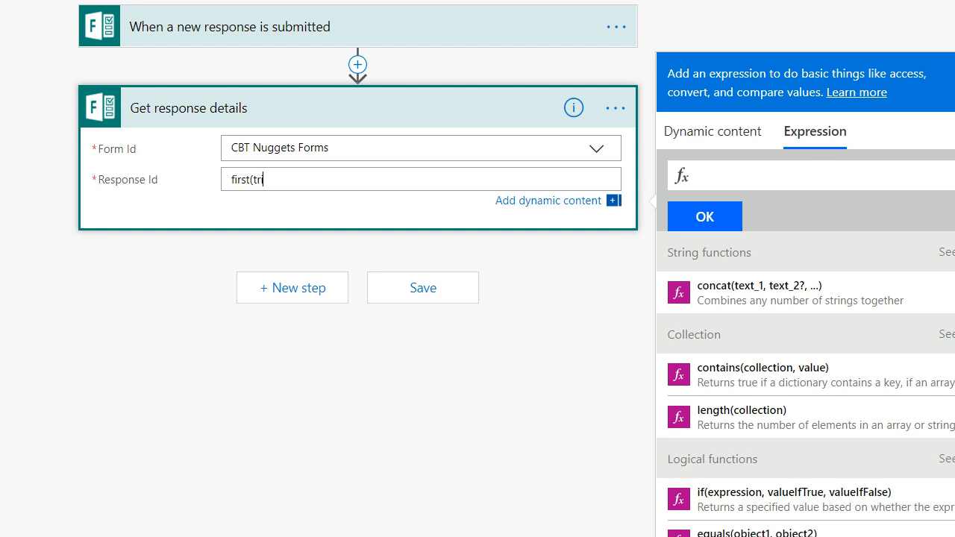
pyautogui.write('iggerB')
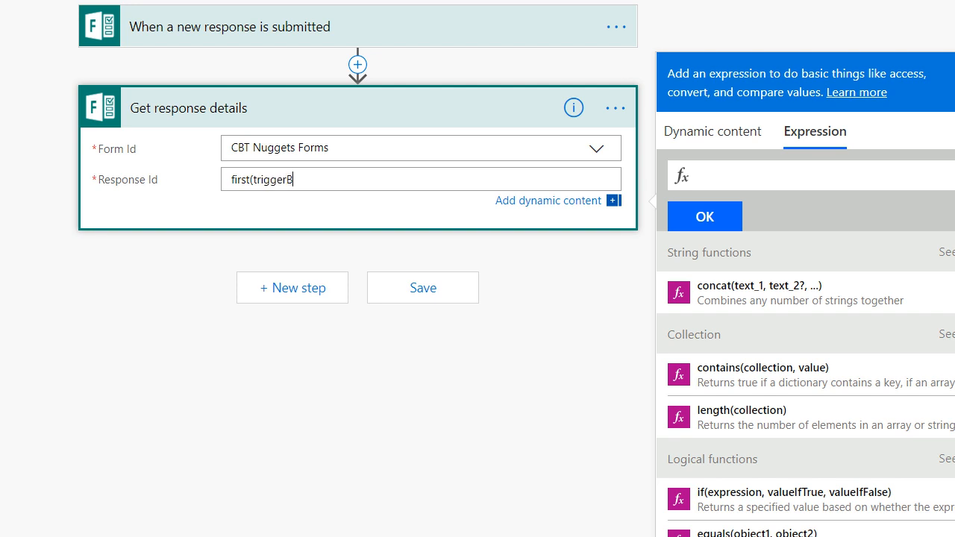
pyautogui.write('ody')
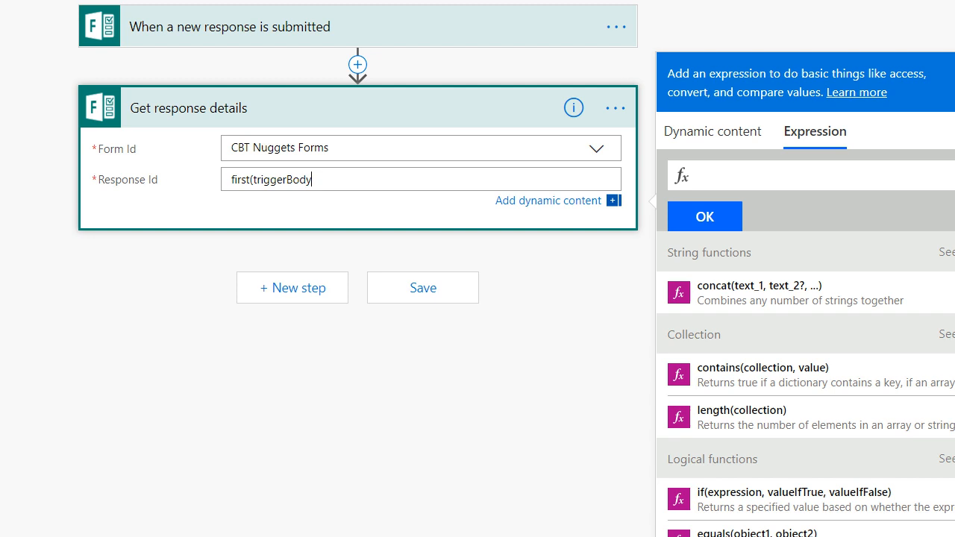
pyautogui.write('()')
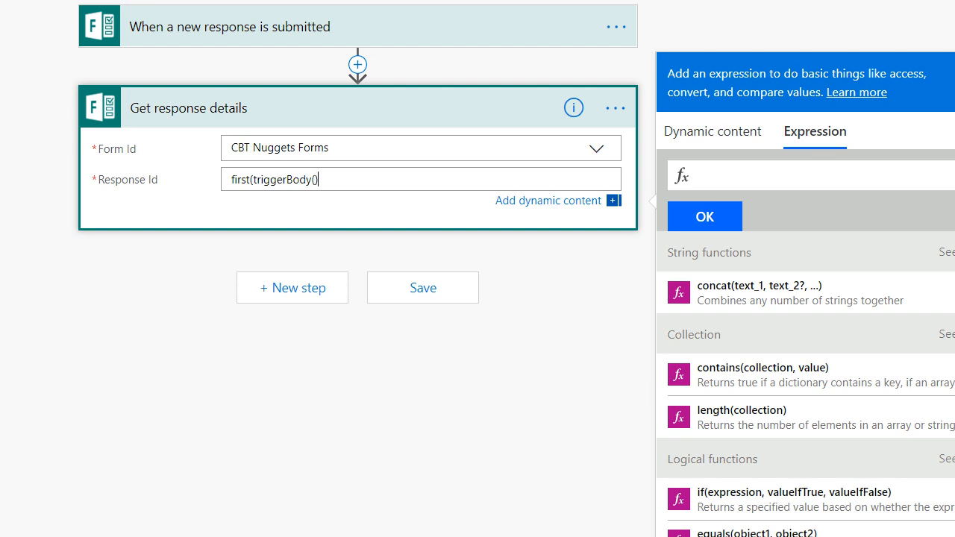
pyautogui.write('?')
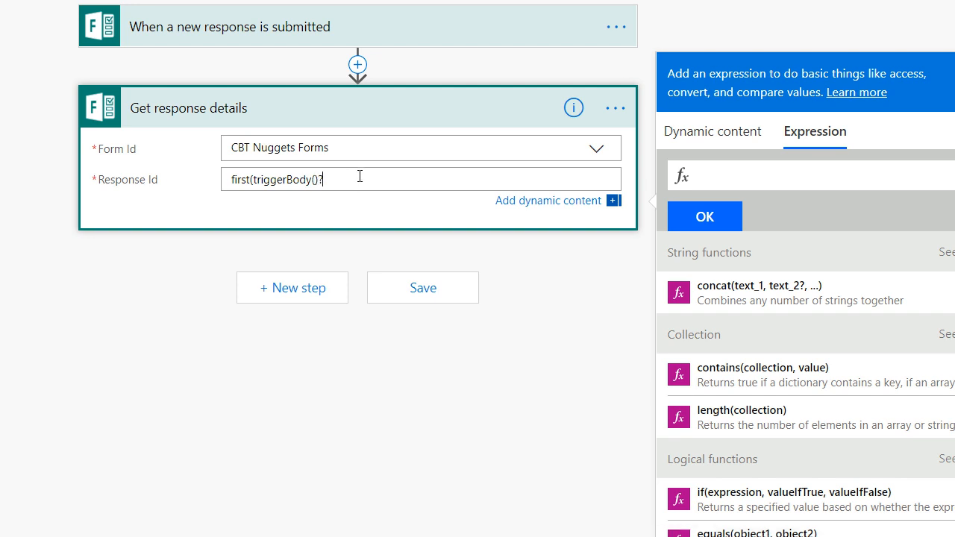
pyautogui.write('[')
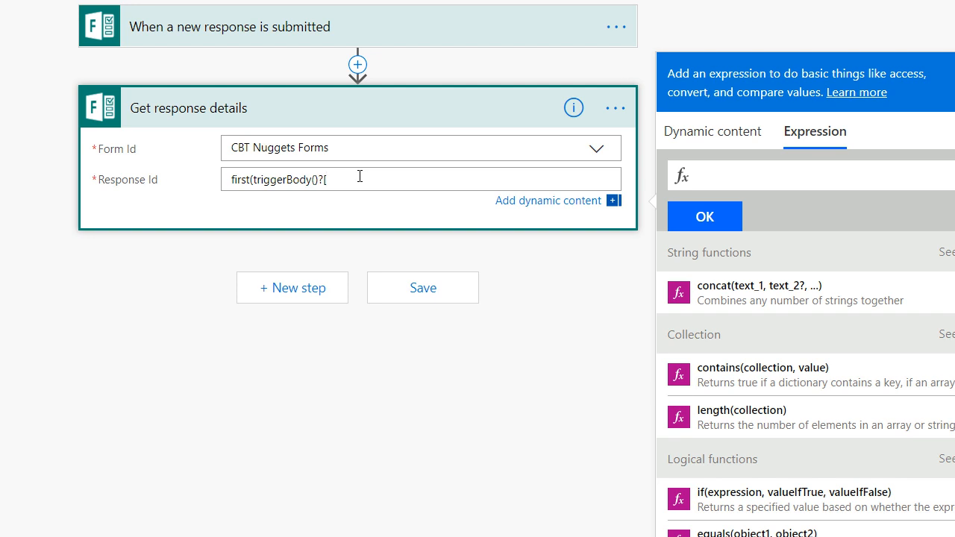
pyautogui.write("'value")
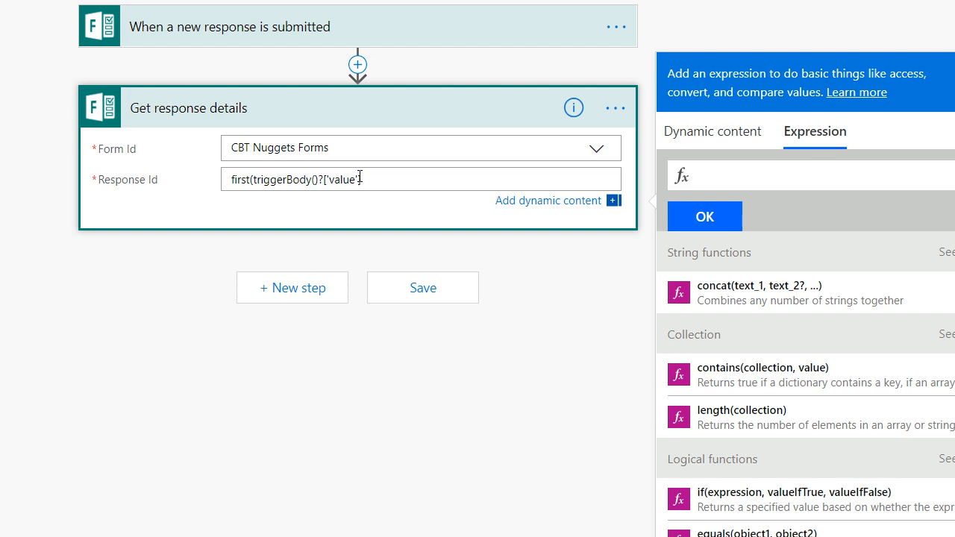
pyautogui.write(')')
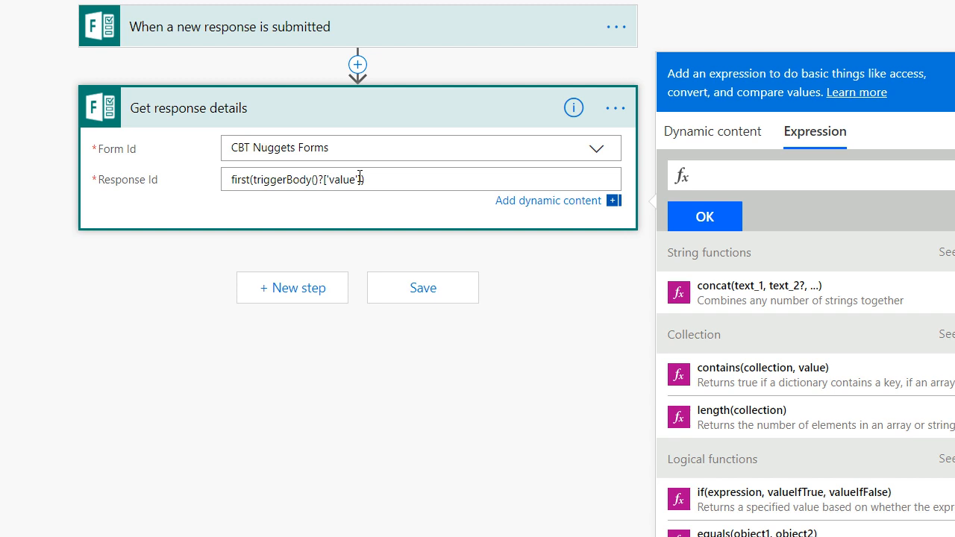
pyautogui.write('?')
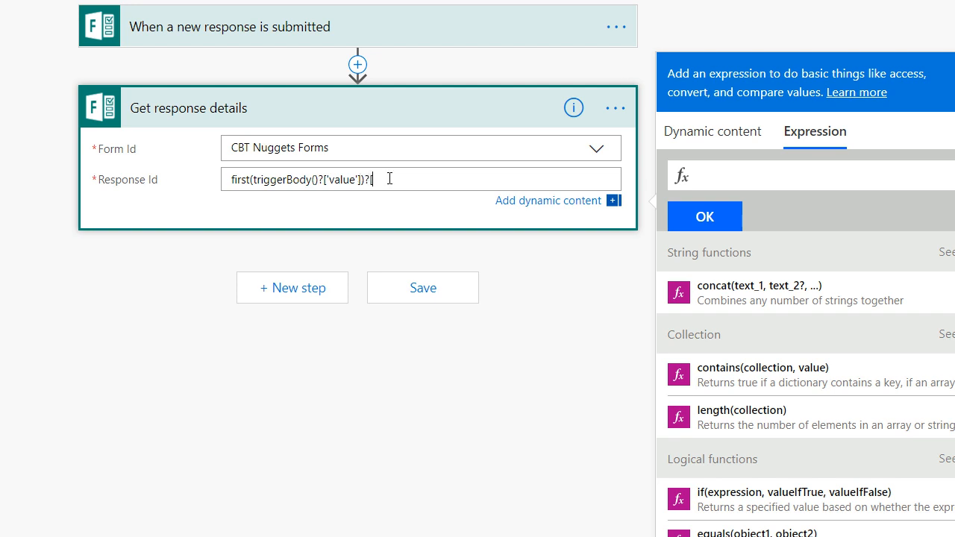
pyautogui.write("['")
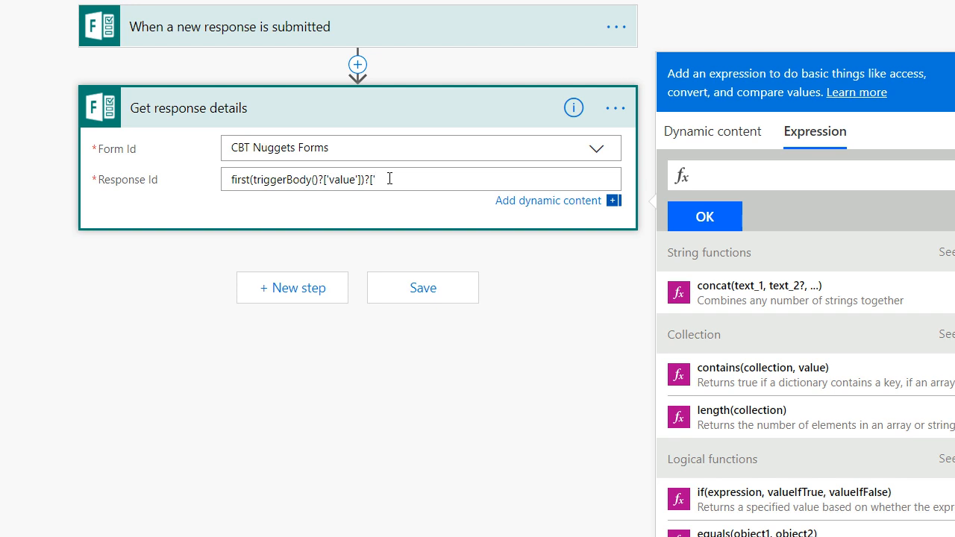
pyautogui.write('resource')
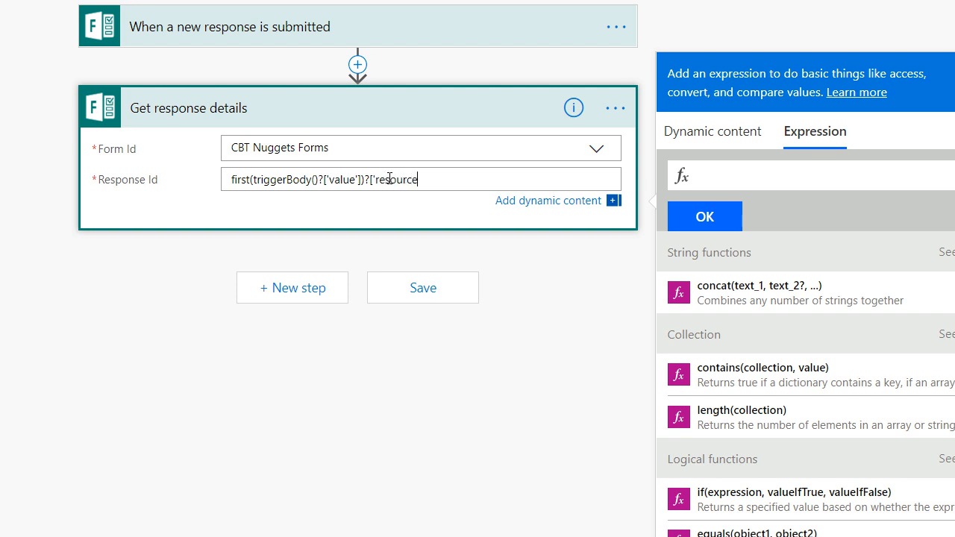
pyautogui.write("Data'")
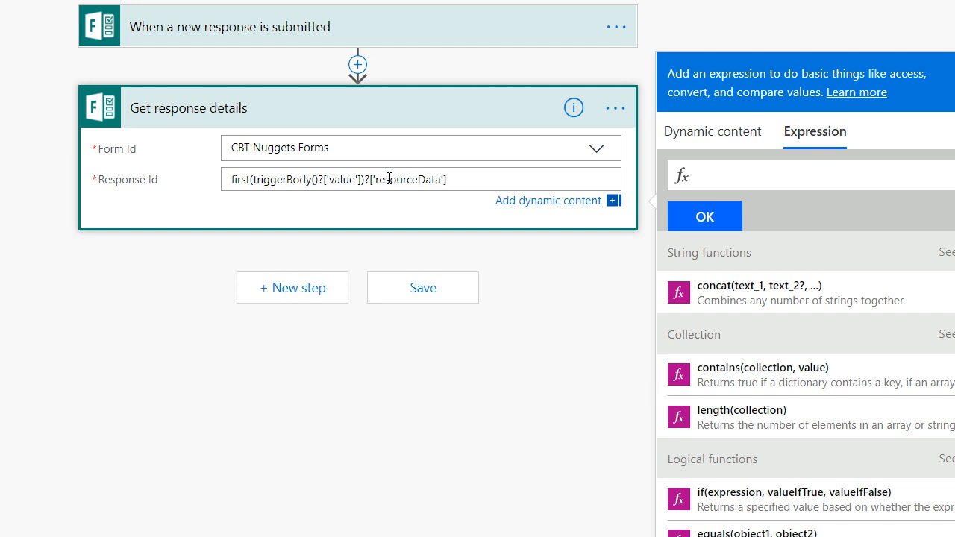
pyautogui.write("?['")
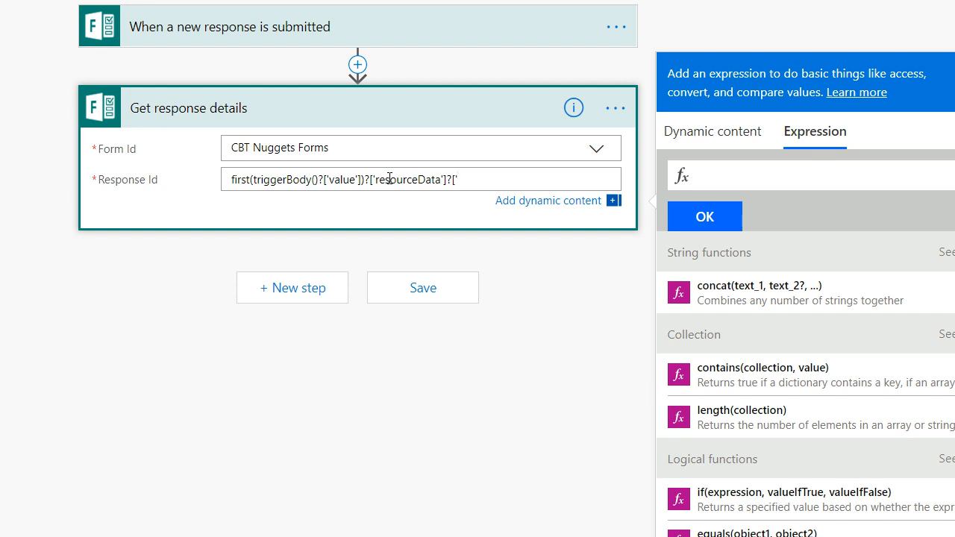
pyautogui.write('resp')
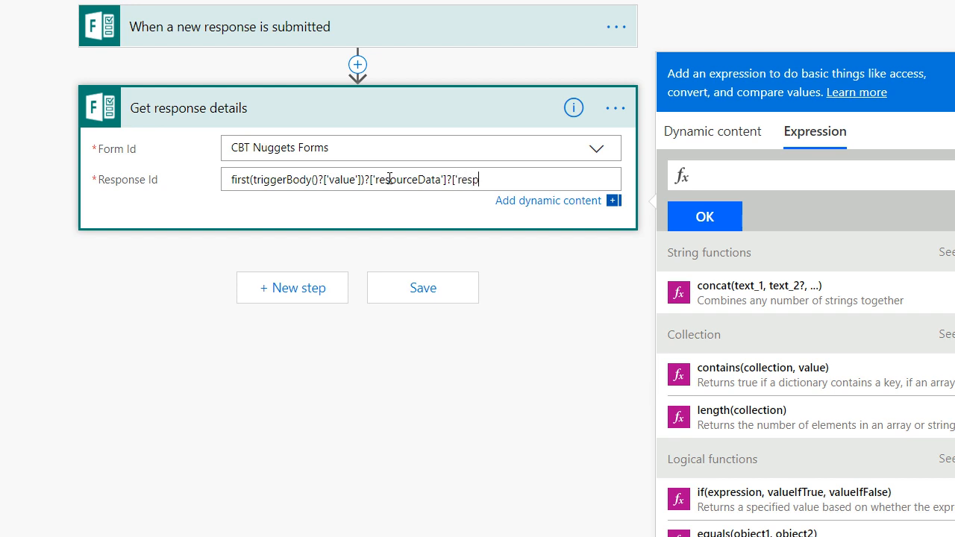
pyautogui.write('onse')
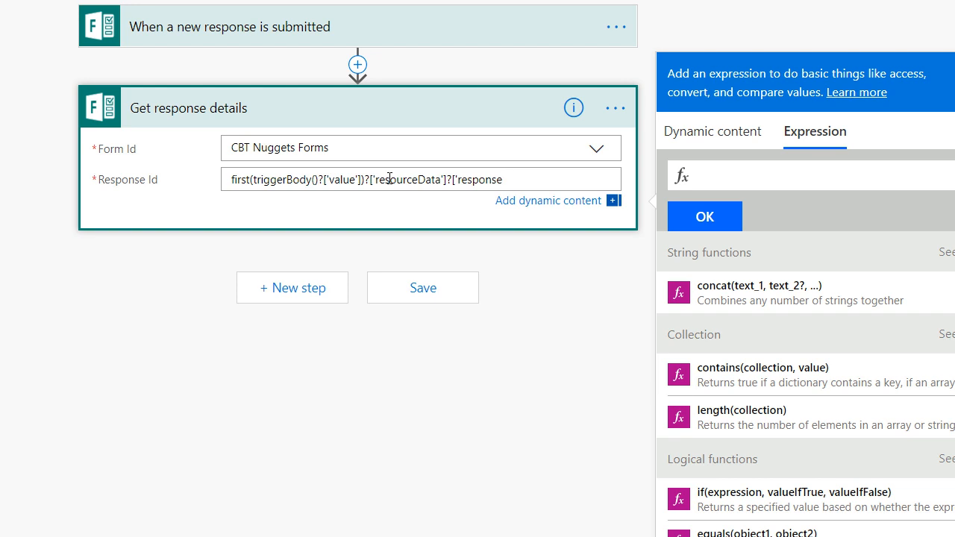
pyautogui.write("Id'")
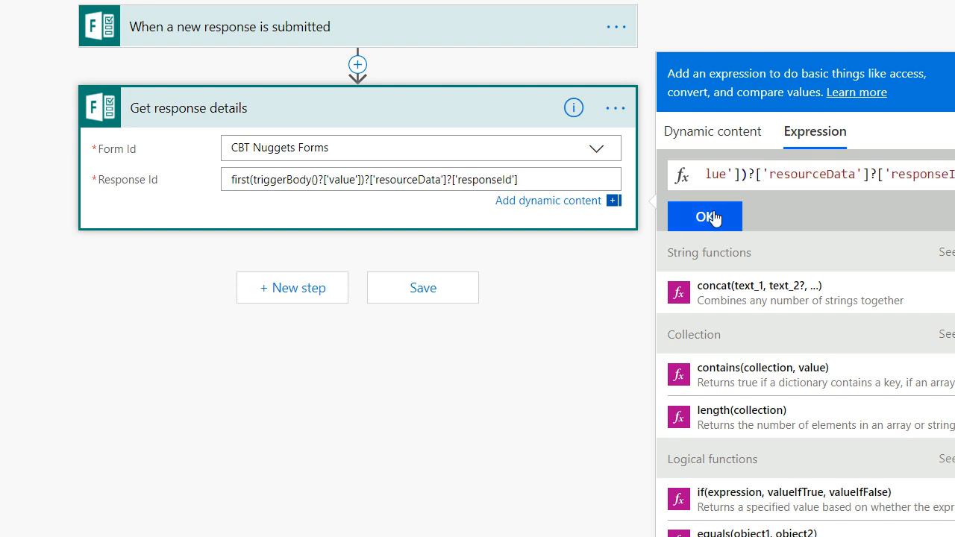
pyautogui.click(705, 217)
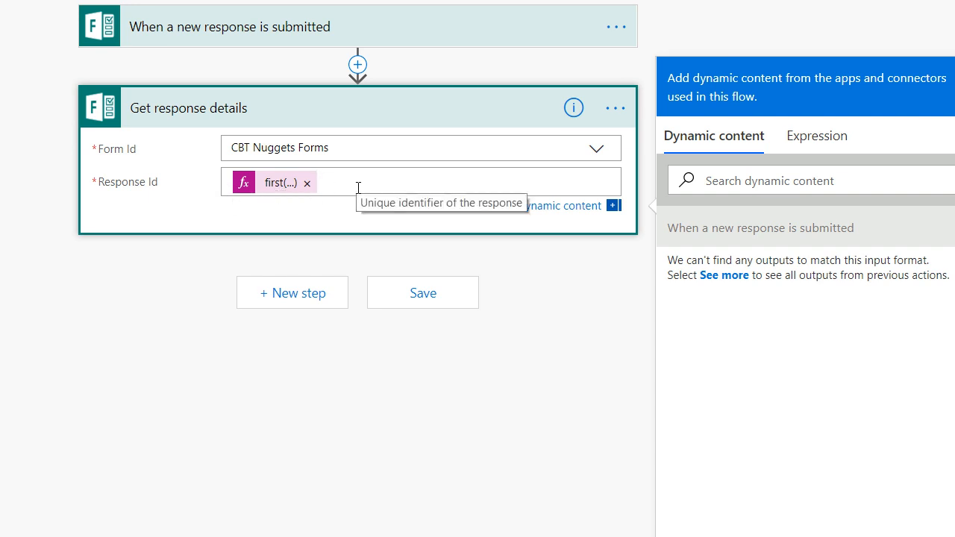
pyautogui.moveTo(164, 38)
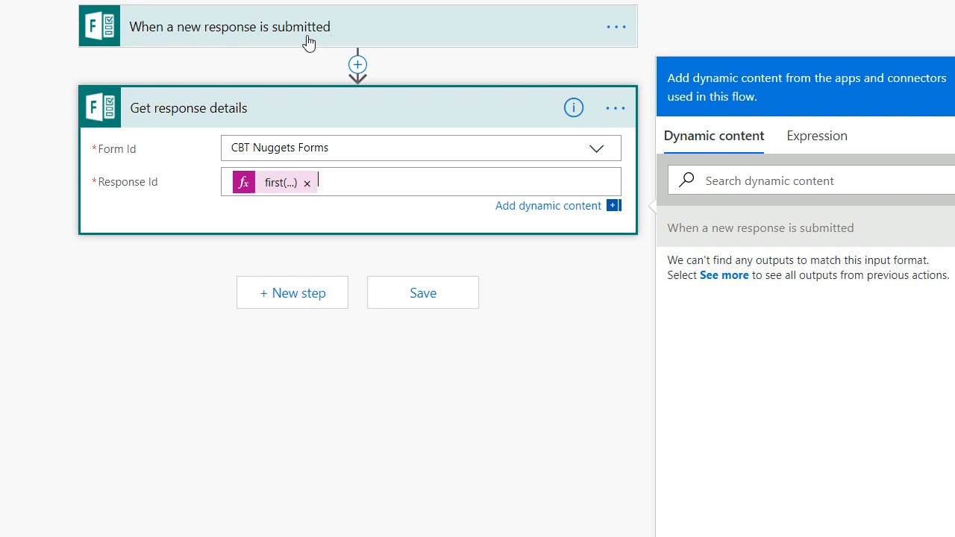
pyautogui.moveTo(291, 114)
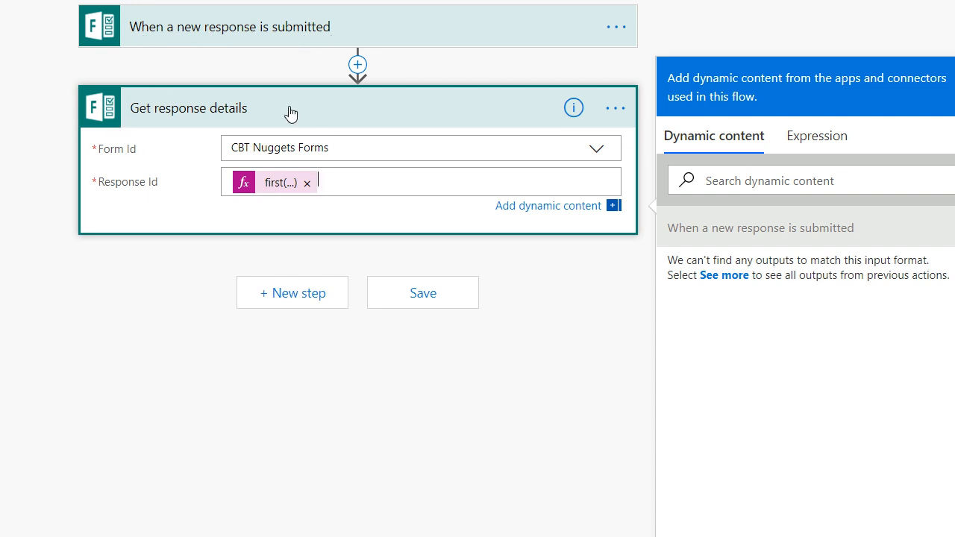
pyautogui.moveTo(297, 299)
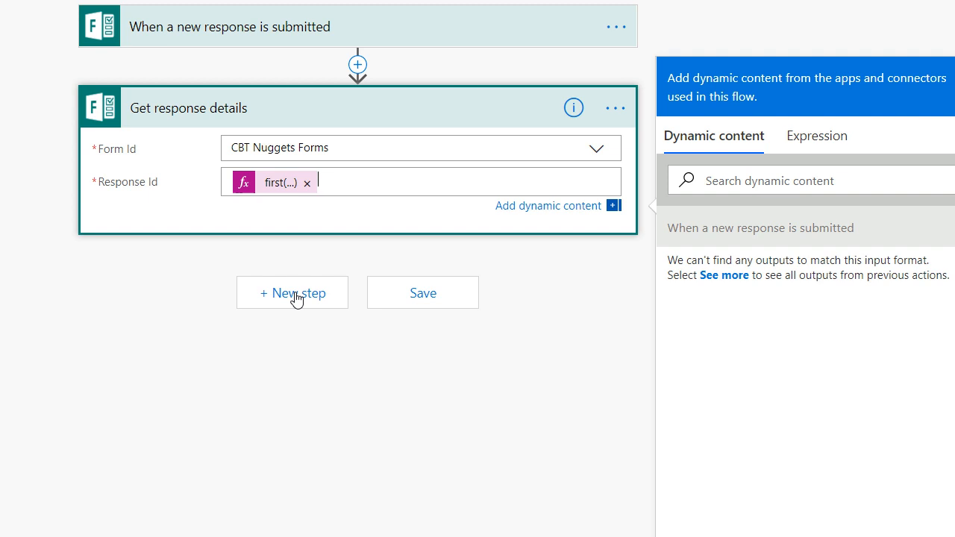
# Add an 'Apply to each' Control step after Get response details
pyautogui.click(292, 293)
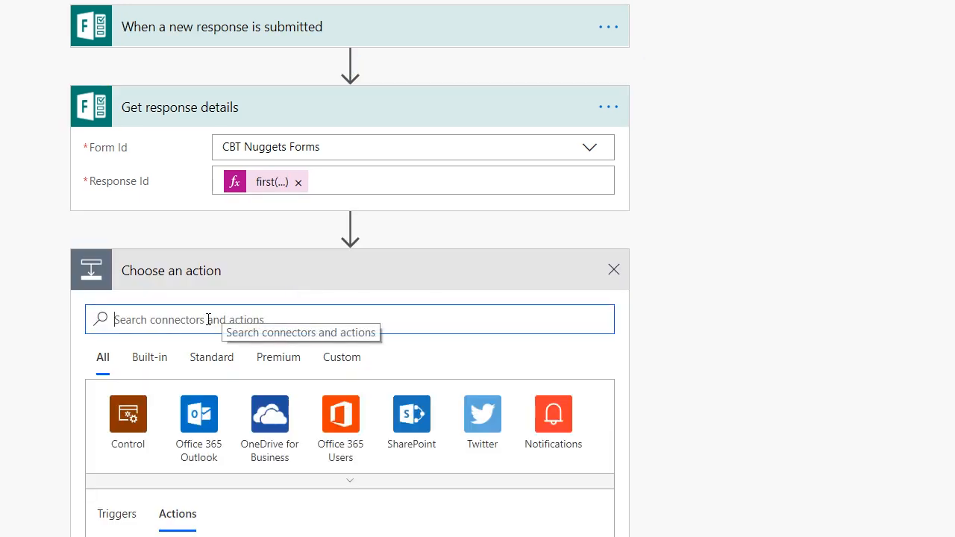
pyautogui.scroll(-3)
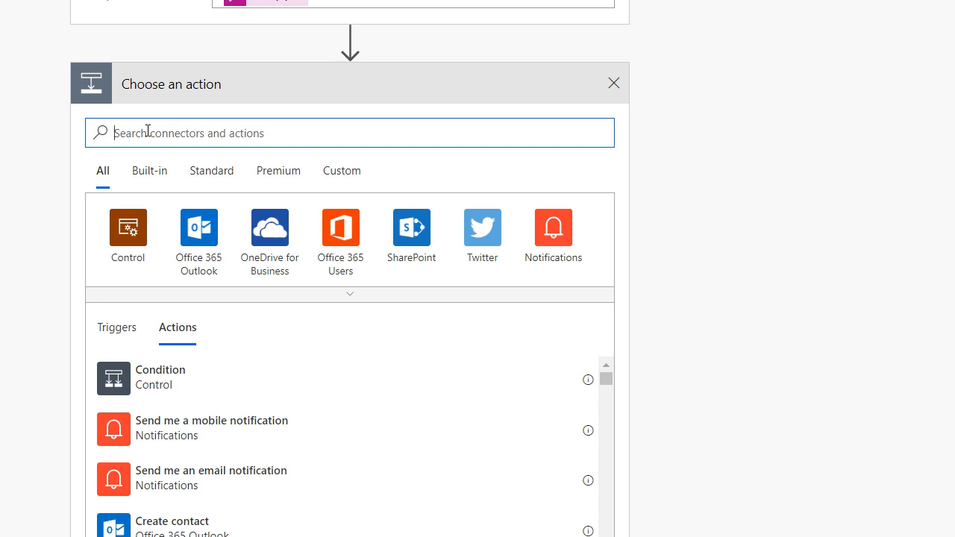
pyautogui.write('ea')
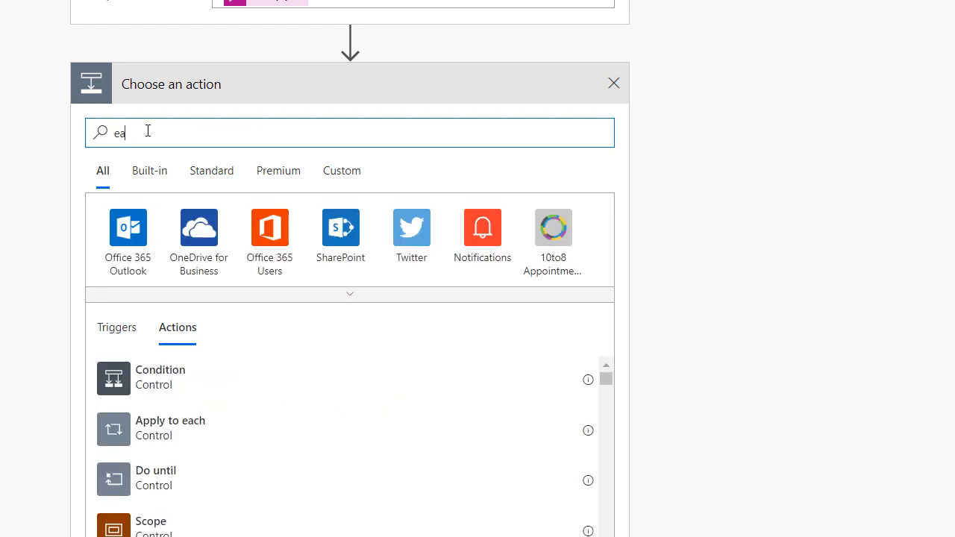
pyautogui.write('ch')
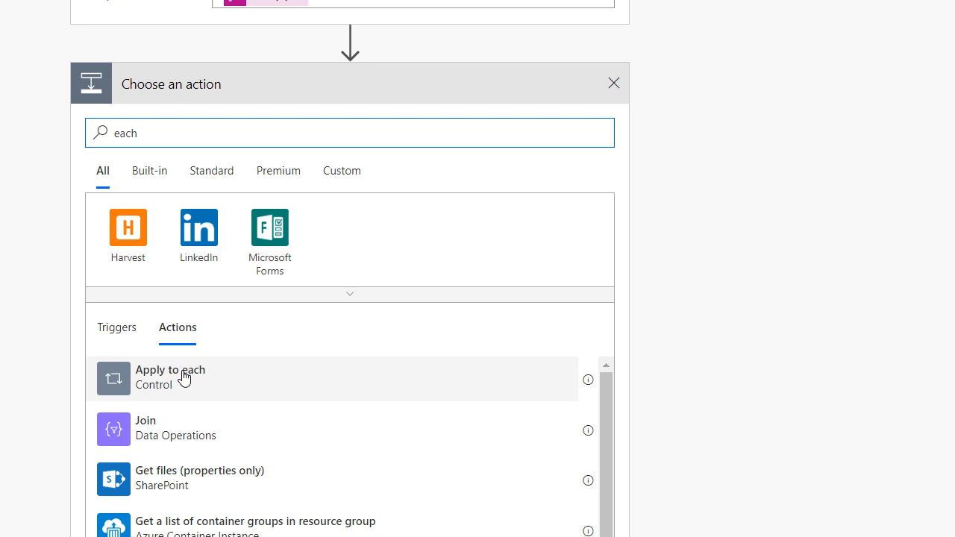
pyautogui.click(170, 377)
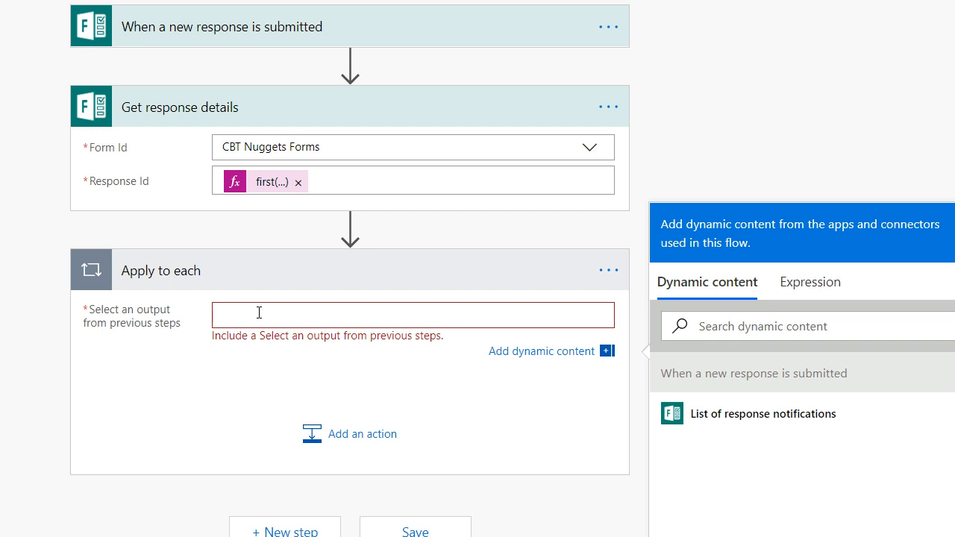
# Set the loop's output to 'List of response notifications'
pyautogui.write('power')
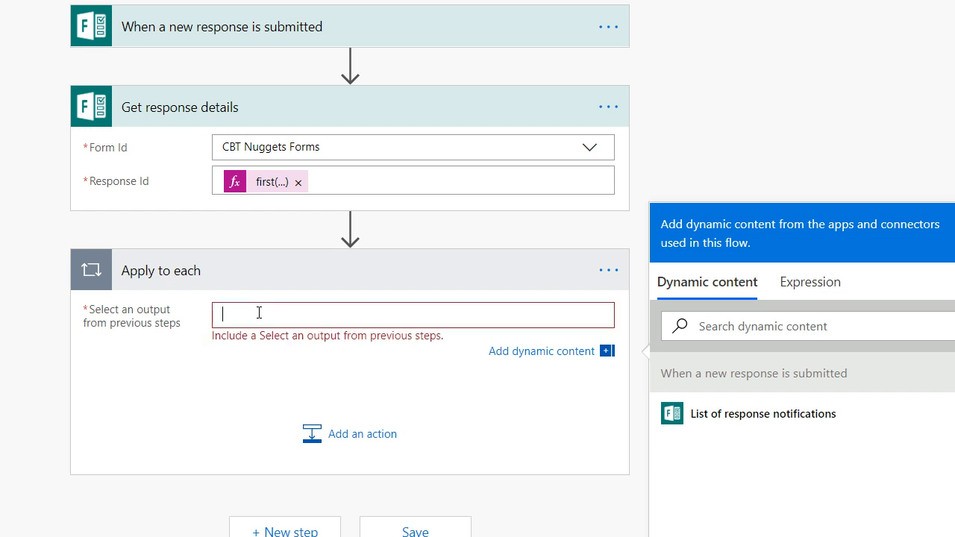
pyautogui.write('lis')
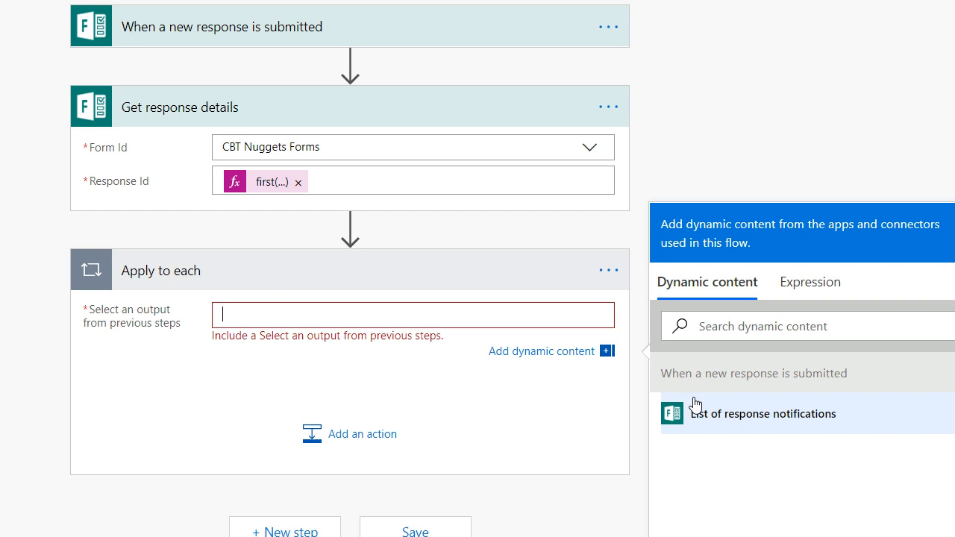
pyautogui.click(763, 414)
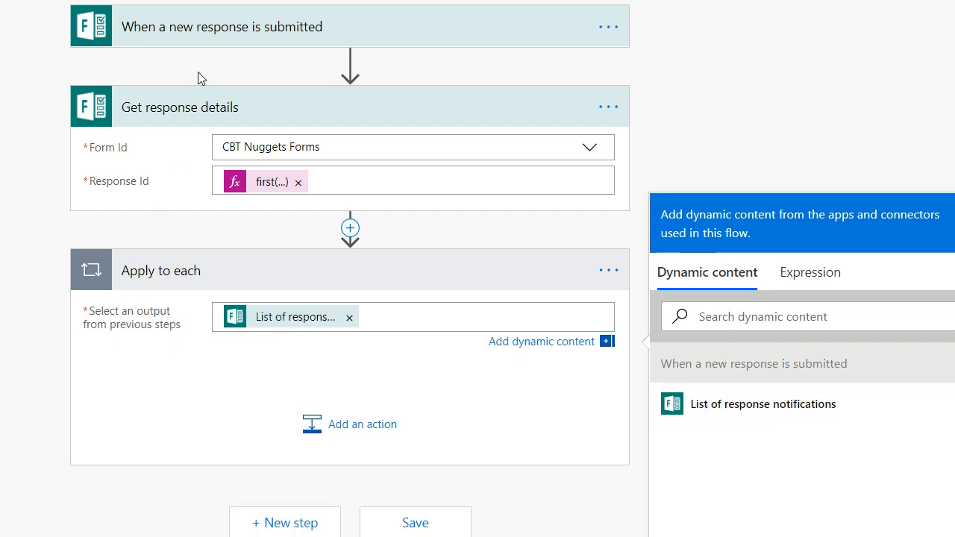
pyautogui.moveTo(350, 423)
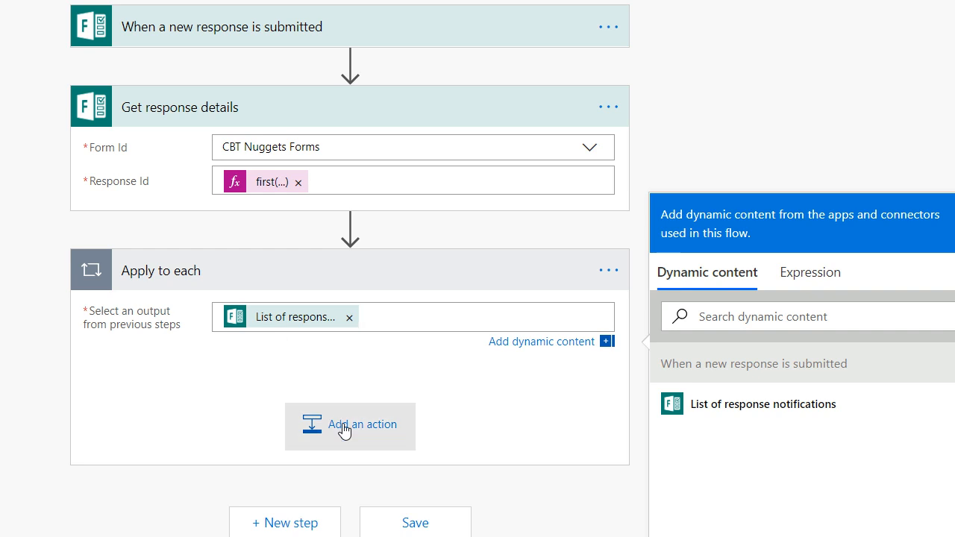
# Add a Power BI 'Add rows to a dataset' action inside the loop
pyautogui.click(350, 424)
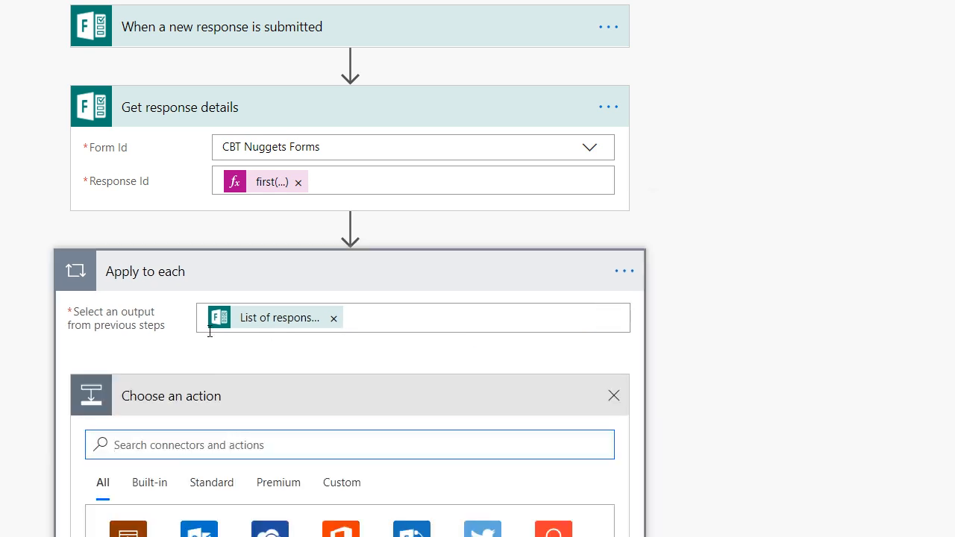
pyautogui.scroll(-3)
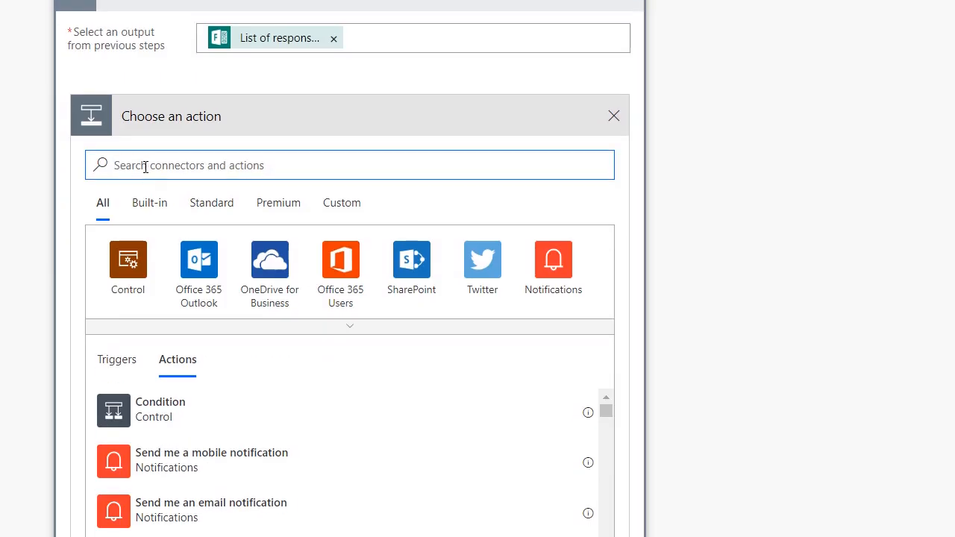
pyautogui.write('power')
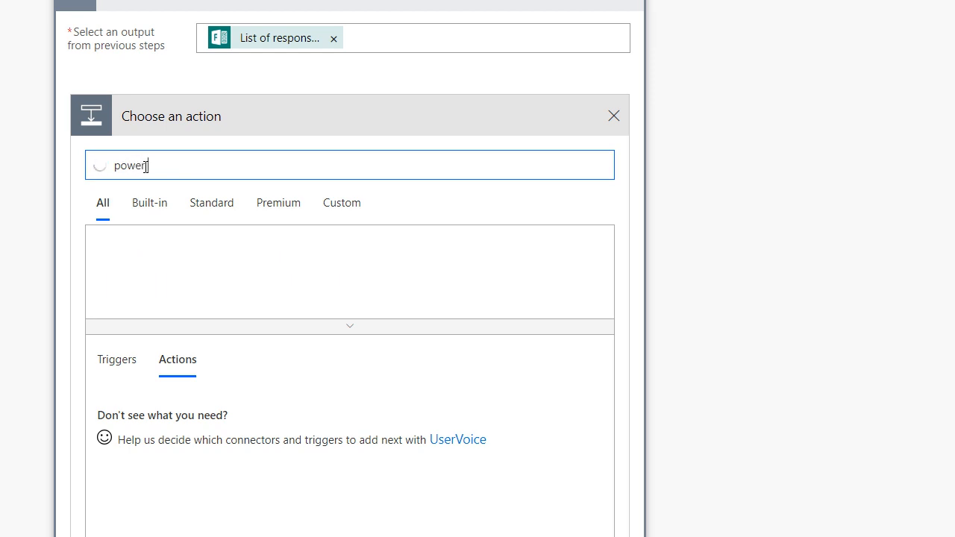
pyautogui.write('b')
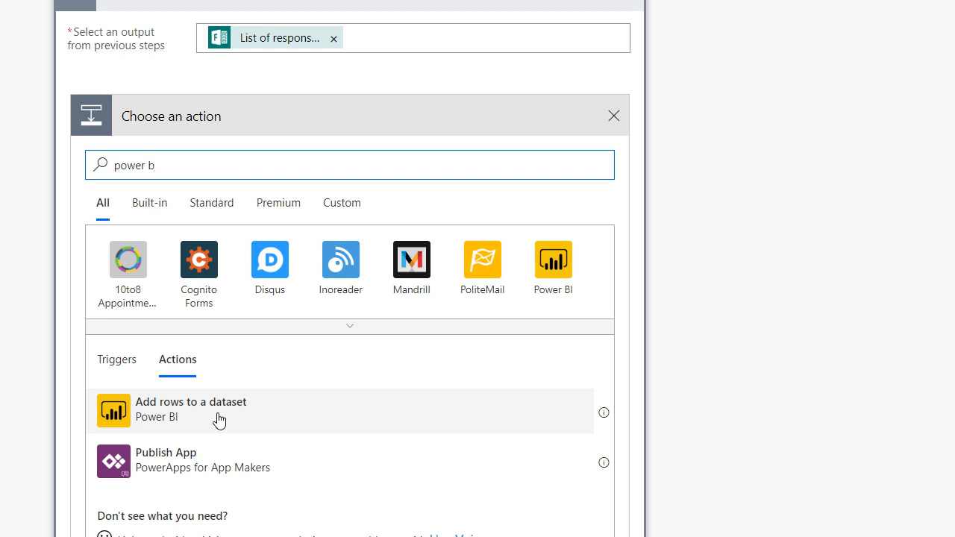
pyautogui.click(191, 409)
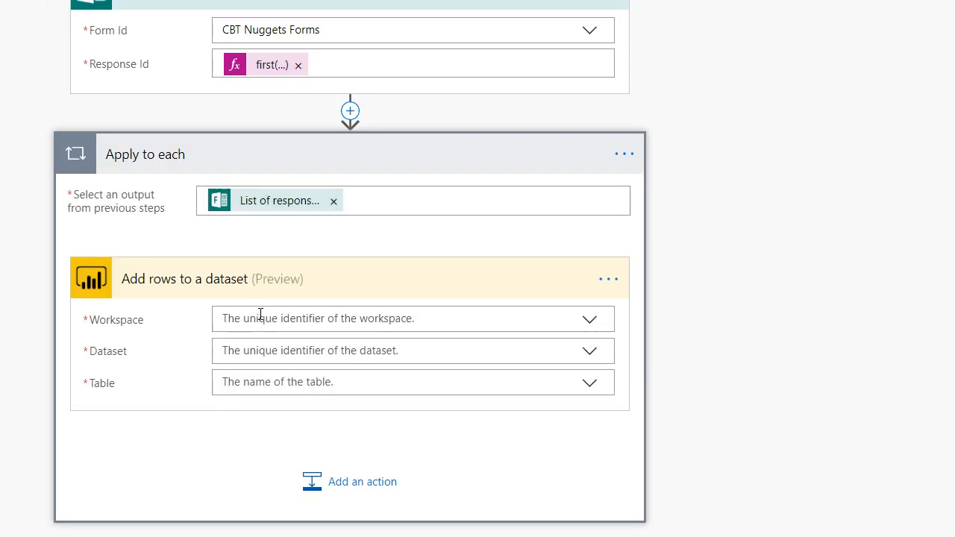
# Target My Workspace, the SurveryResults dataset and the RealTimeData table
pyautogui.click(589, 318)
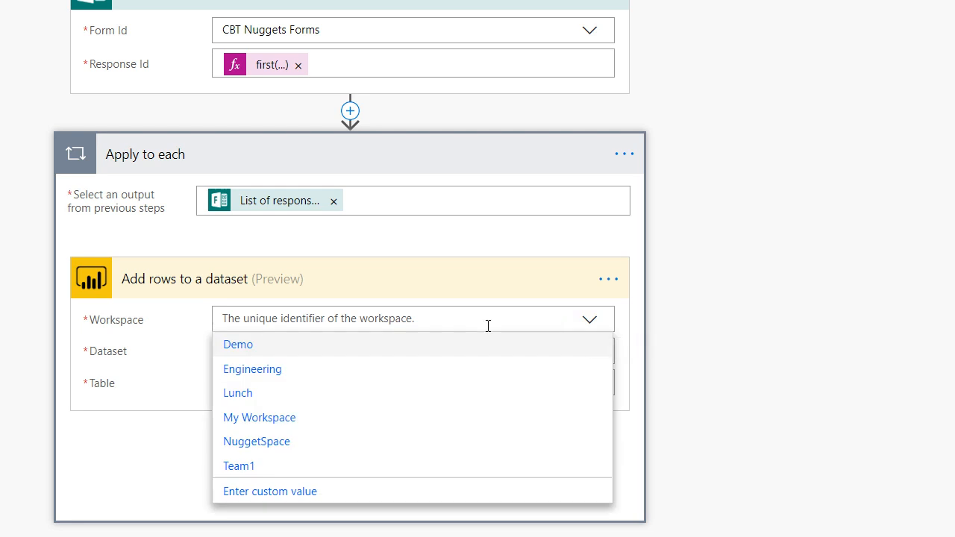
pyautogui.click(259, 417)
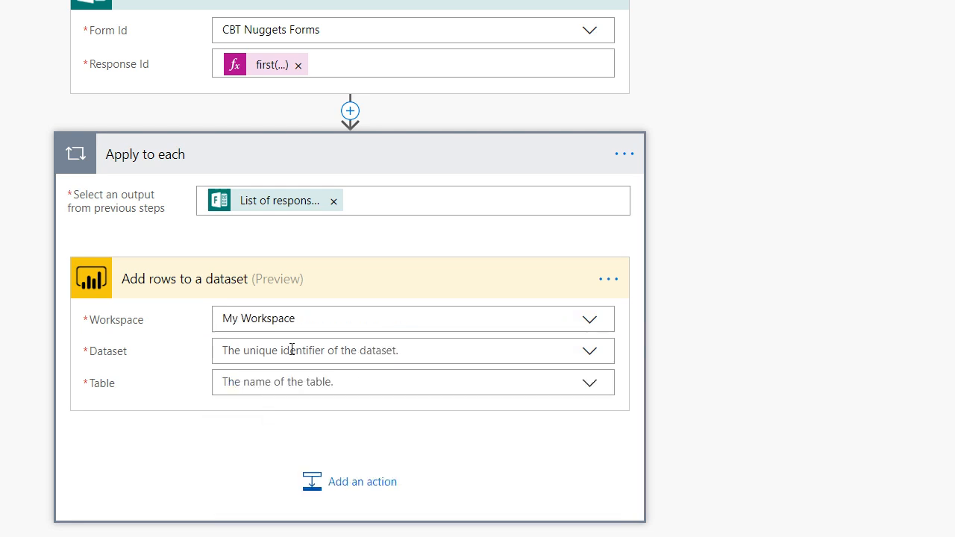
pyautogui.click(413, 351)
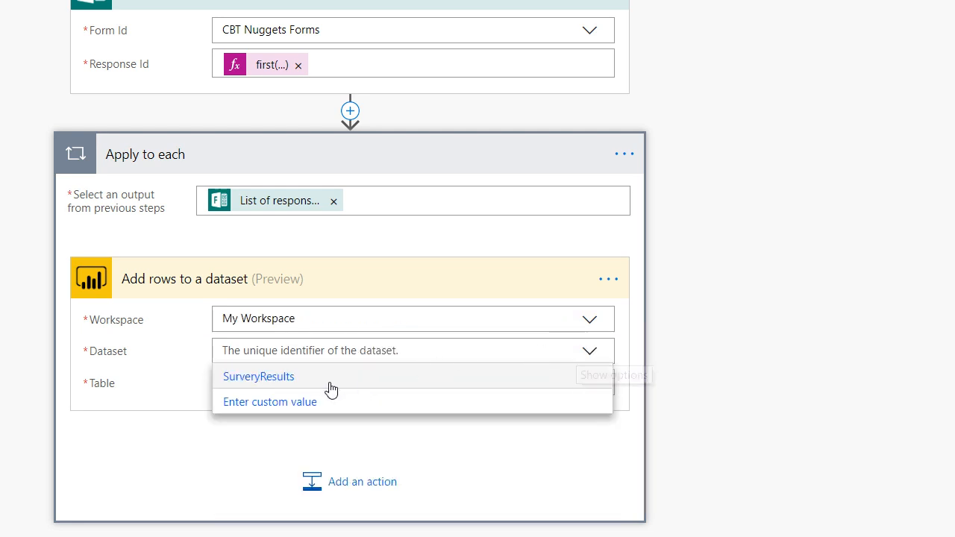
pyautogui.click(258, 376)
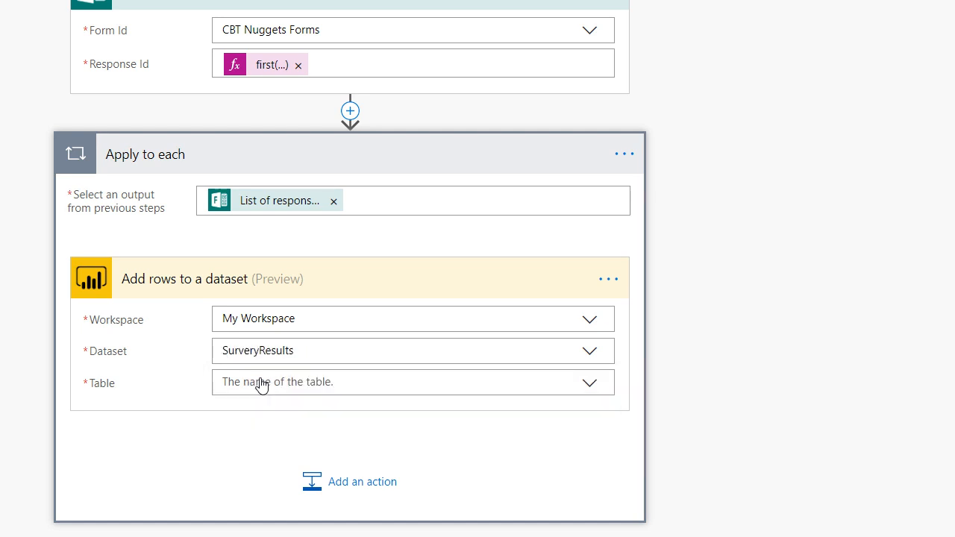
pyautogui.click(589, 383)
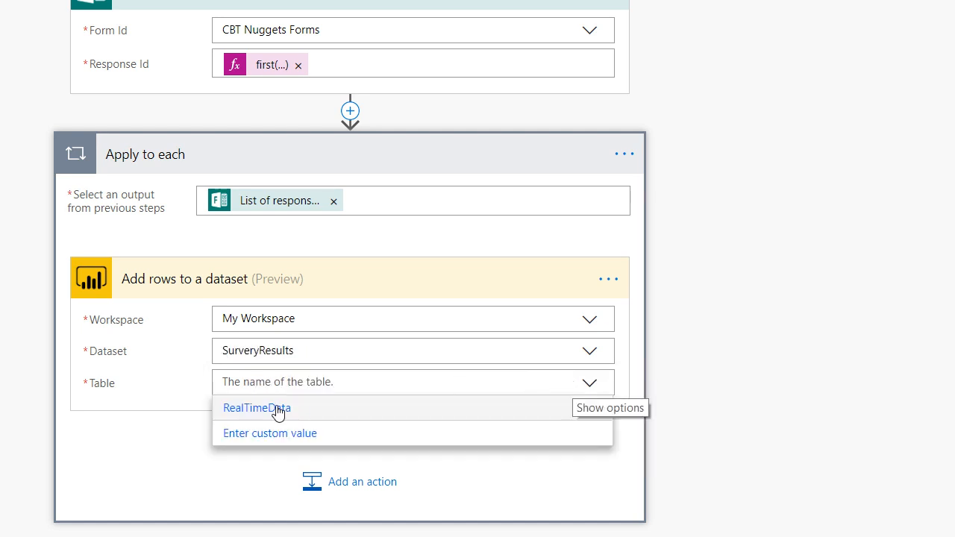
pyautogui.click(257, 408)
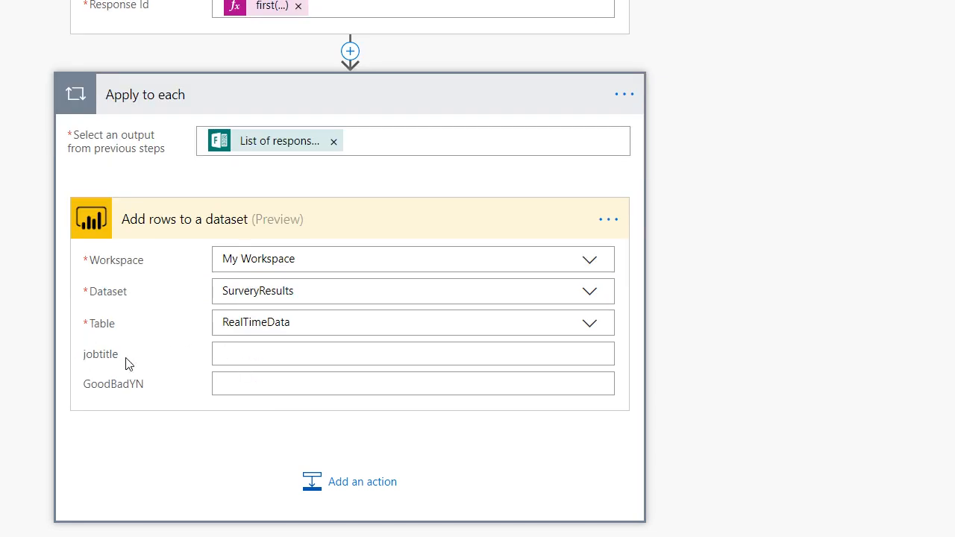
pyautogui.moveTo(234, 393)
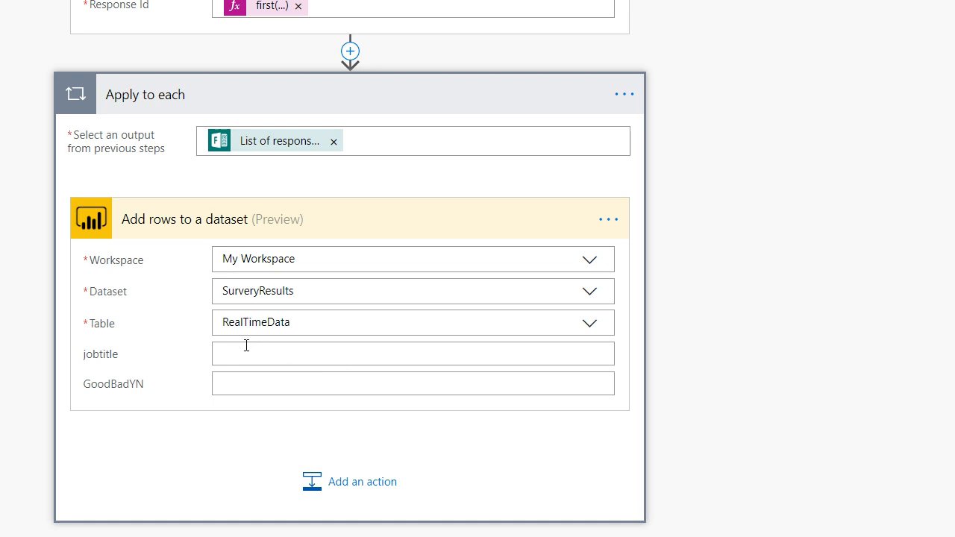
pyautogui.moveTo(223, 351)
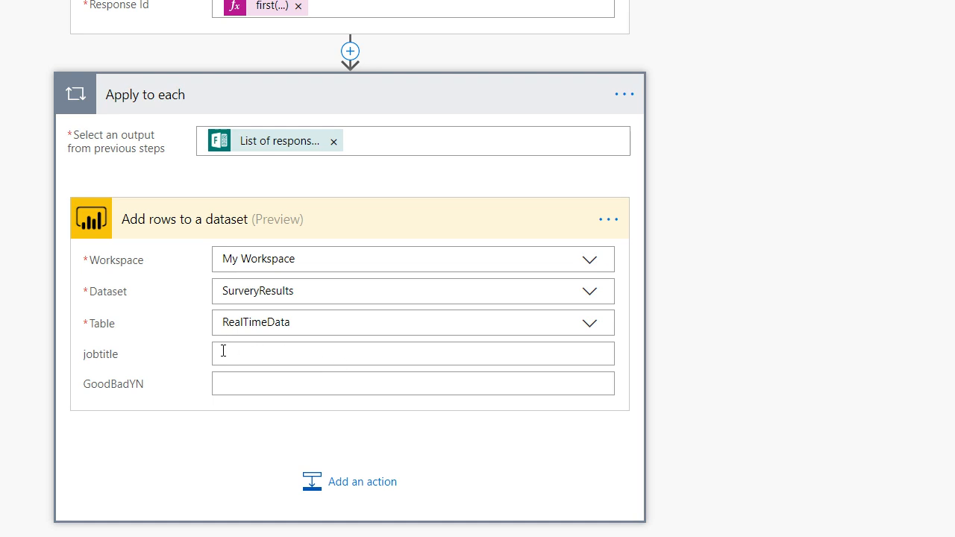
# Map jobtitle to 'What is your job title?' and GoodBadYN to 'Do you like this idea?'
pyautogui.click(412, 352)
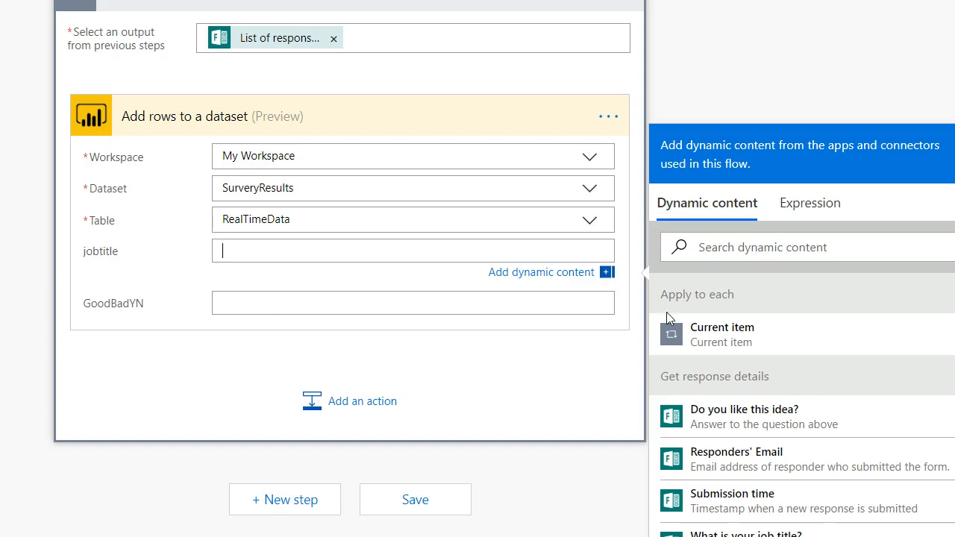
pyautogui.scroll(-3)
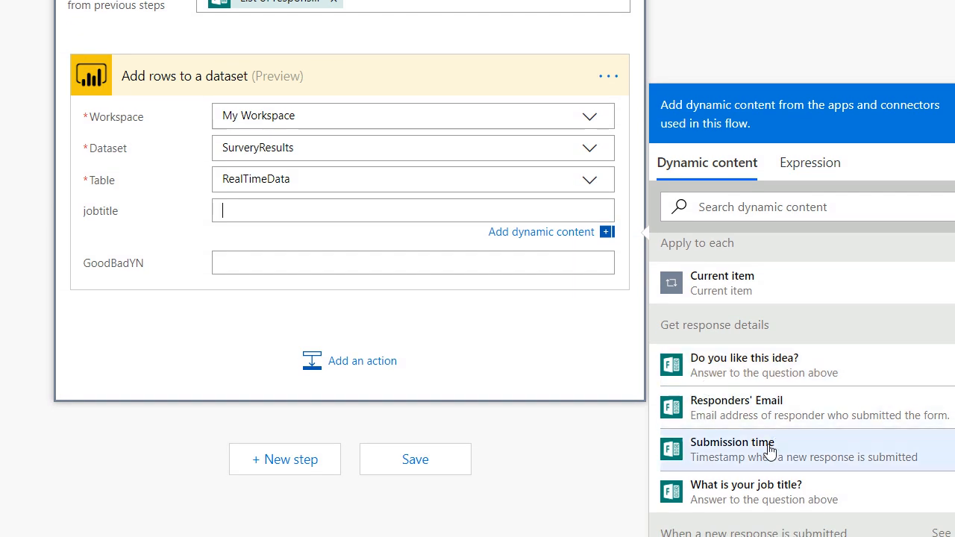
pyautogui.moveTo(735, 391)
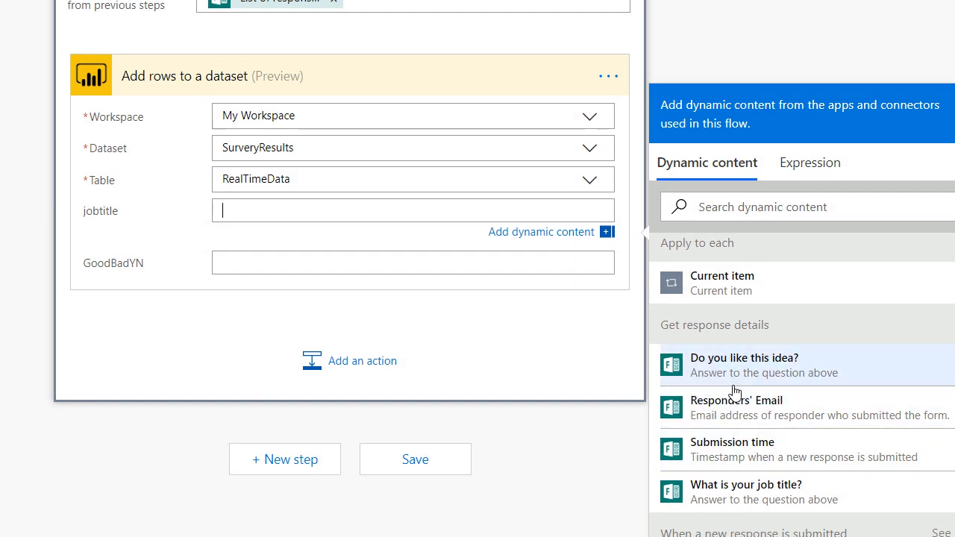
pyautogui.moveTo(727, 488)
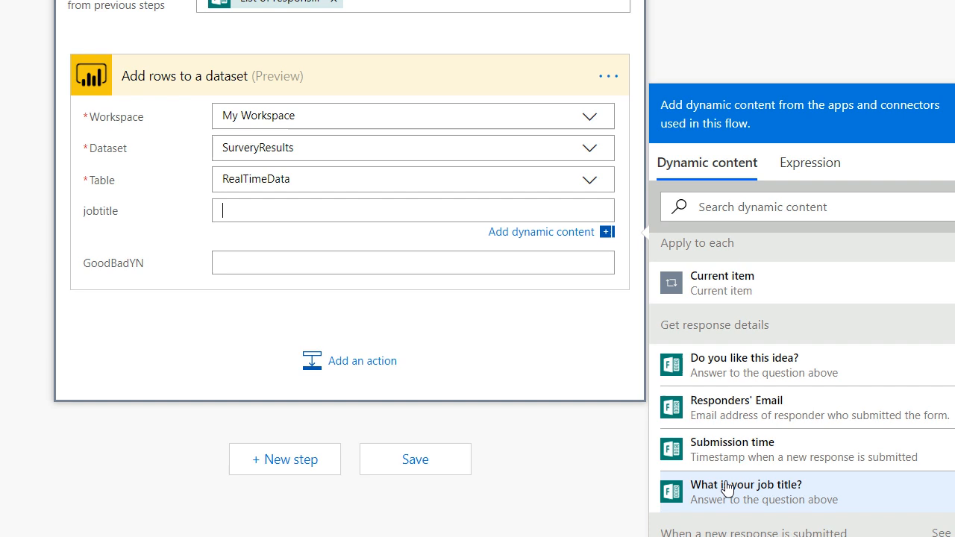
pyautogui.click(745, 484)
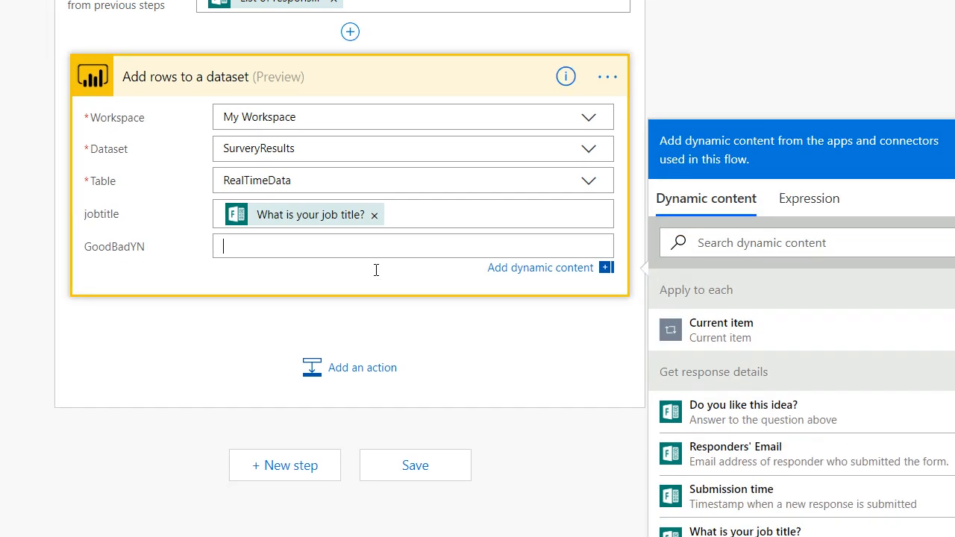
pyautogui.moveTo(713, 414)
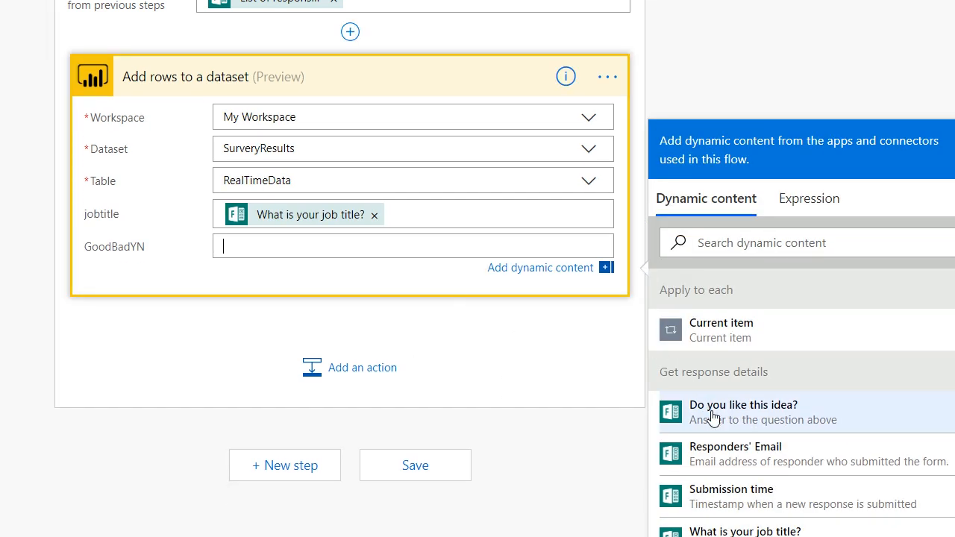
pyautogui.click(742, 404)
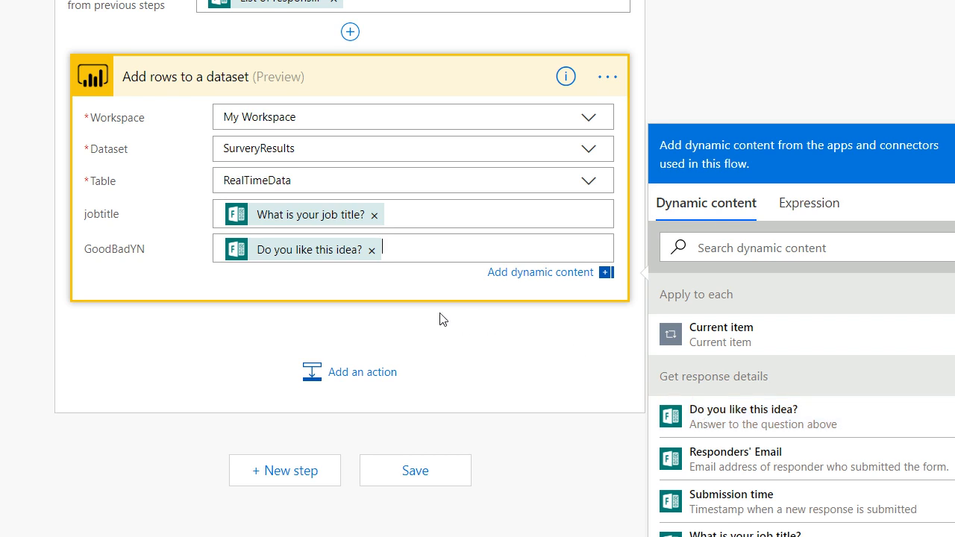
pyautogui.scroll(3)
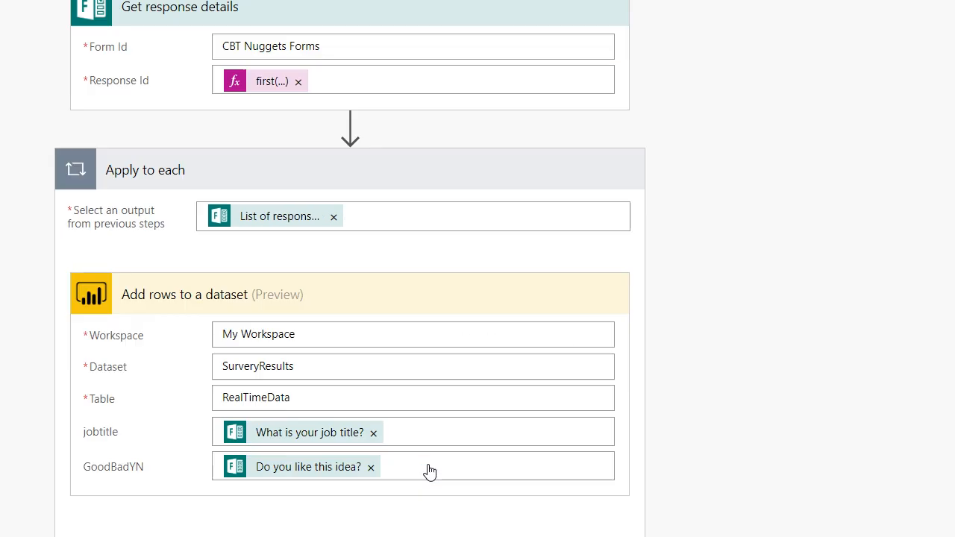
pyautogui.scroll(3)
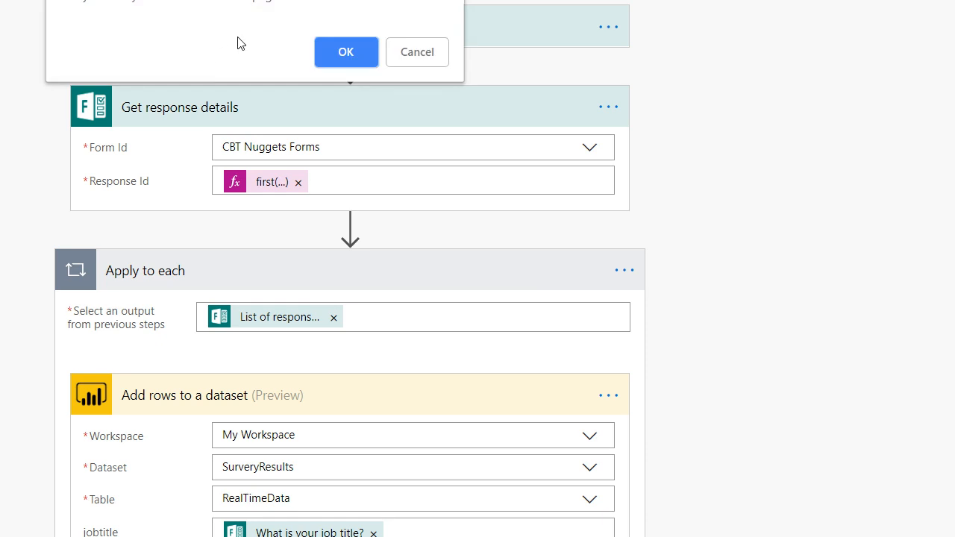
# Confirm leaving the flow editor to return to My flows
pyautogui.click(346, 51)
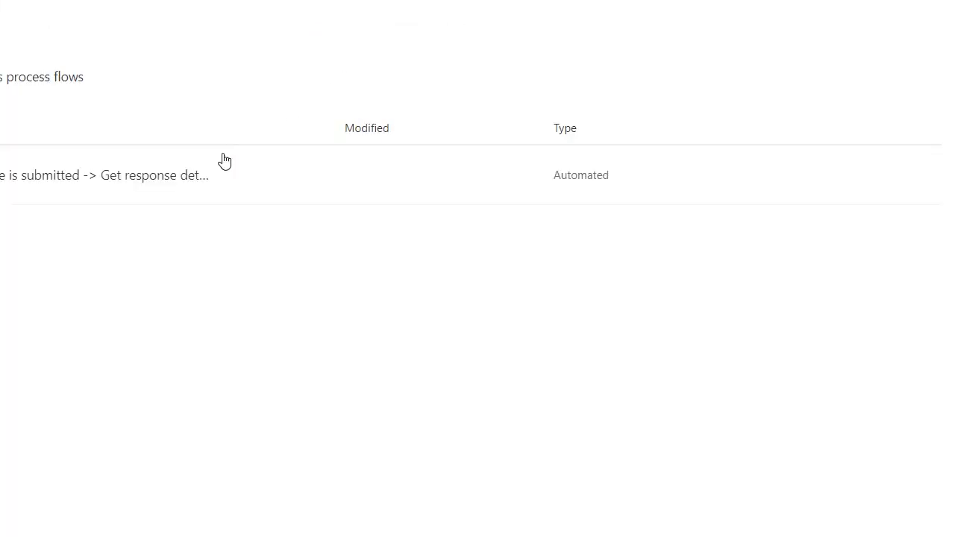
pyautogui.moveTo(154, 185)
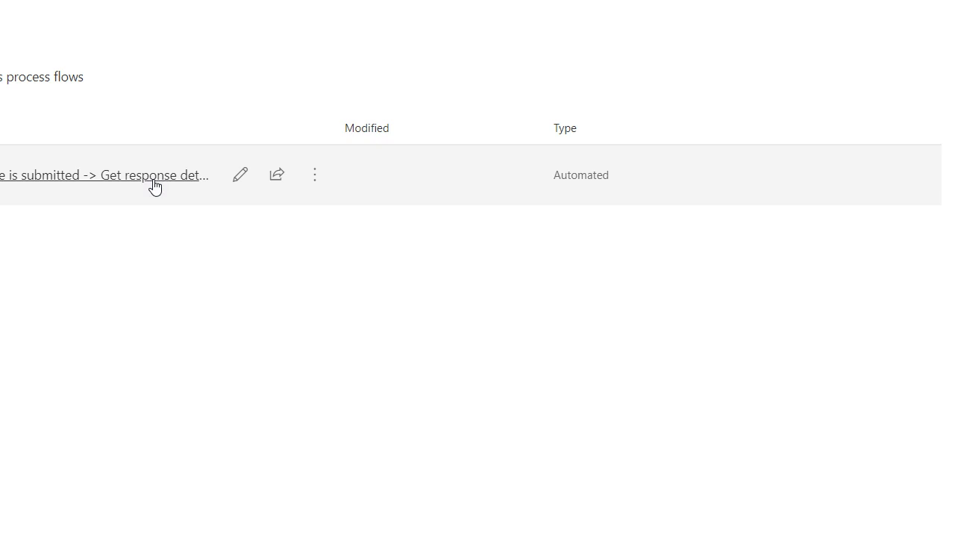
pyautogui.moveTo(451, 185)
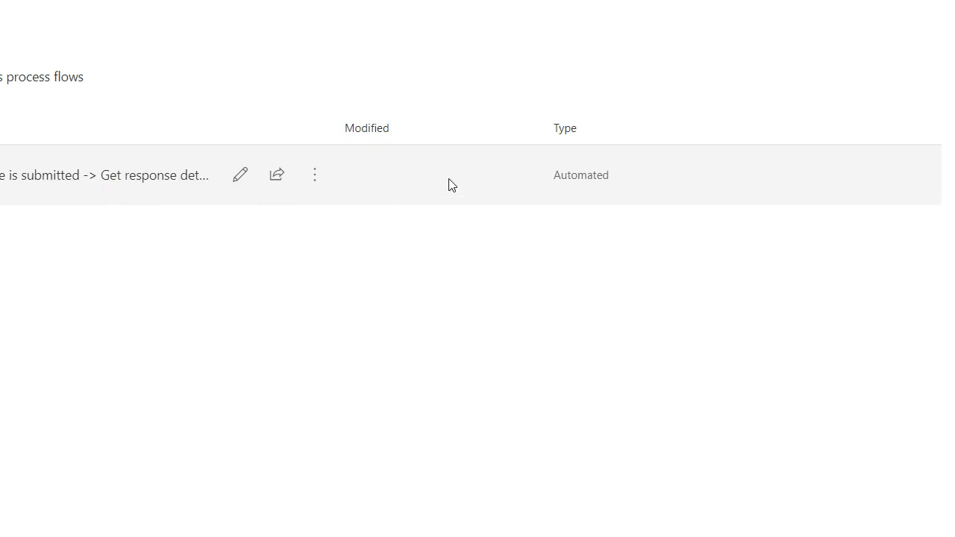
pyautogui.moveTo(448, 184)
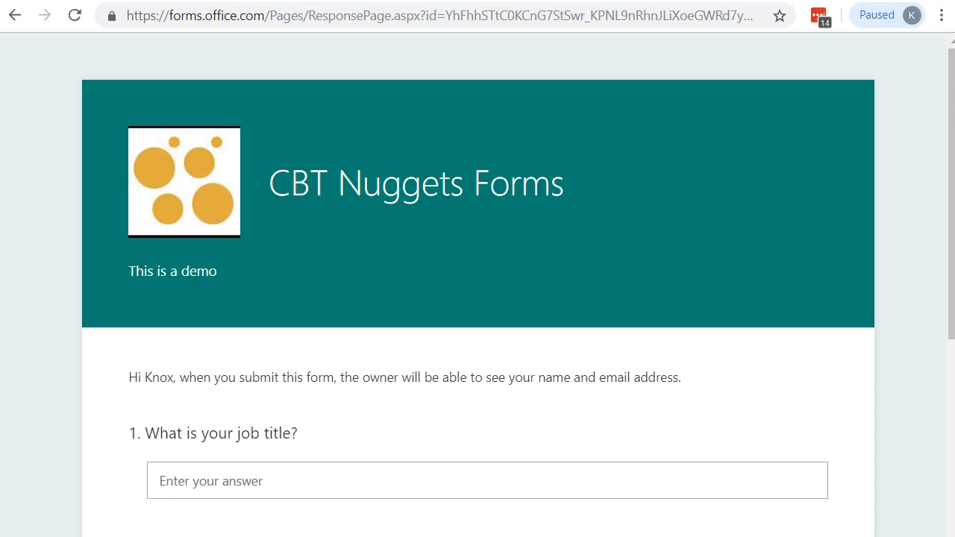
# Submit a survey response with job title 'not a trainer' answering Maybe
pyautogui.scroll(-3)
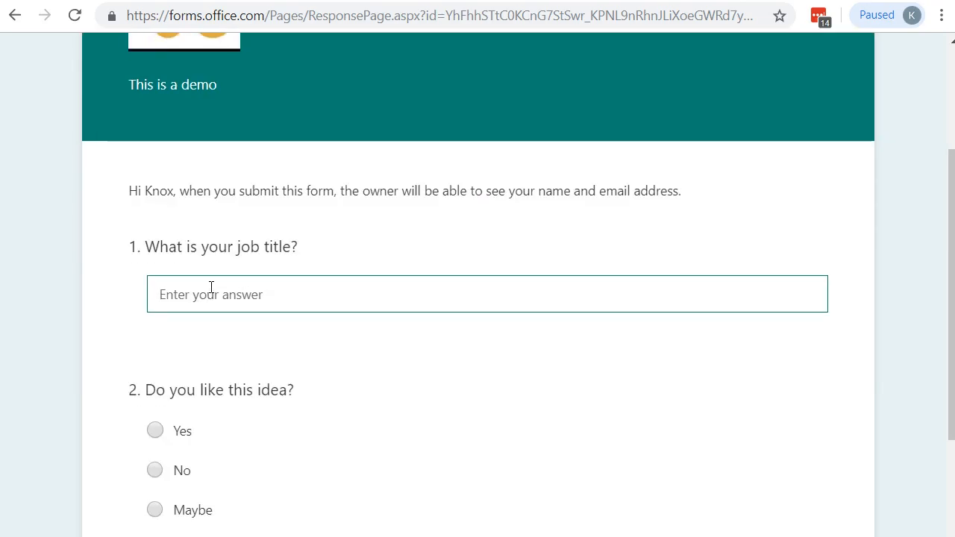
pyautogui.write('not')
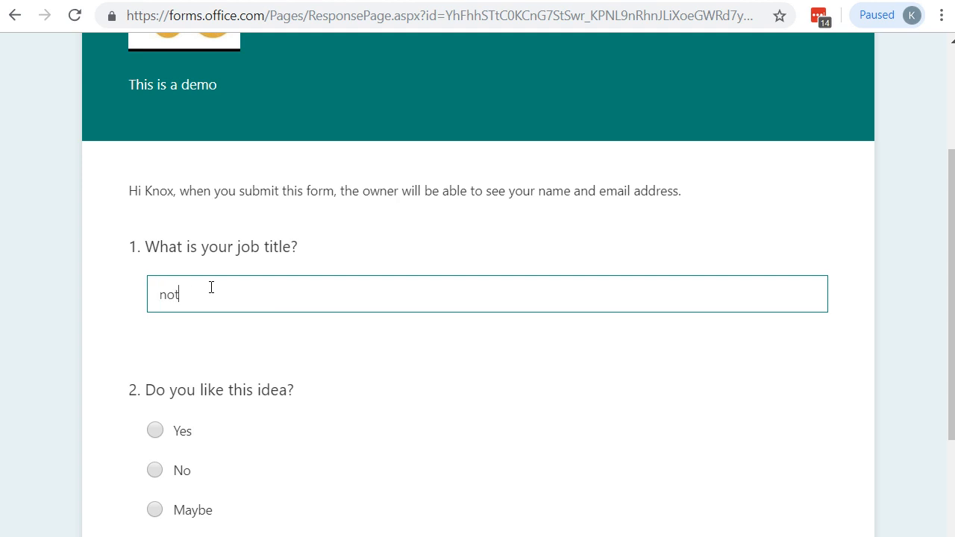
pyautogui.write('a trainer')
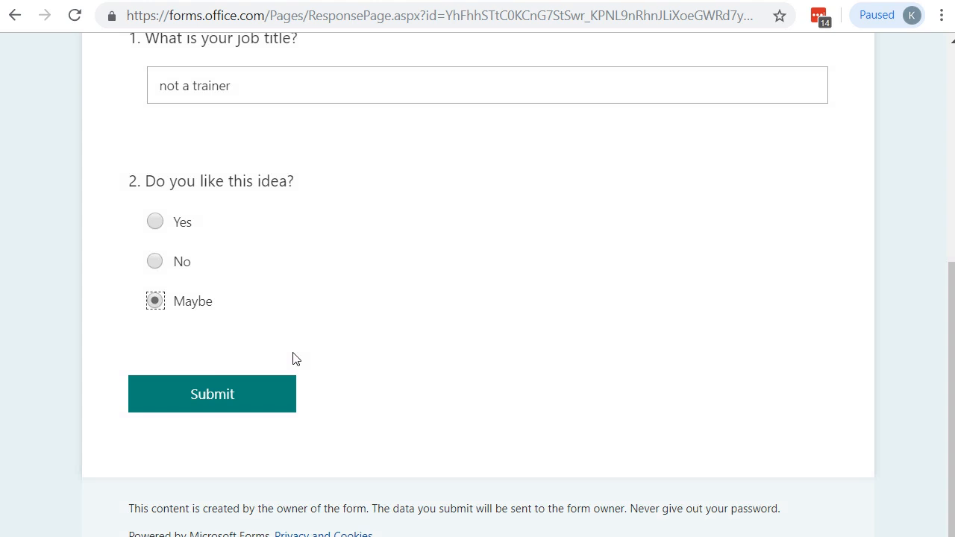
pyautogui.click(212, 393)
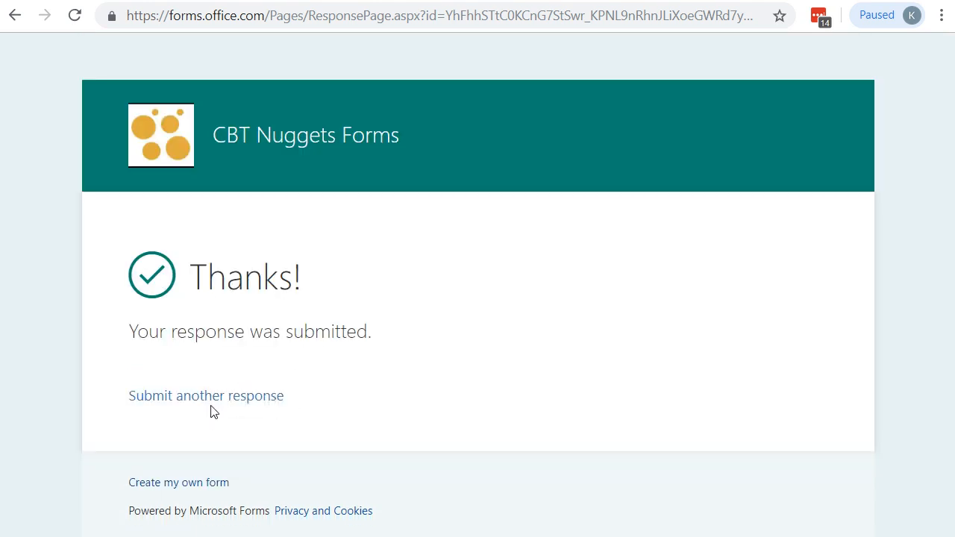
# Submit another response with job title 'systems admin' answering No
pyautogui.click(205, 396)
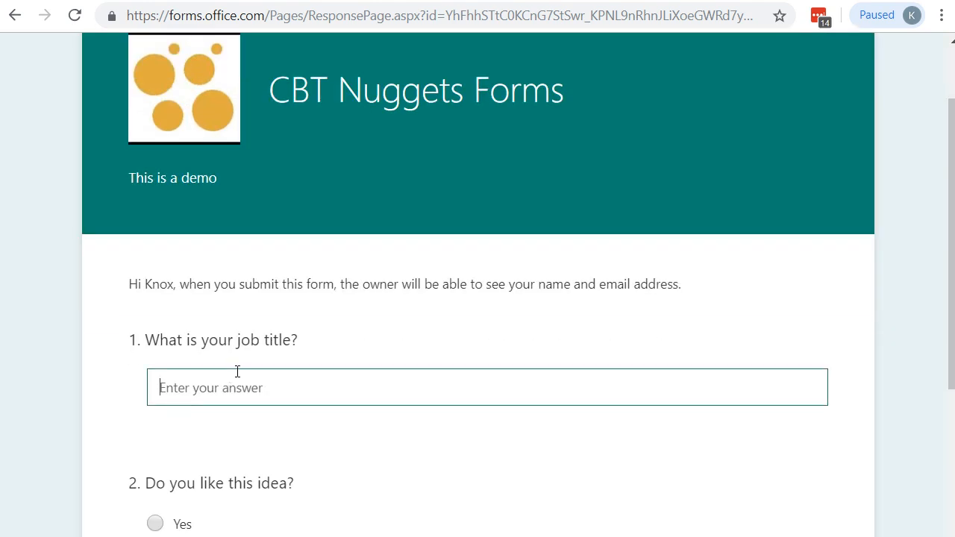
pyautogui.write('system')
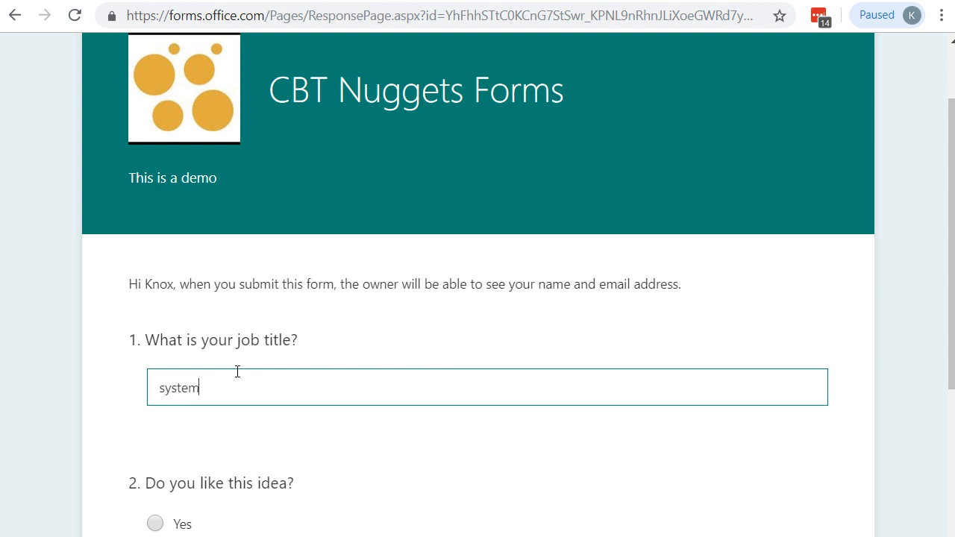
pyautogui.write('s admin')
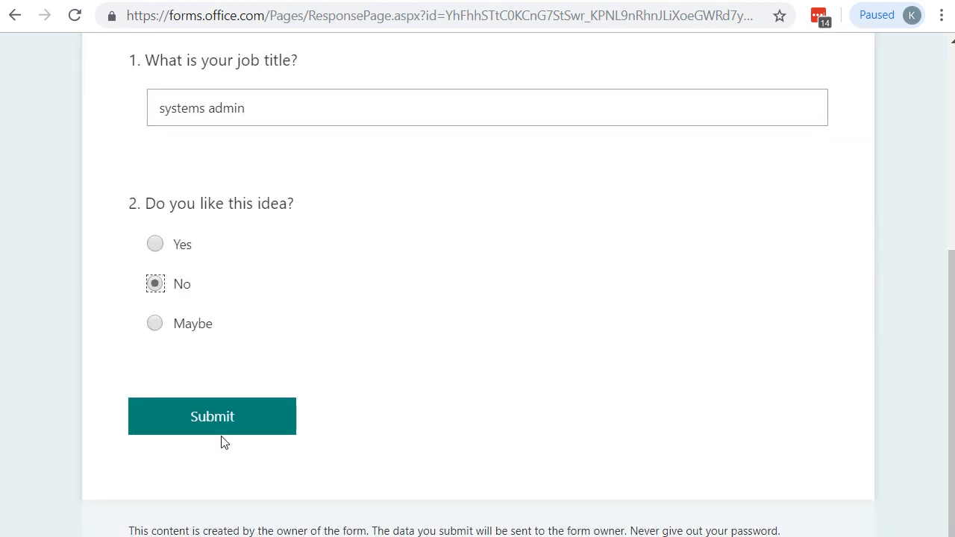
pyautogui.click(212, 415)
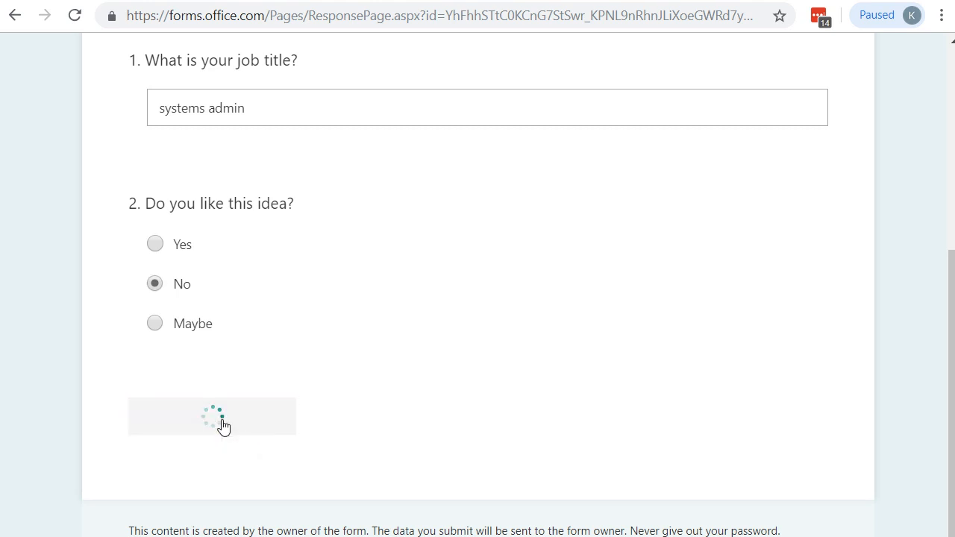
pyautogui.click(212, 417)
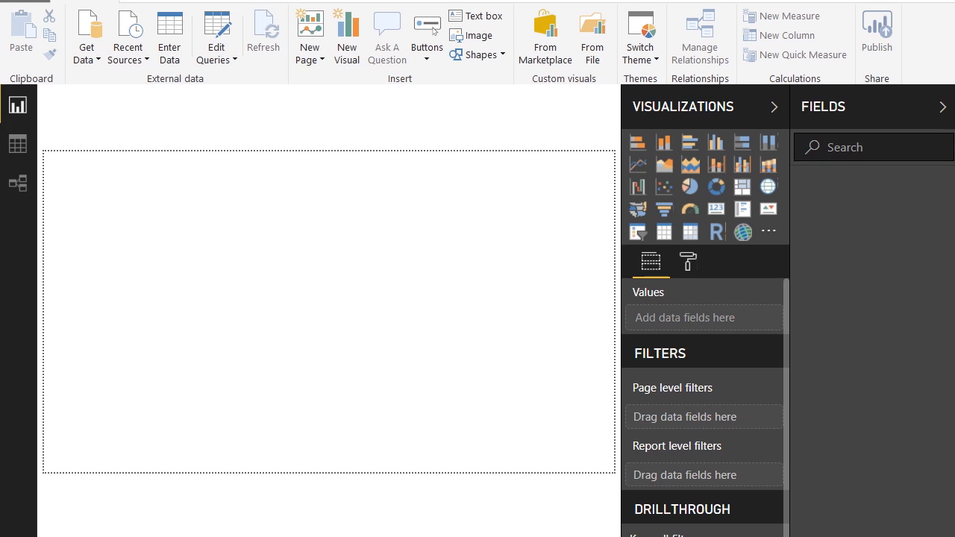
pyautogui.moveTo(87, 36)
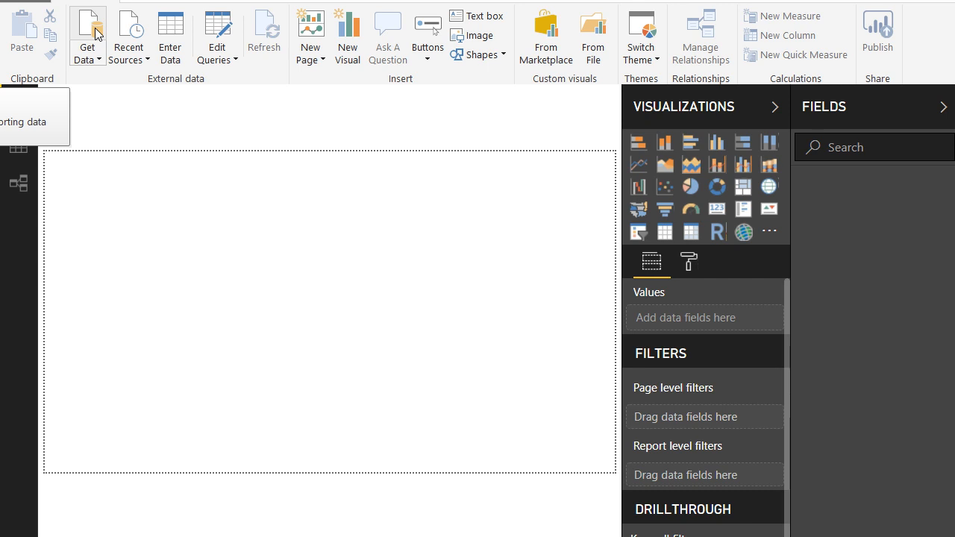
pyautogui.moveTo(95, 29)
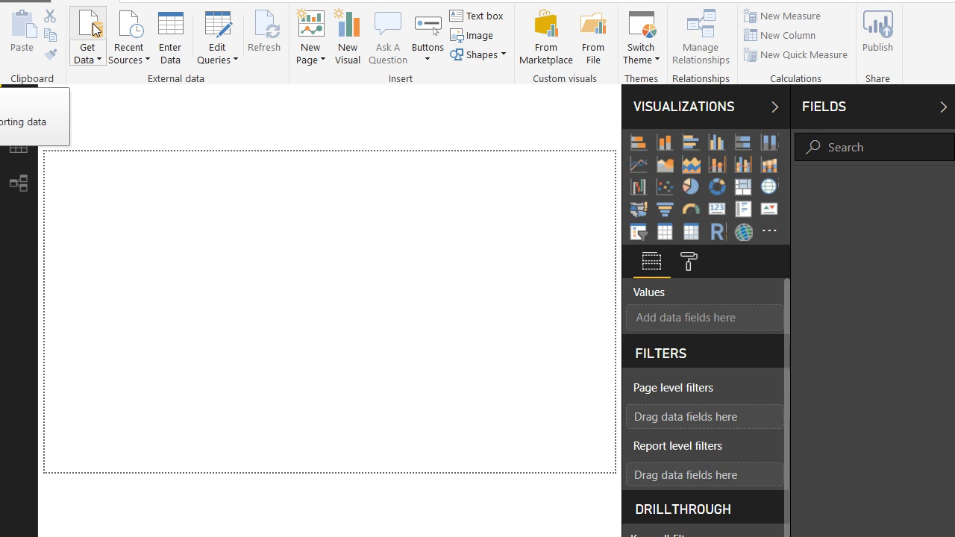
pyautogui.moveTo(164, 103)
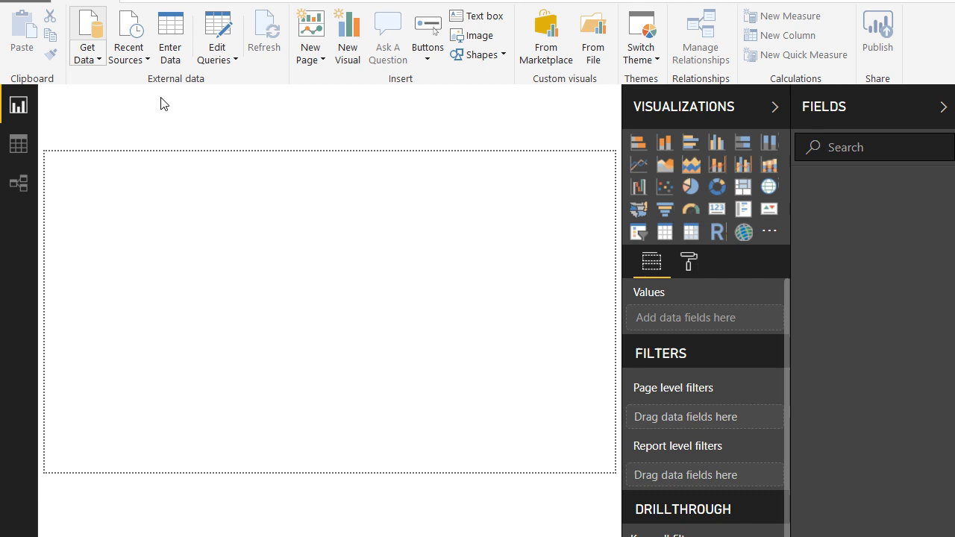
# Load the SurveryResults dataset from My workspace as a Power BI dataset source
pyautogui.click(88, 37)
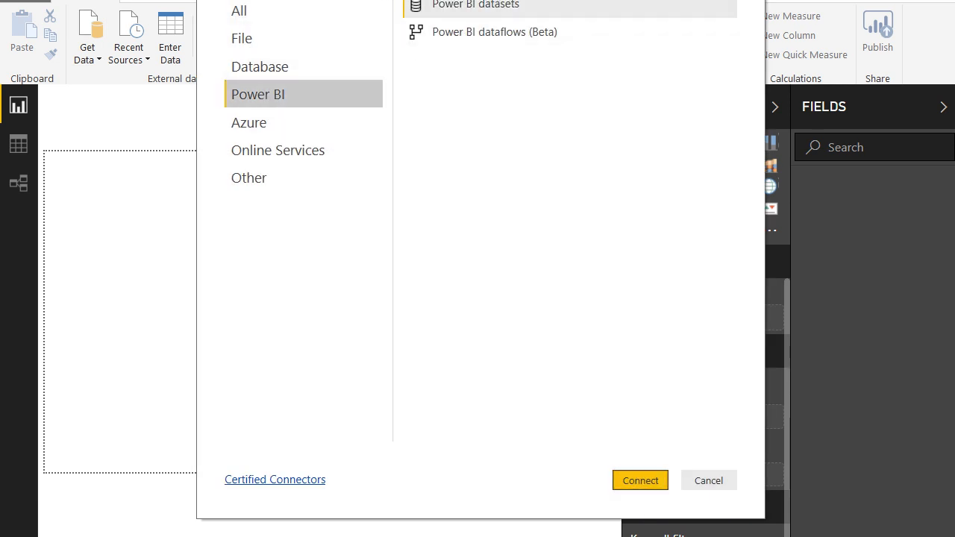
pyautogui.click(709, 481)
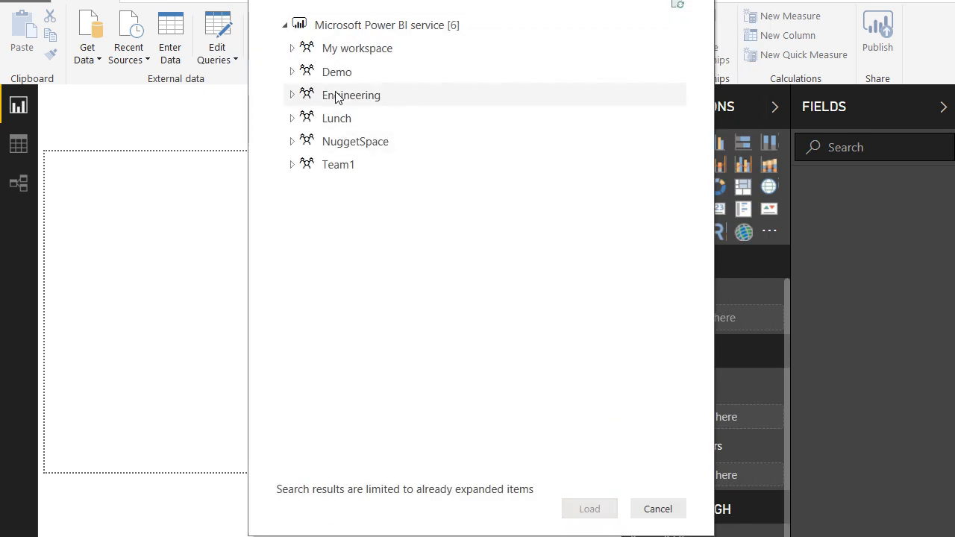
pyautogui.click(292, 48)
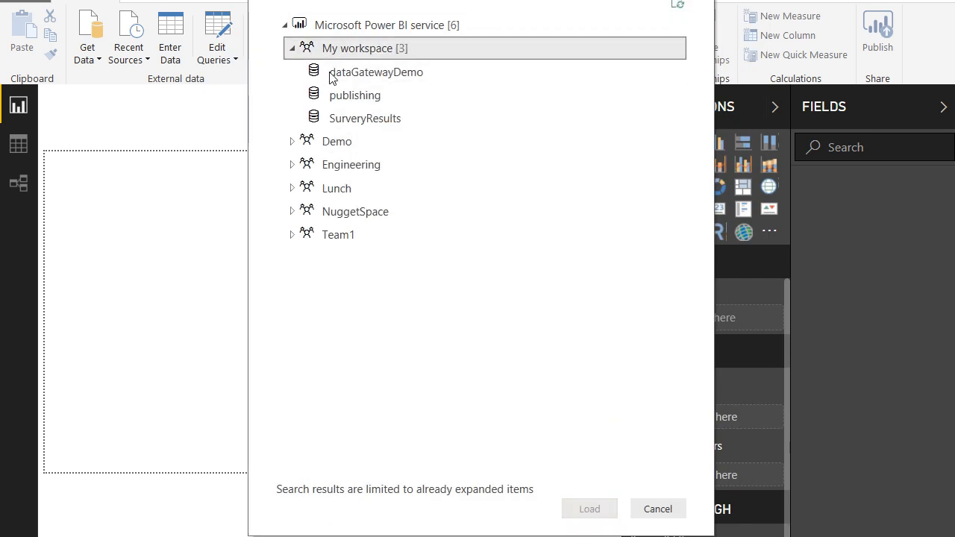
pyautogui.click(365, 118)
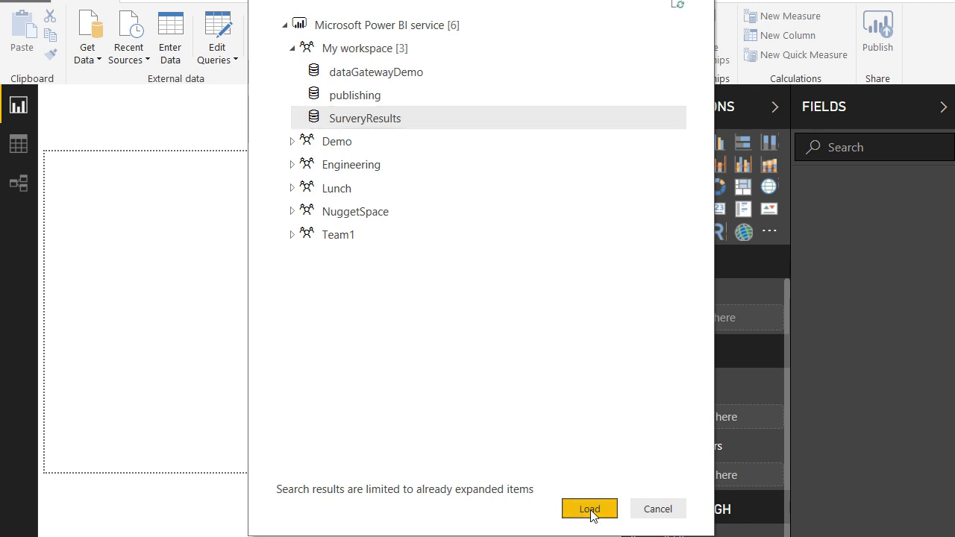
pyautogui.click(589, 509)
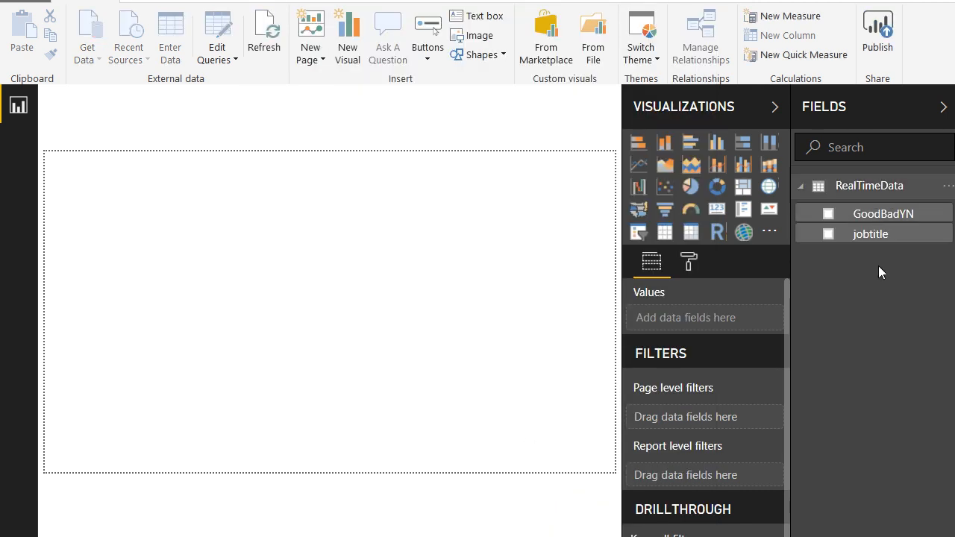
pyautogui.moveTo(833, 240)
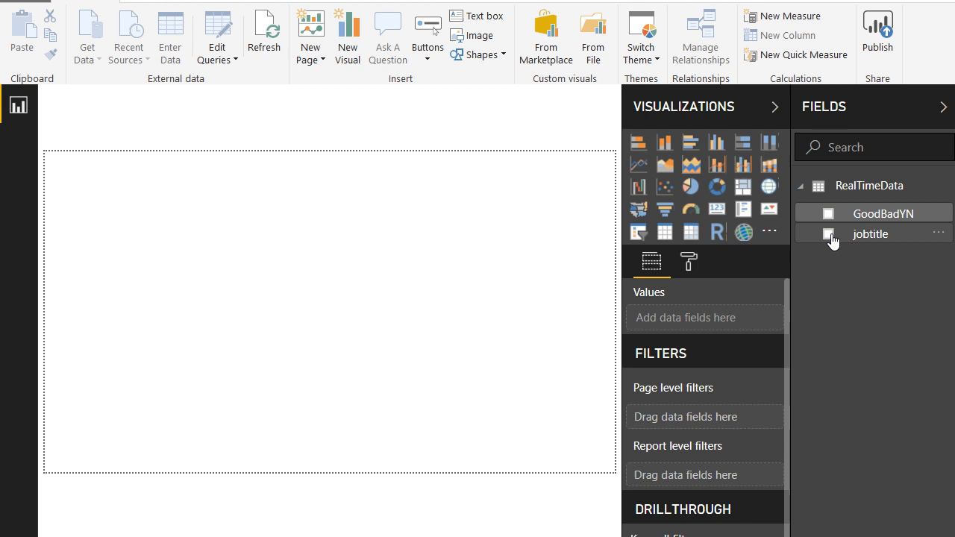
pyautogui.moveTo(870, 238)
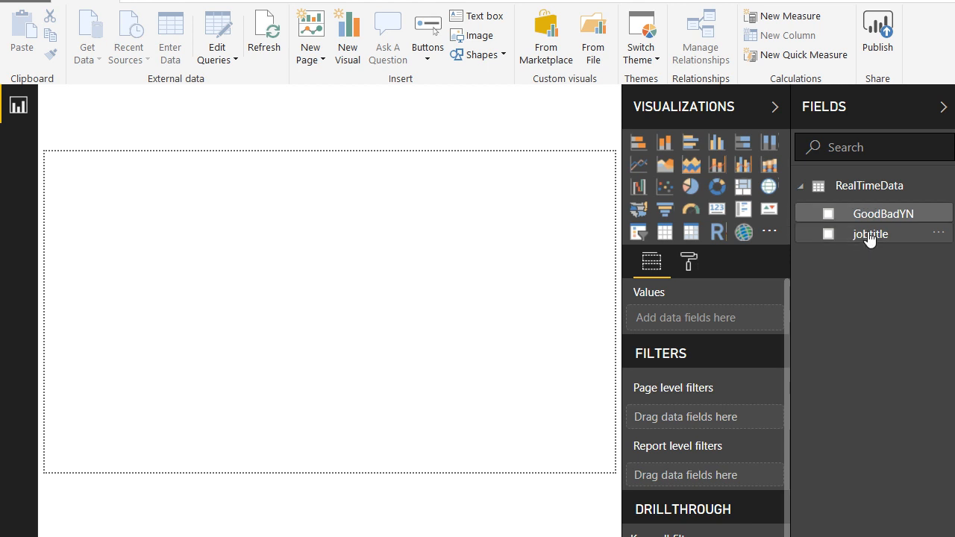
pyautogui.moveTo(870, 234)
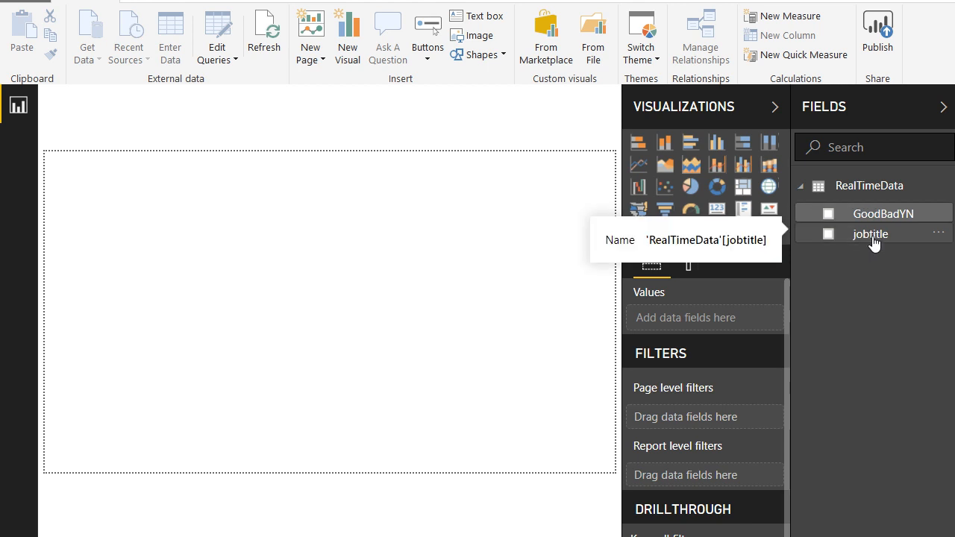
pyautogui.moveTo(553, 188)
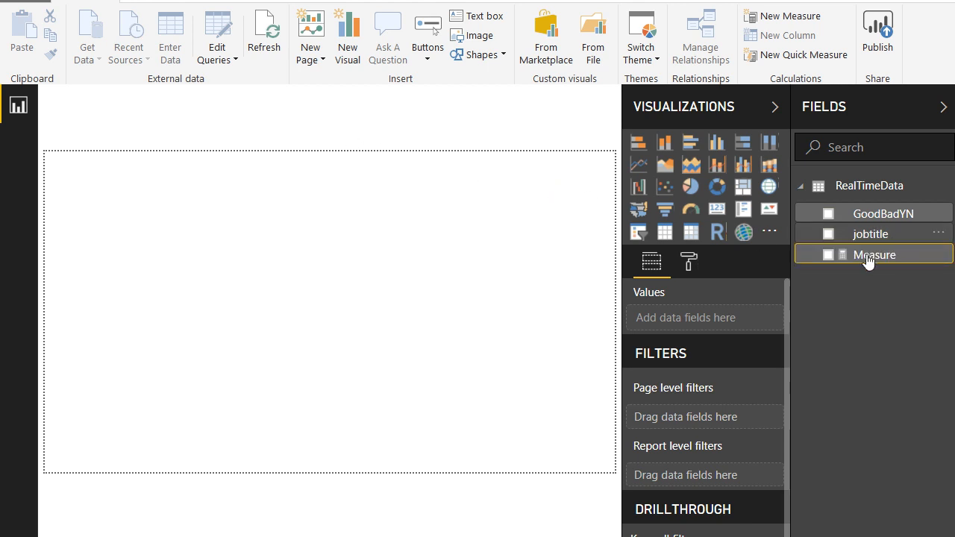
# Define measure CountData = COUNT(RealTimeData[jobtitle]) and chart it, showing 2
pyautogui.doubleClick(874, 255)
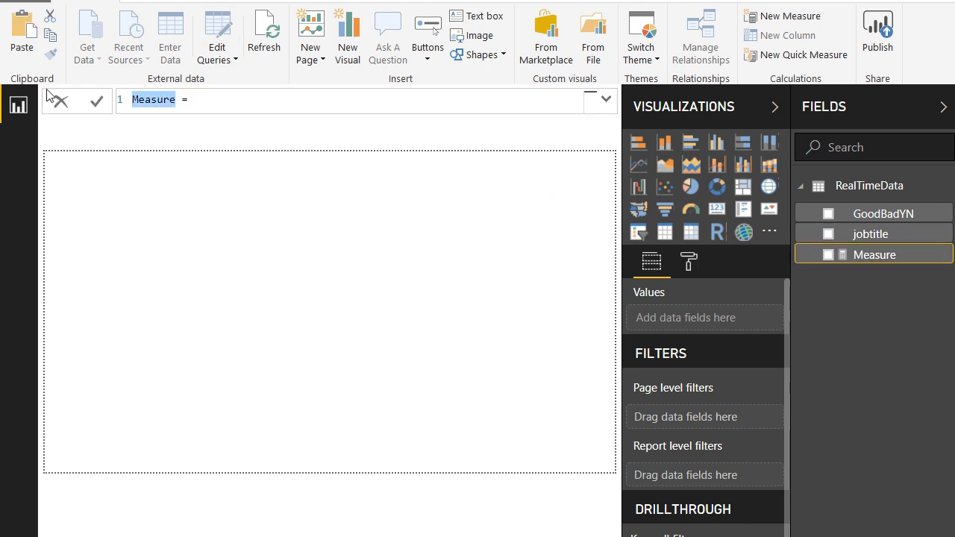
pyautogui.write('CountData =')
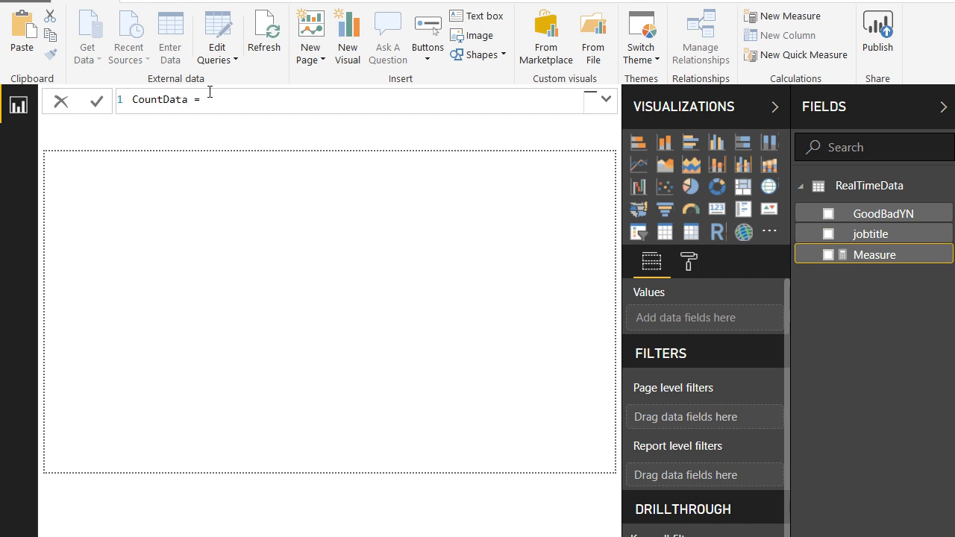
pyautogui.write('COUNT(RealTimeData[jobtitle')
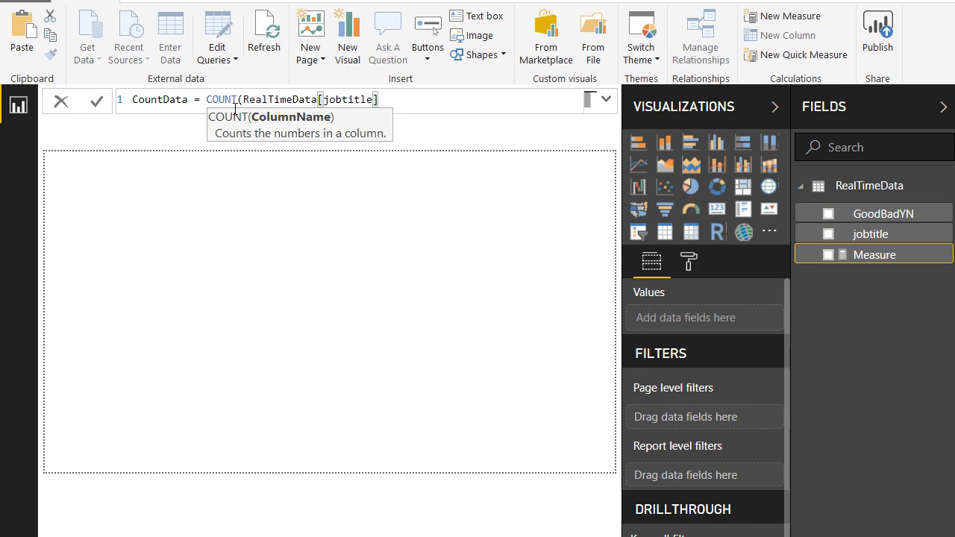
pyautogui.click(96, 101)
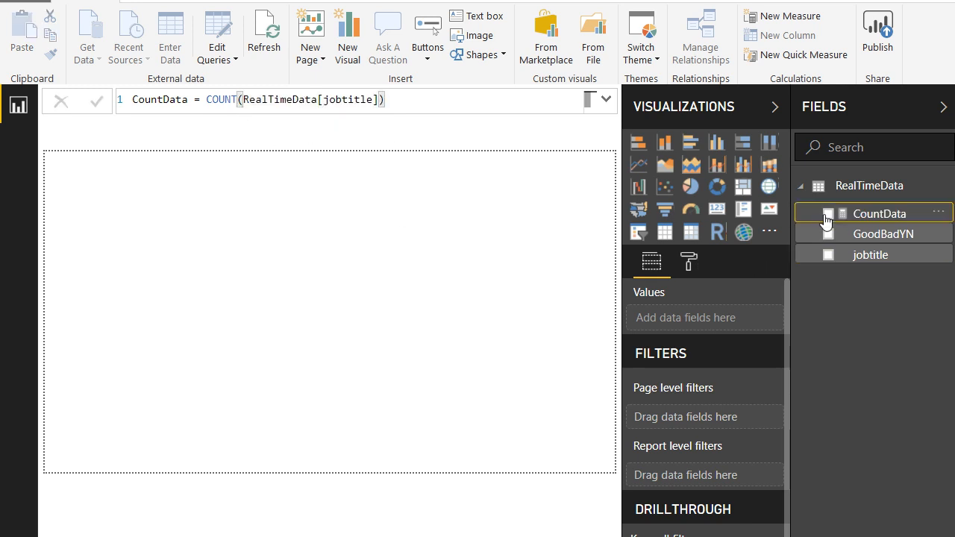
pyautogui.click(827, 213)
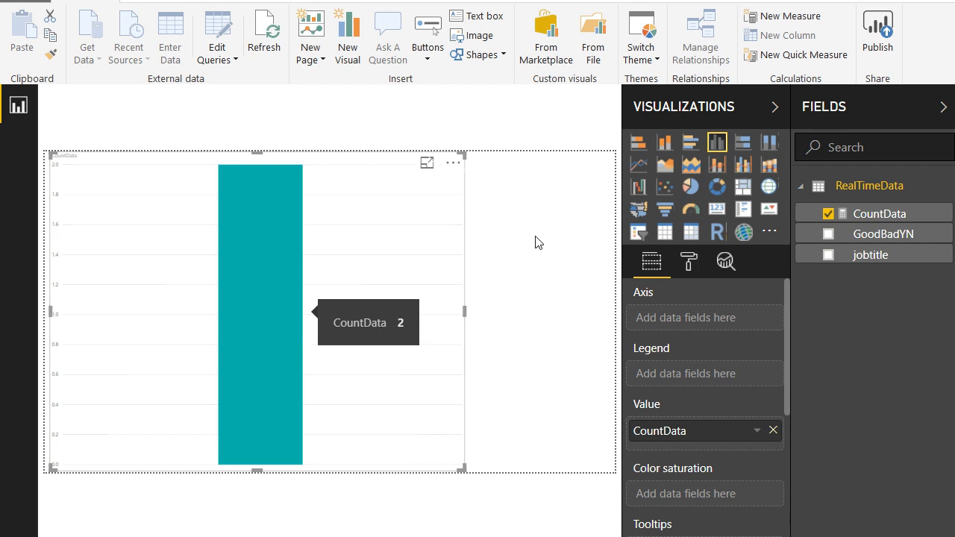
# Convert the chart to a pie with GoodBadYN as legend, splitting No and Maybe
pyautogui.click(690, 186)
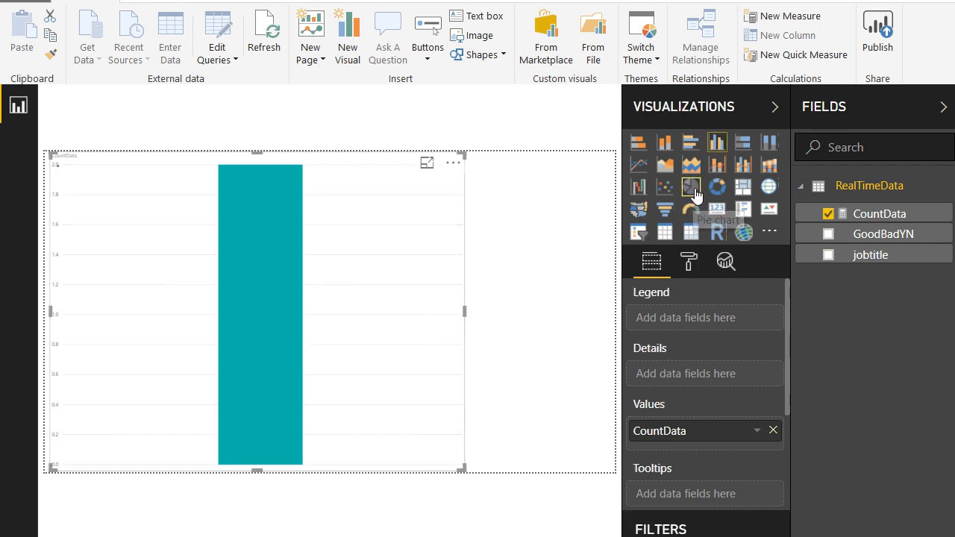
pyautogui.click(690, 187)
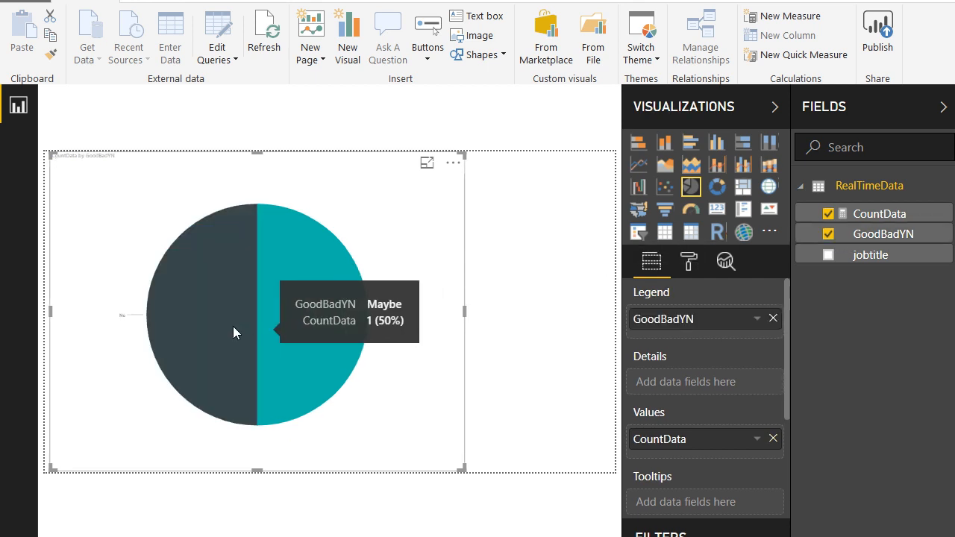
pyautogui.moveTo(492, 325)
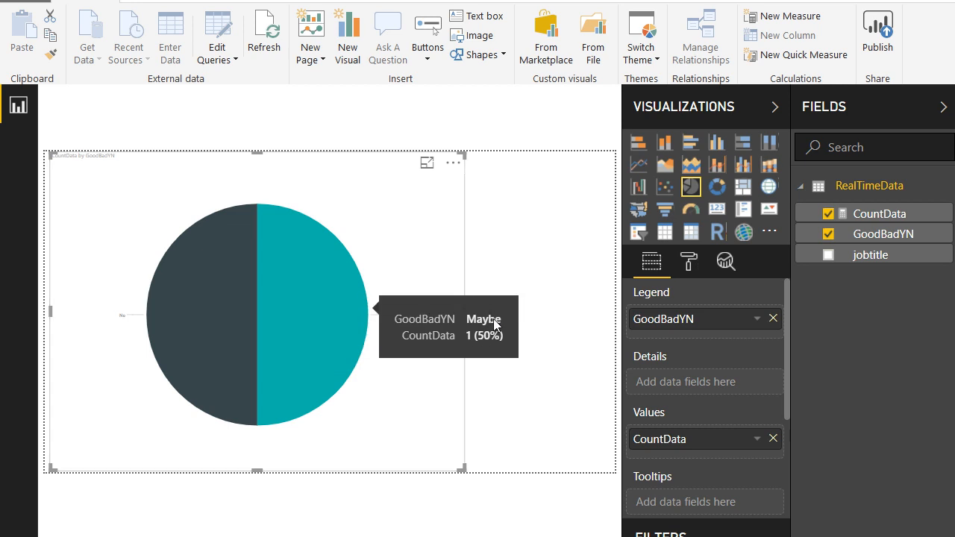
pyautogui.moveTo(374, 304)
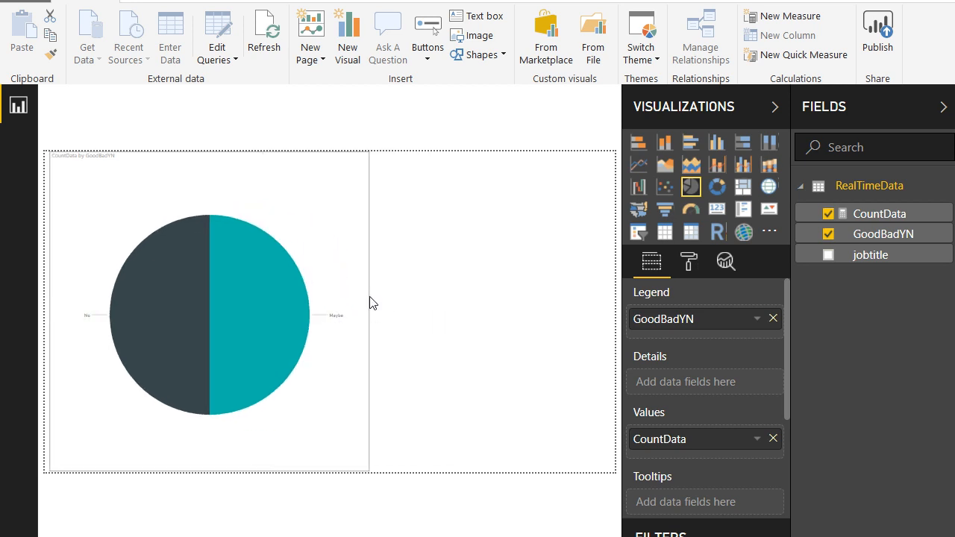
pyautogui.click(768, 231)
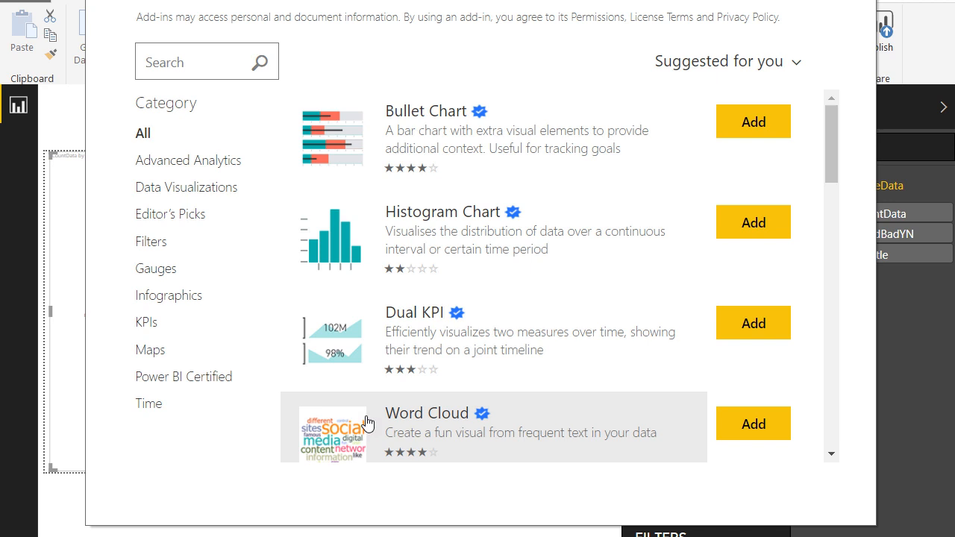
# Import the Word Cloud custom visual and fill its Category with jobtitle
pyautogui.click(427, 413)
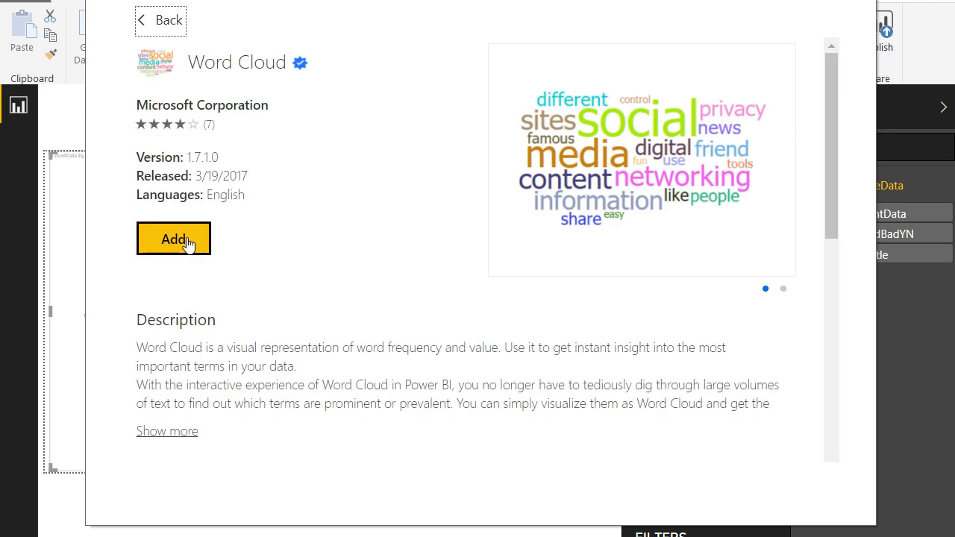
pyautogui.click(173, 239)
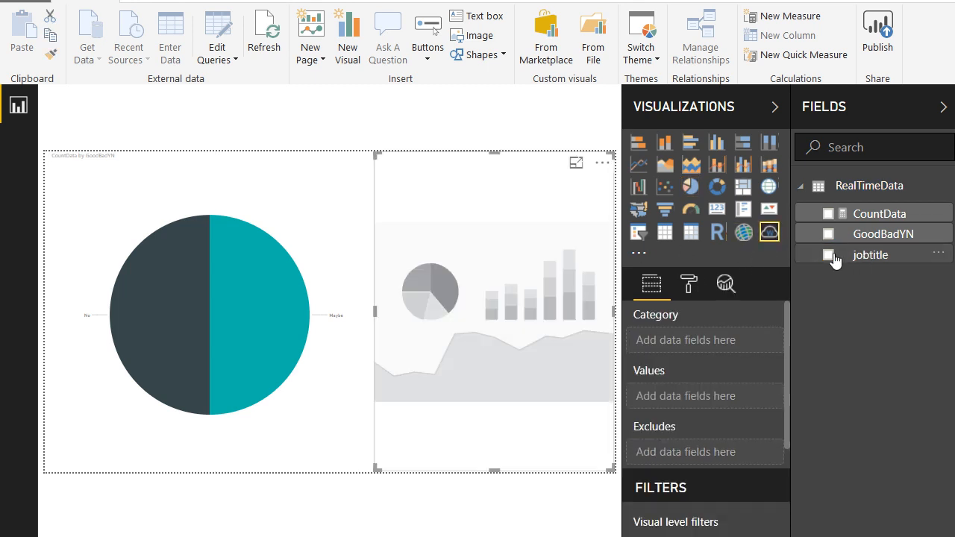
pyautogui.click(828, 254)
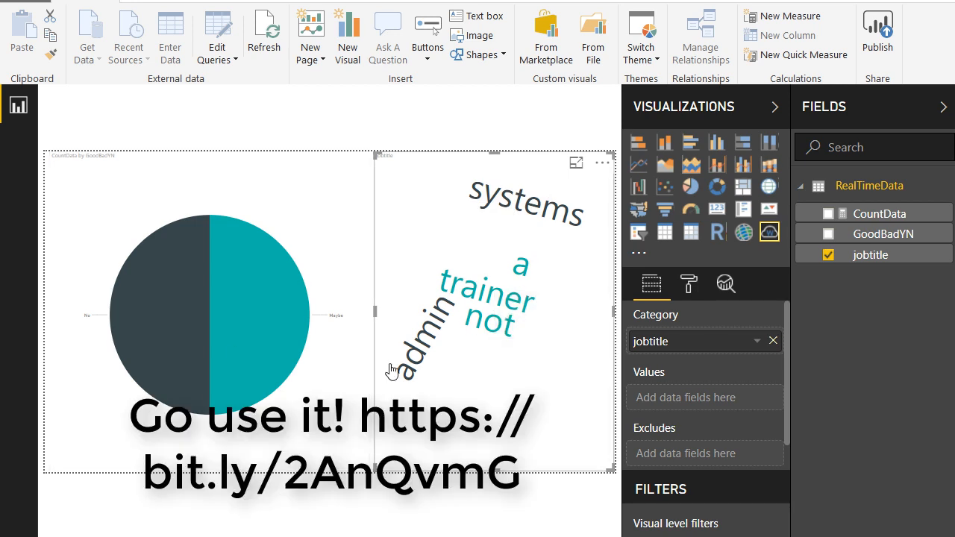
pyautogui.moveTo(146, 283)
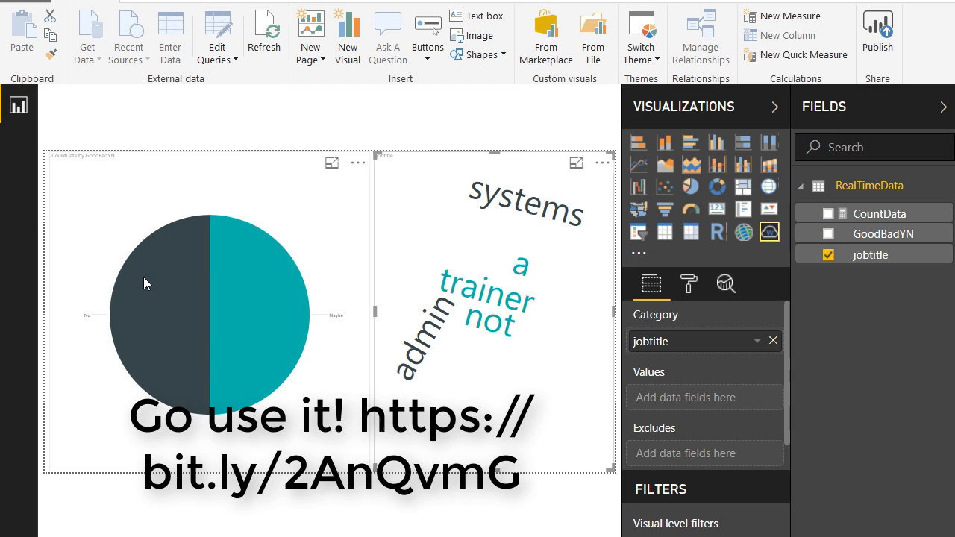
pyautogui.moveTo(179, 342)
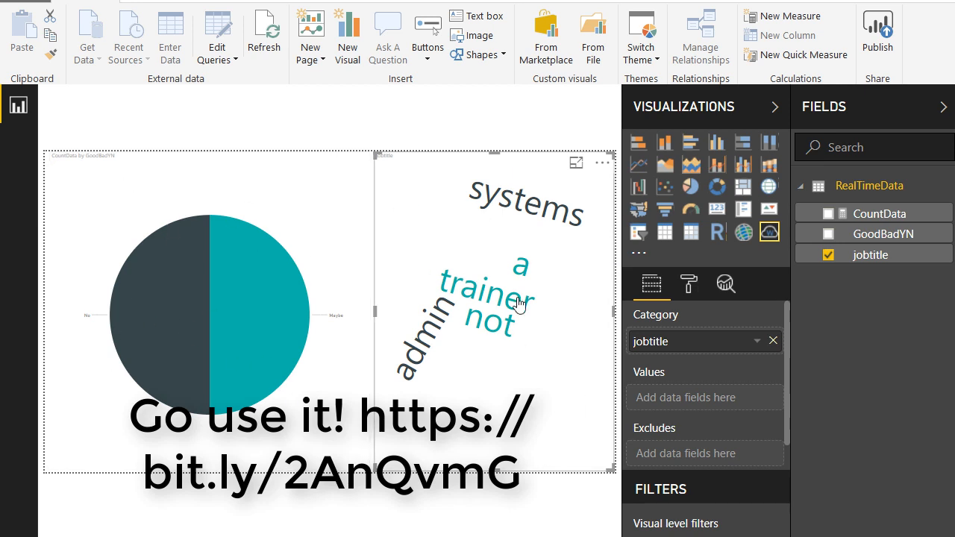
pyautogui.moveTo(250, 295)
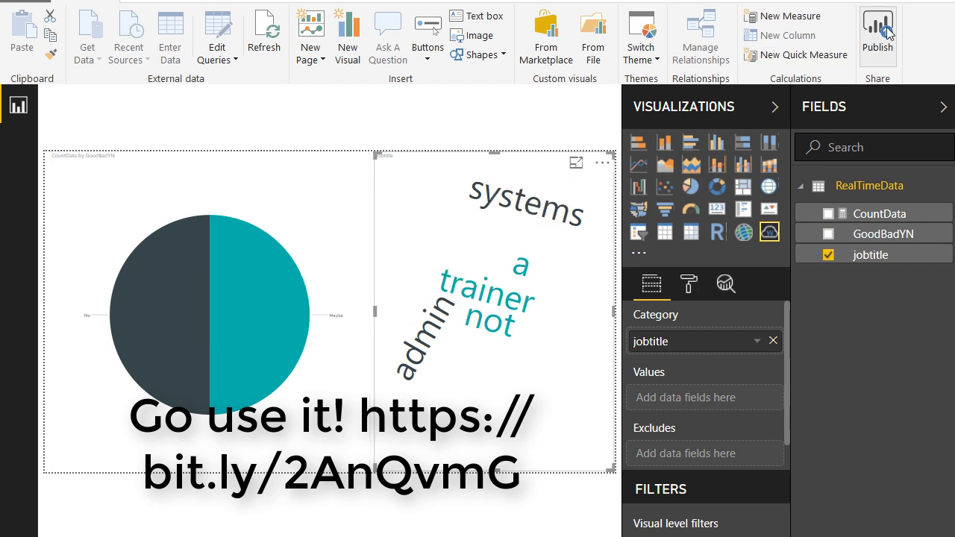
# Save the report as 'publicinternet' and publish it to My Workspace
pyautogui.click(877, 30)
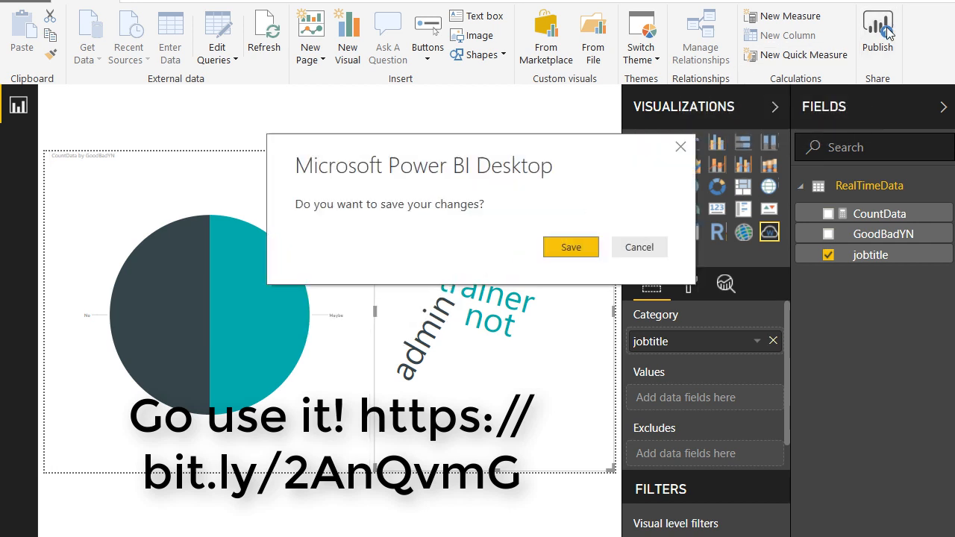
pyautogui.click(570, 247)
pyautogui.write('publicinterne')
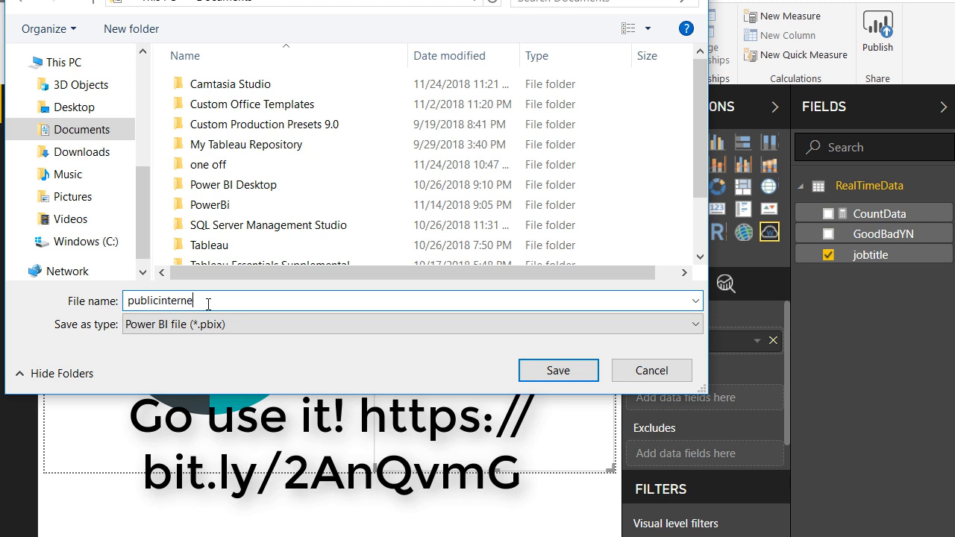
pyautogui.click(559, 370)
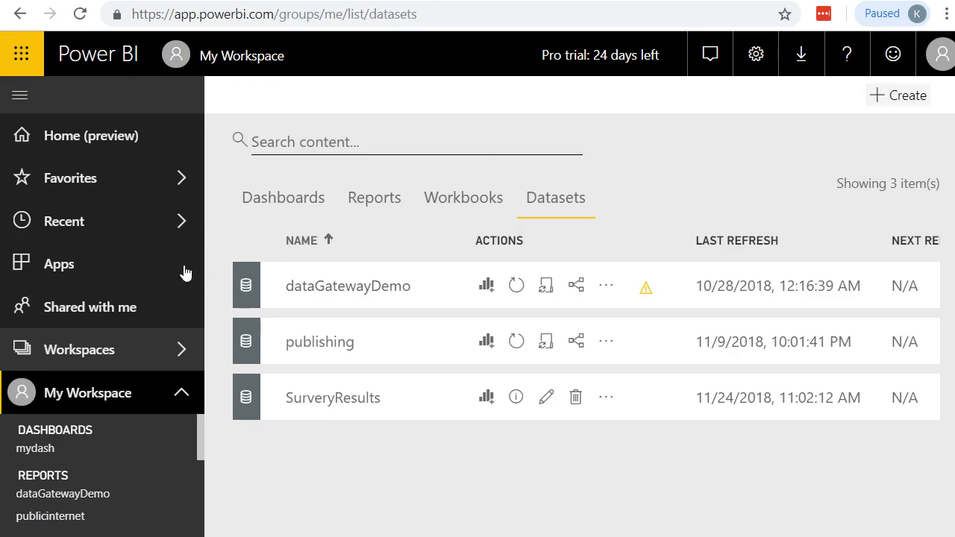
# Open the publicinternet report from the workspace Reports list and show its Share pane
pyautogui.click(283, 197)
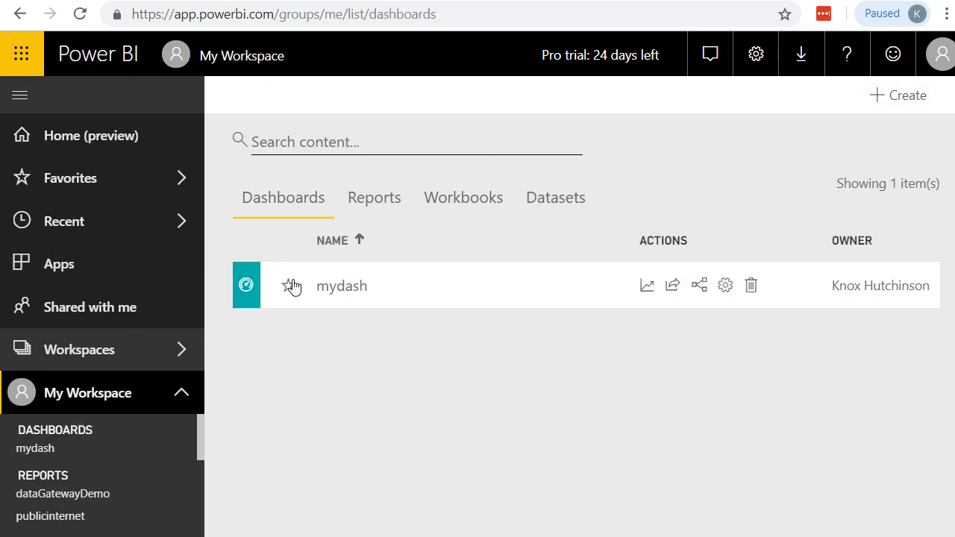
pyautogui.click(374, 197)
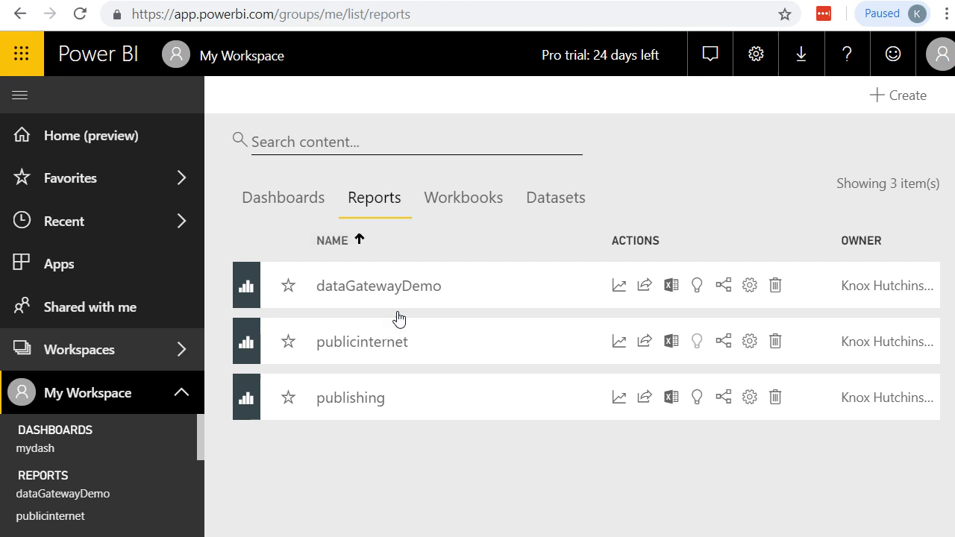
pyautogui.click(362, 341)
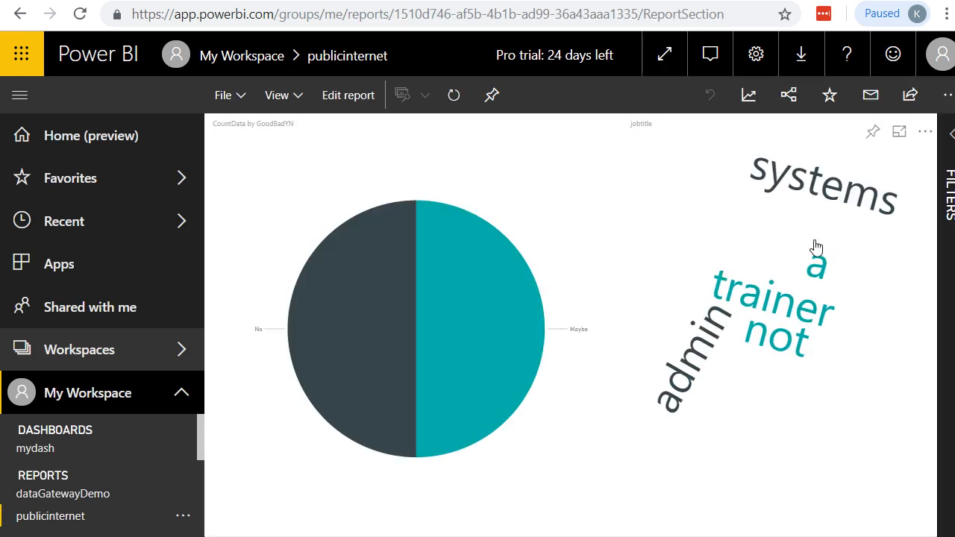
pyautogui.moveTo(789, 115)
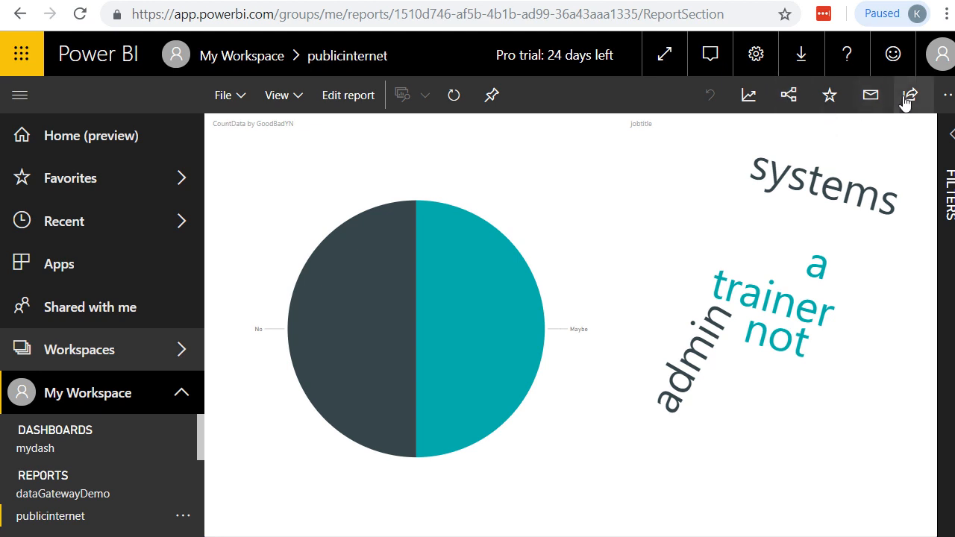
pyautogui.click(909, 95)
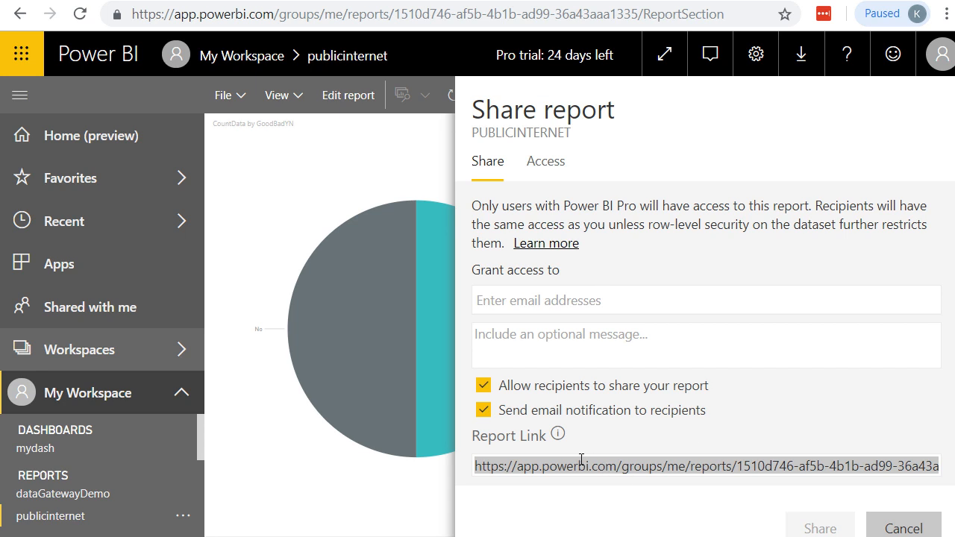
pyautogui.moveTo(686, 445)
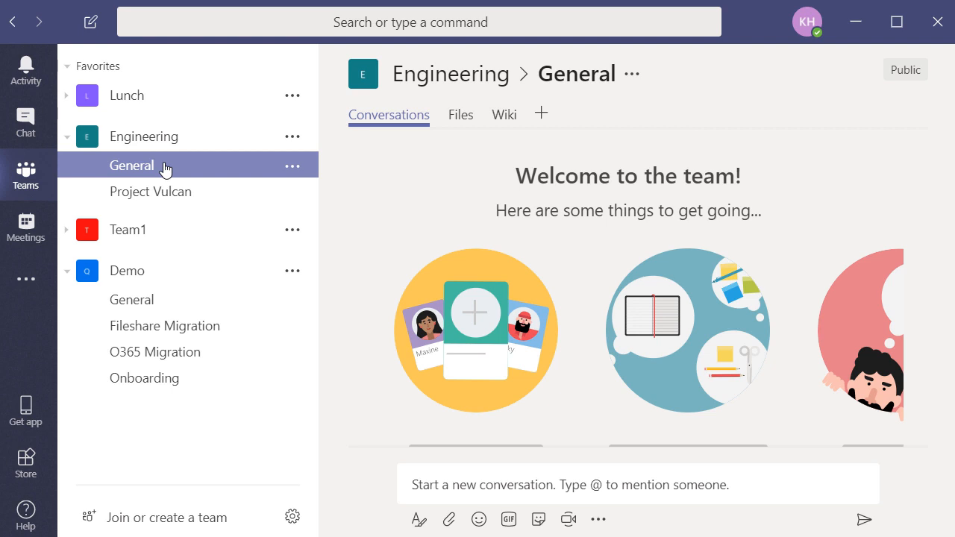
pyautogui.moveTo(165, 166)
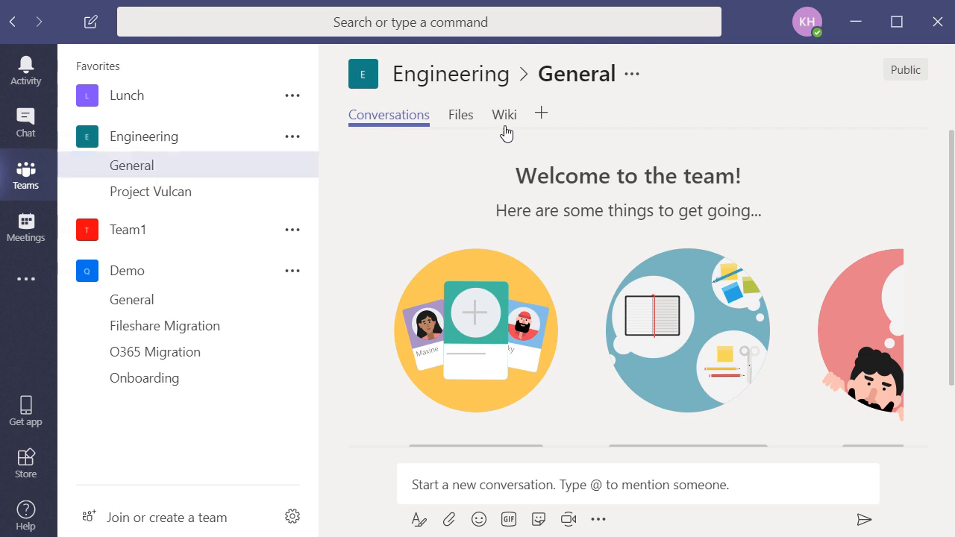
# Add a Power BI tab 'Survey Results' for publicinternet to Engineering General
pyautogui.click(541, 114)
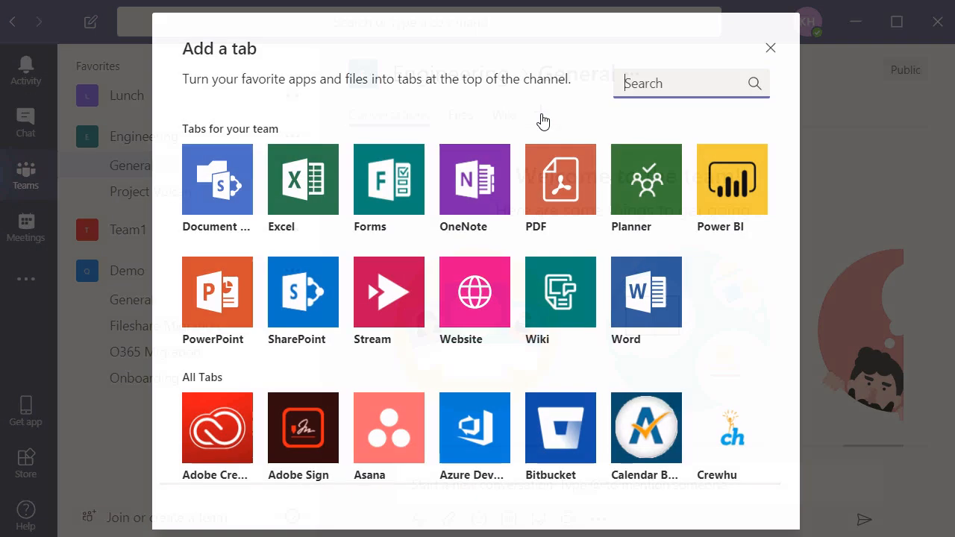
pyautogui.click(732, 179)
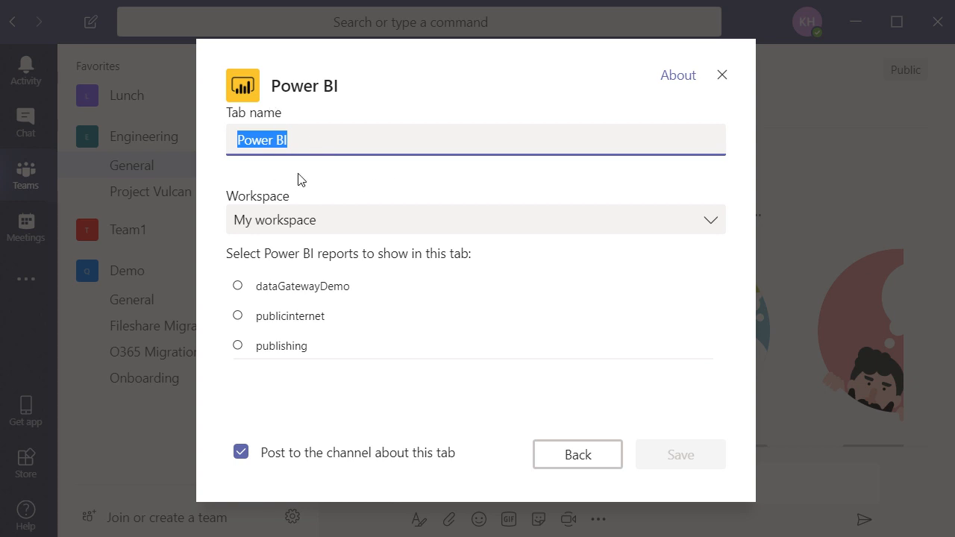
pyautogui.moveTo(302, 150)
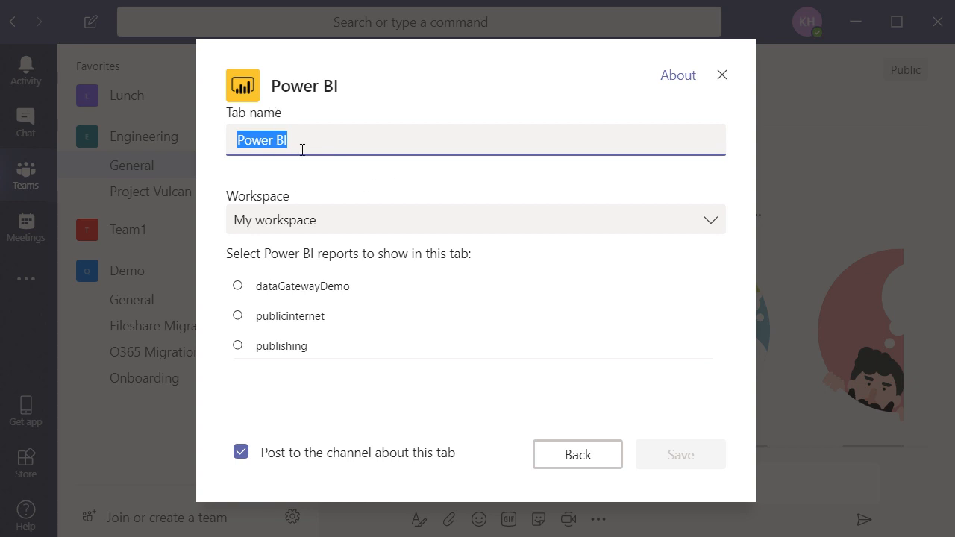
pyautogui.write('Survey')
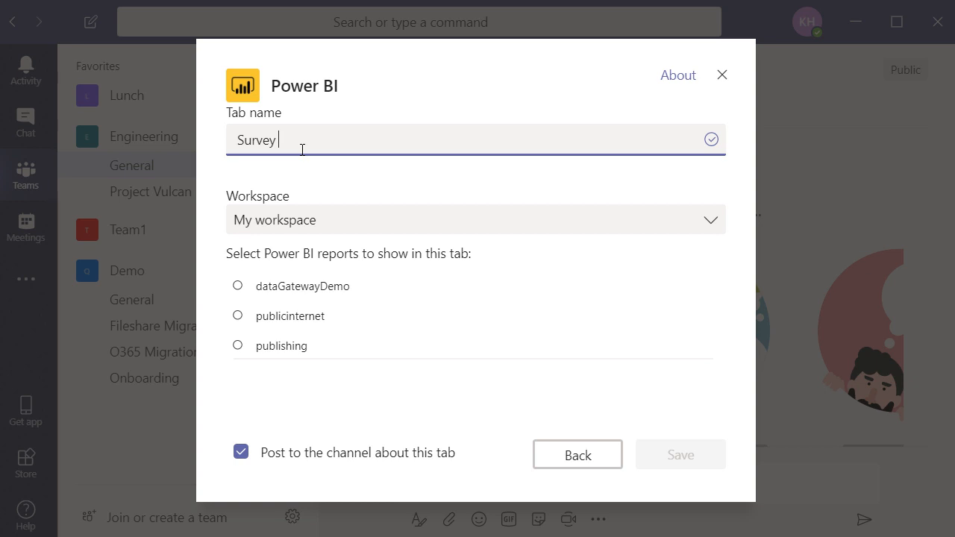
pyautogui.write('Results')
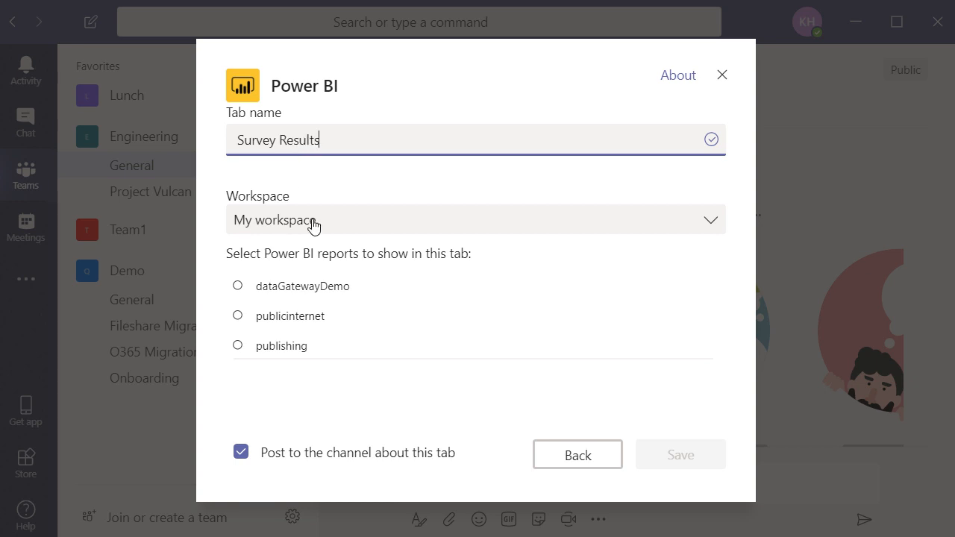
pyautogui.moveTo(292, 323)
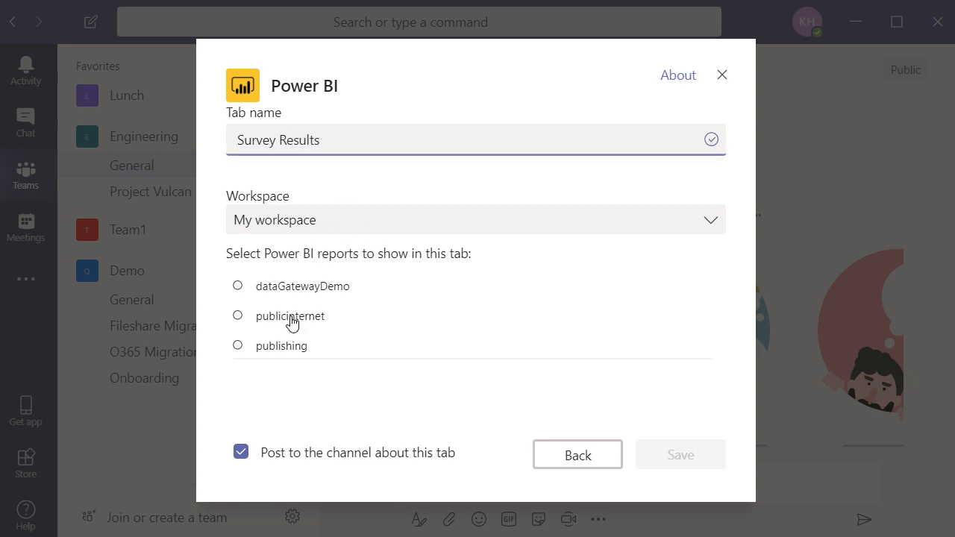
pyautogui.click(237, 315)
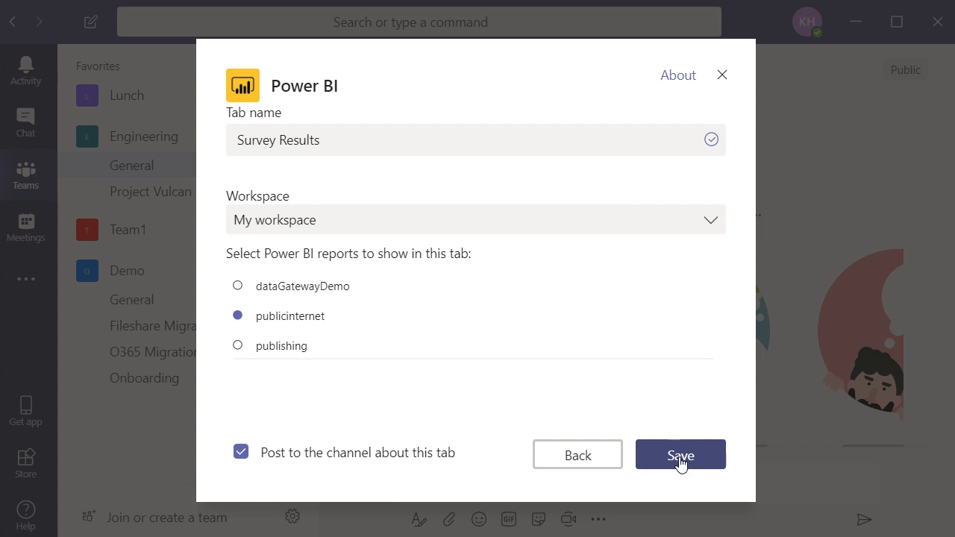
pyautogui.click(680, 455)
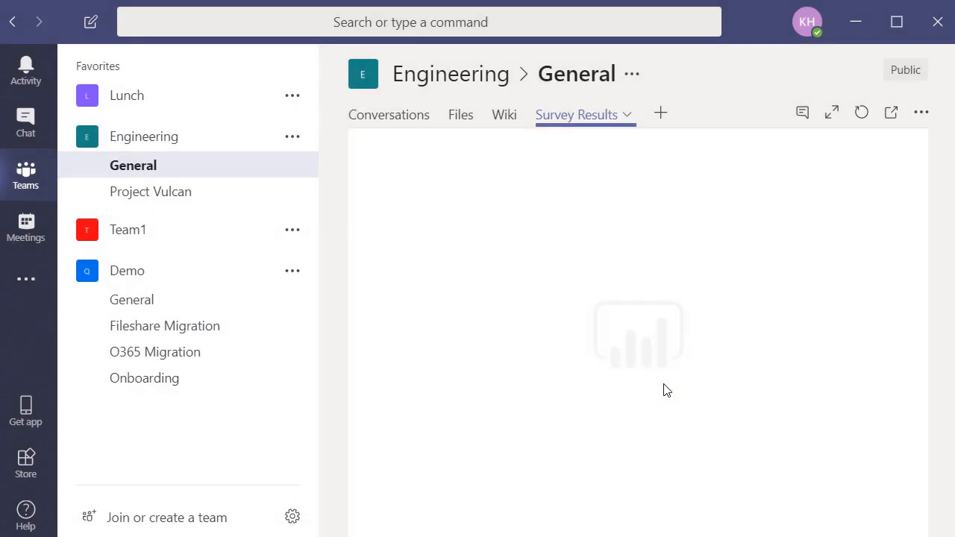